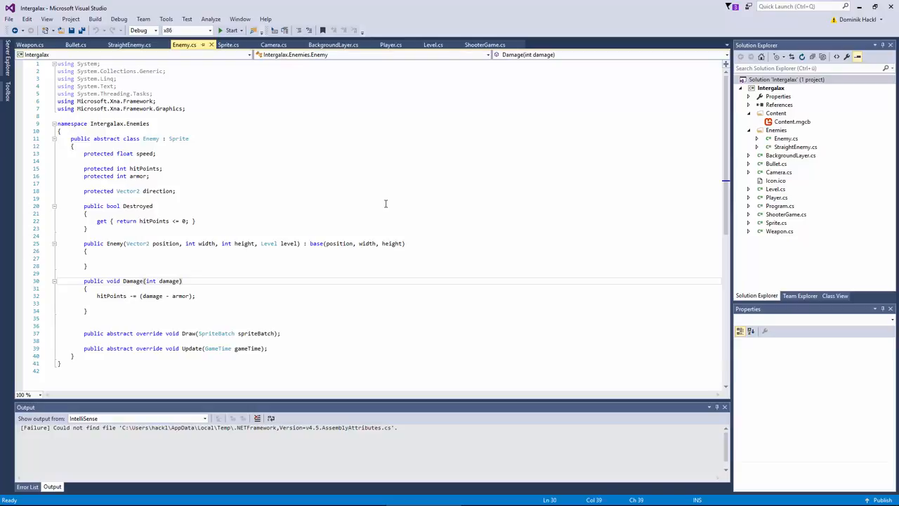
mouse_move(374, 190)
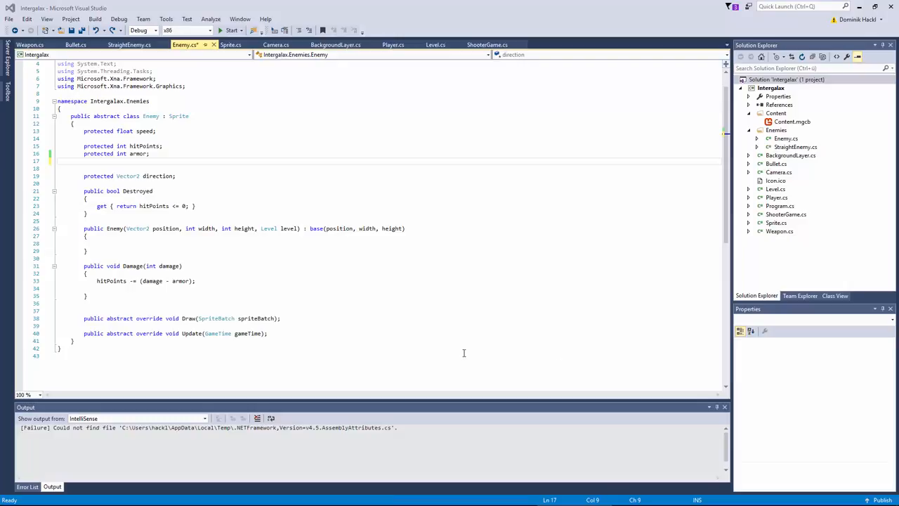
mouse_move(233, 170)
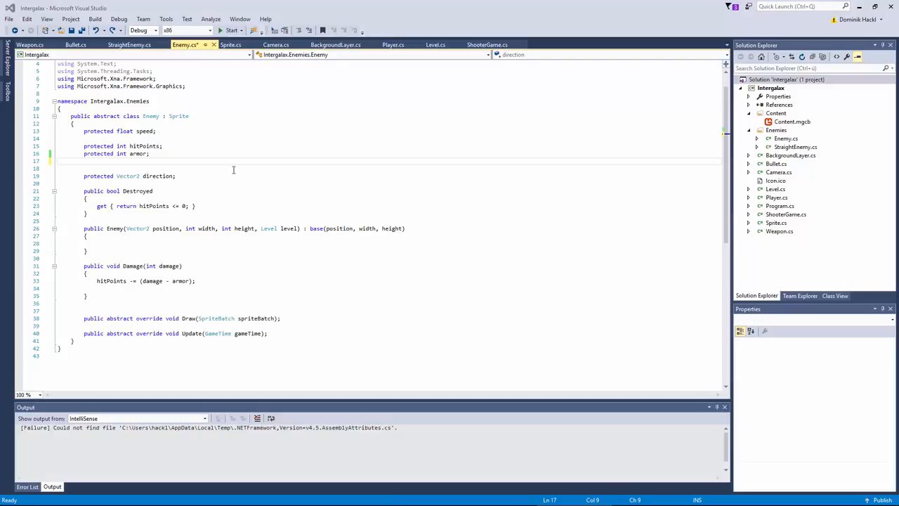
mouse_move(300, 188)
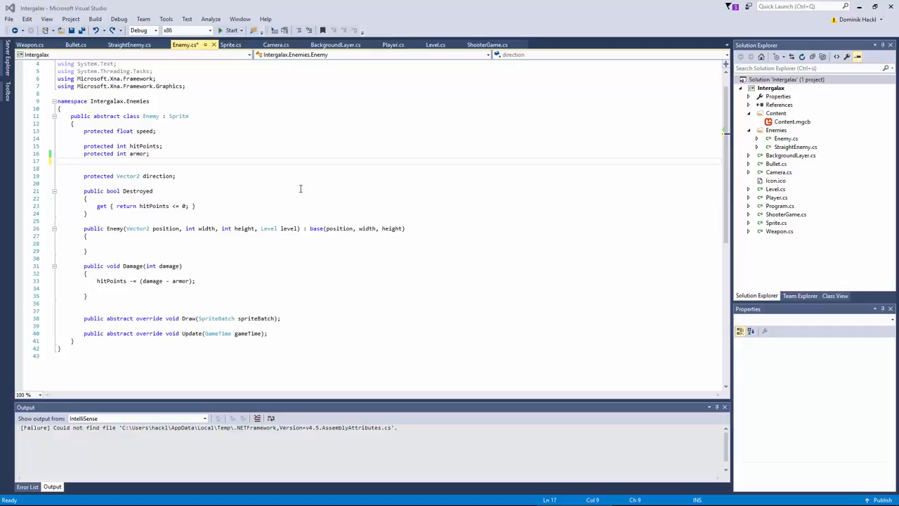
mouse_move(334, 161)
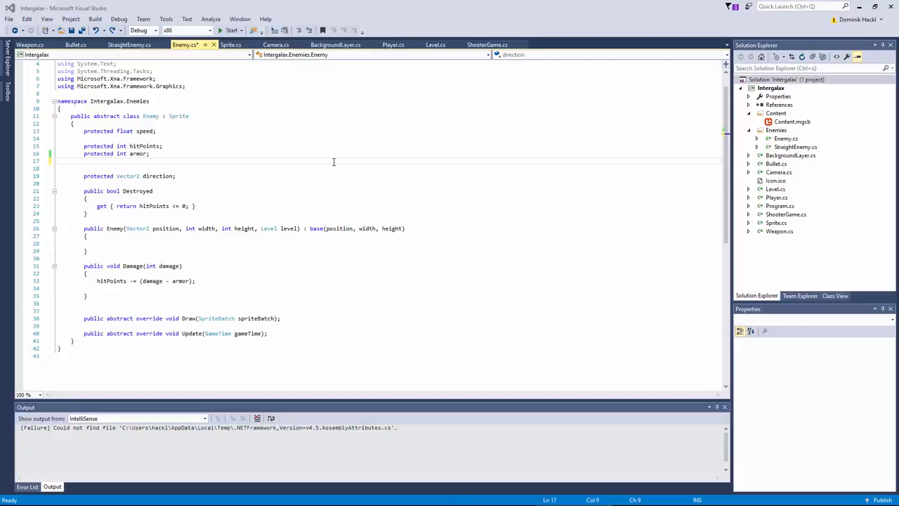
Declare 'protected Color hitColor;' below the armor field in Enemy.cs
type("protected")
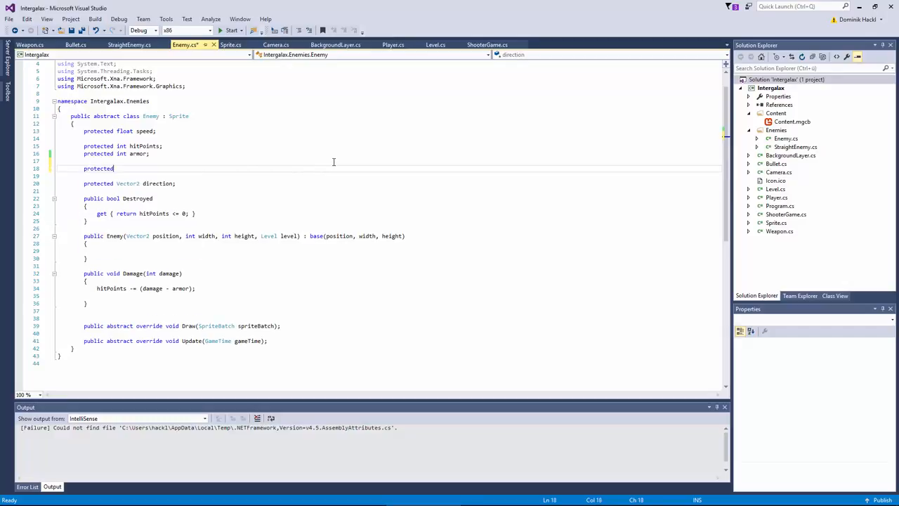
type("Color hit")
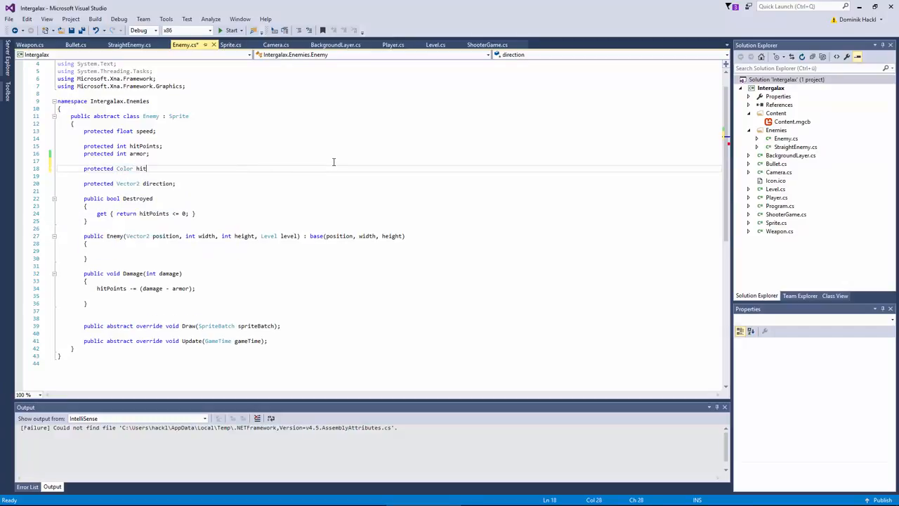
type("Color;")
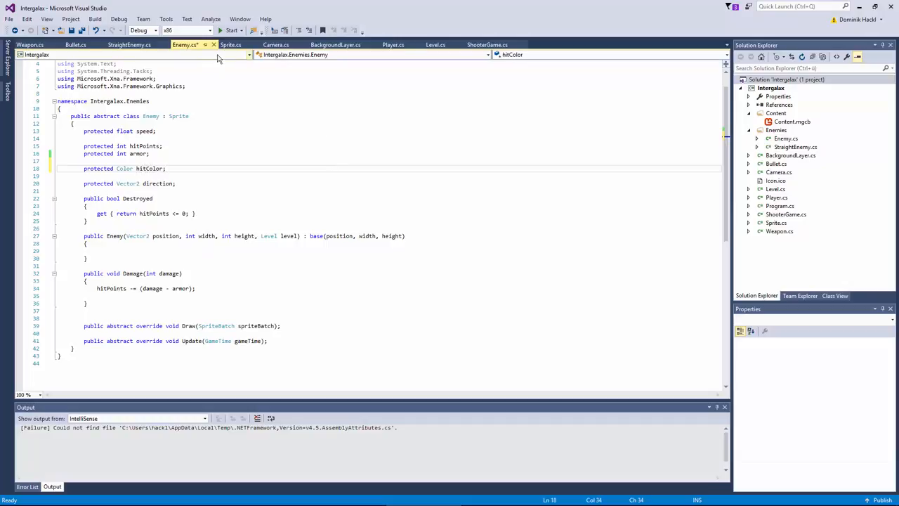
Draw StraightEnemy with hitColor and set hitColor to Color.Black in Enemy's Damage method
left_click(129, 44)
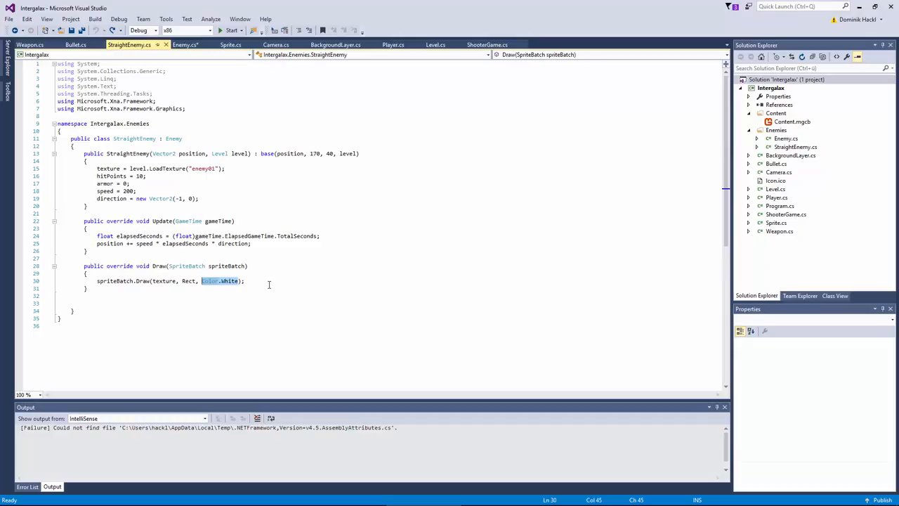
type("hitColor")
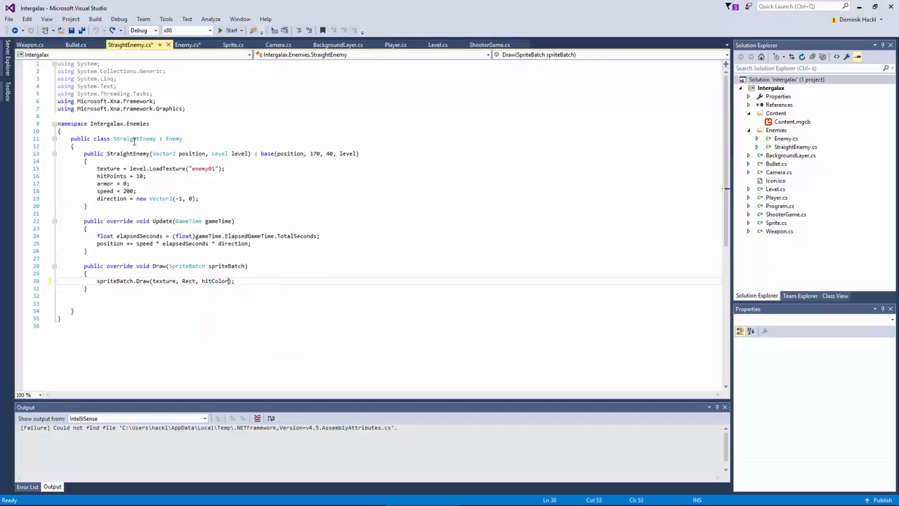
left_click(187, 45)
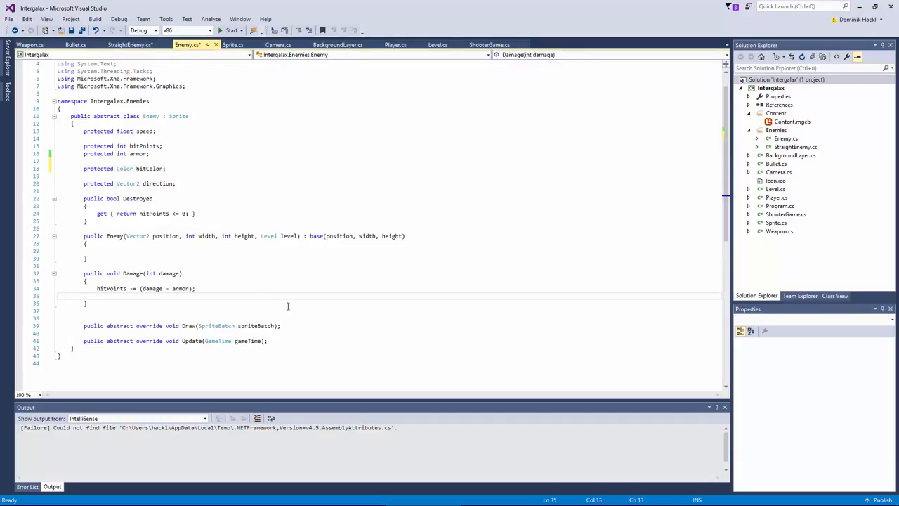
type("hitColor = C")
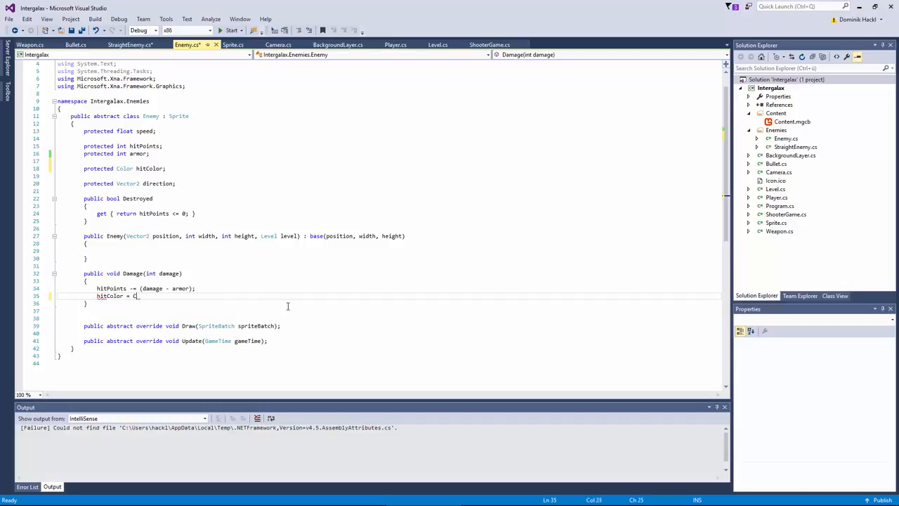
type("olor.Black;")
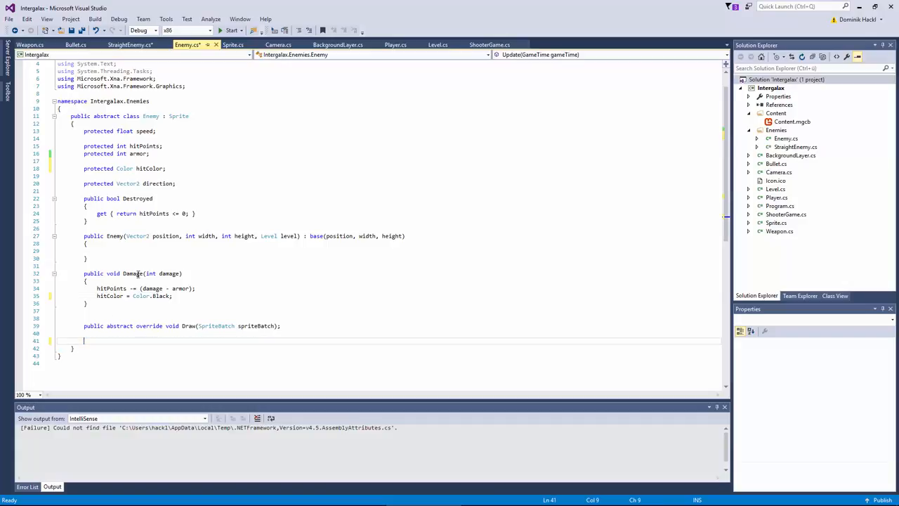
Add an Enemy Update override resetting hitColor to Color.White, called from StraightEnemy's base update
type("public abstract override void Update(GameTime gameTime);")
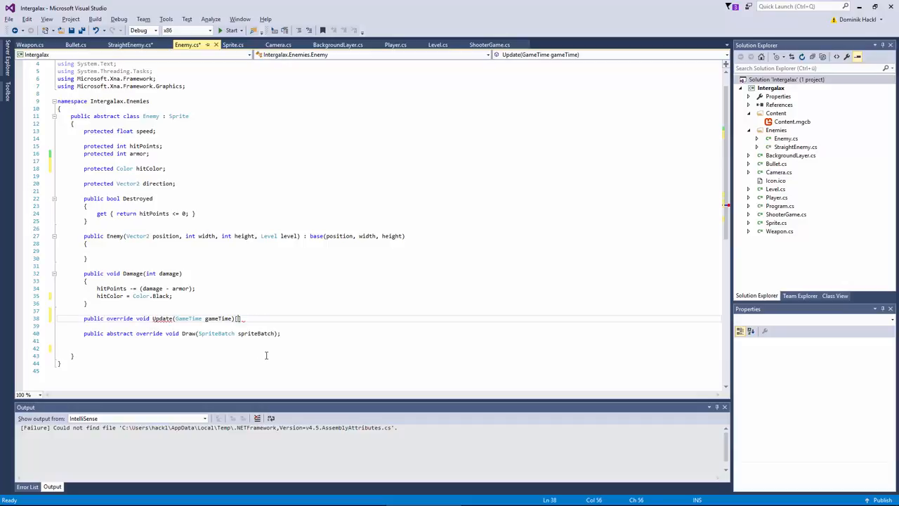
type("hitColor = Col")
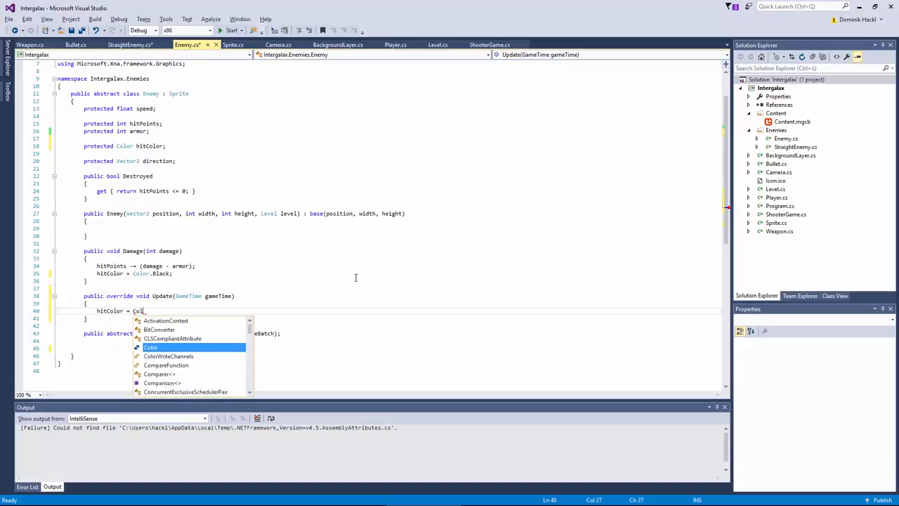
type(".white;")
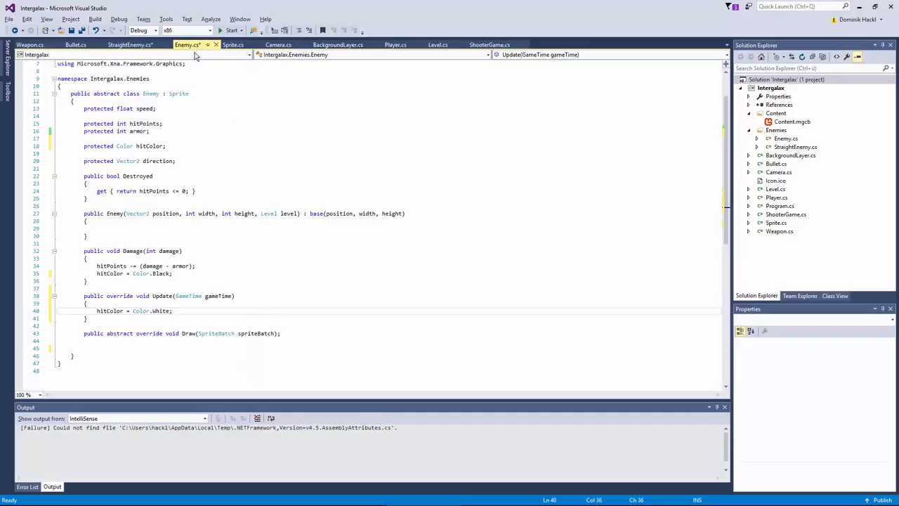
left_click(130, 44)
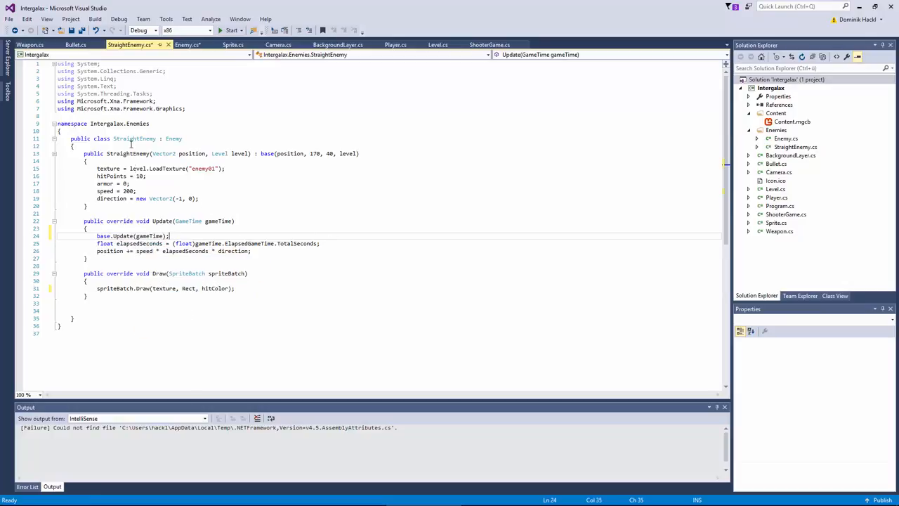
left_click(187, 44)
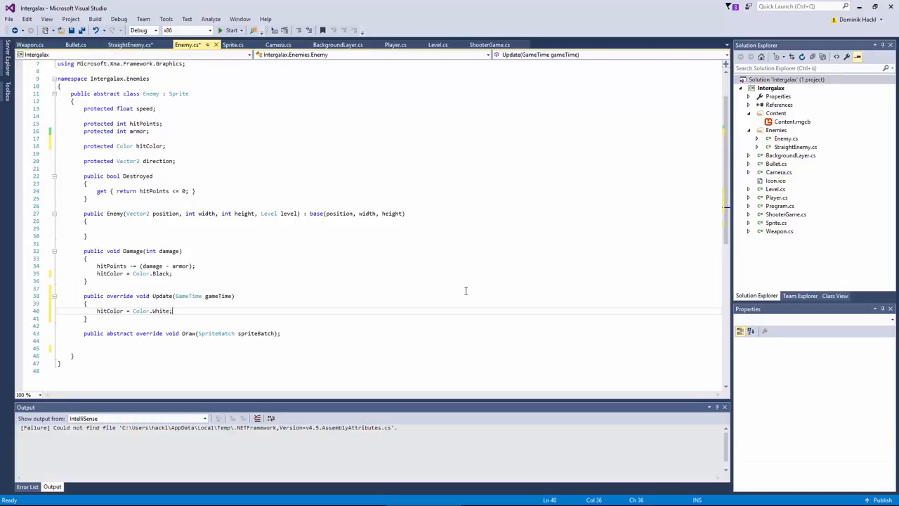
Test-run the game, check the Player weapon's damage, then return to StraightEnemy's hit points
left_click(231, 30)
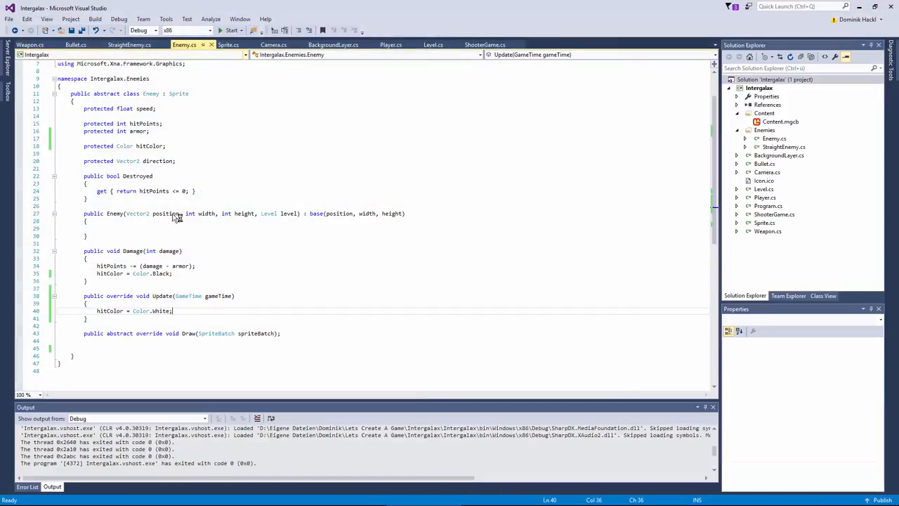
left_click(129, 44)
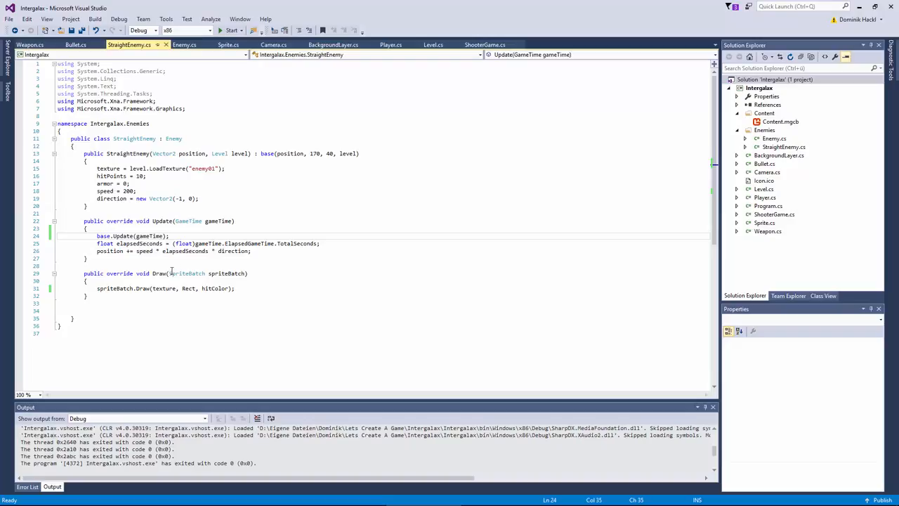
left_click(391, 44)
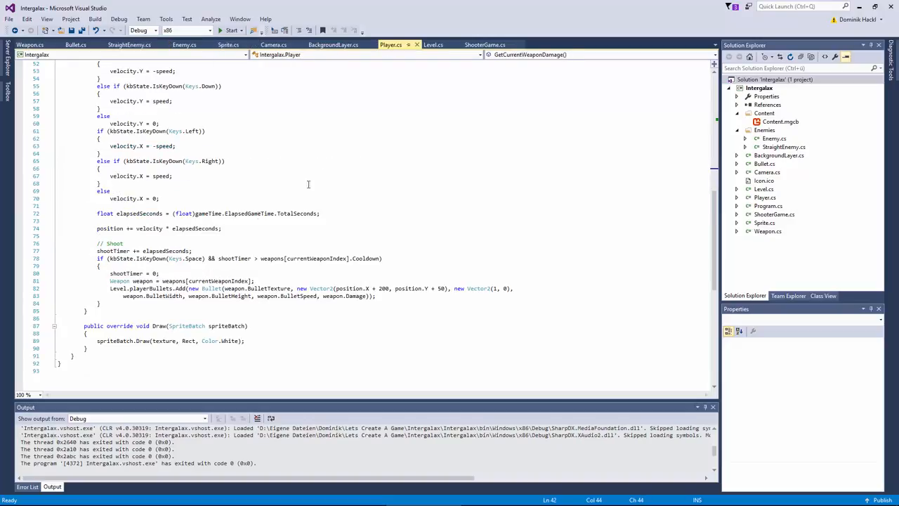
scroll("up", 3)
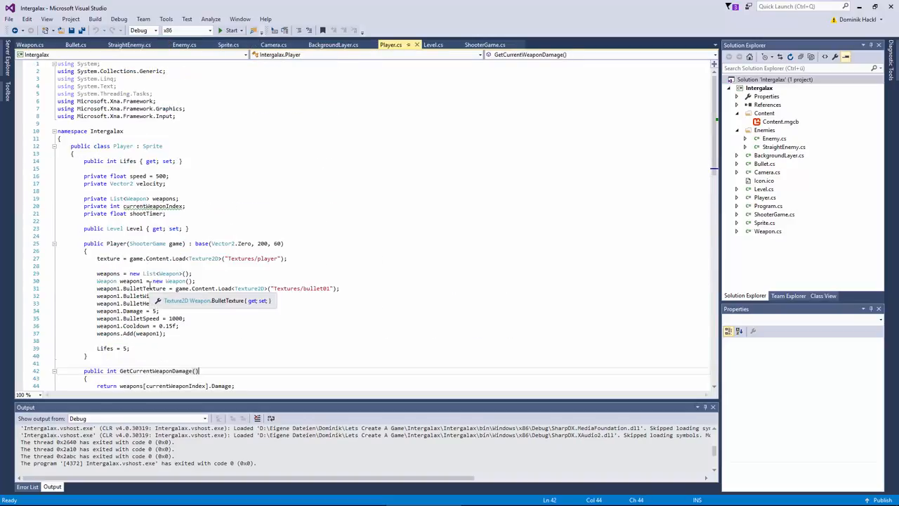
left_click(188, 310)
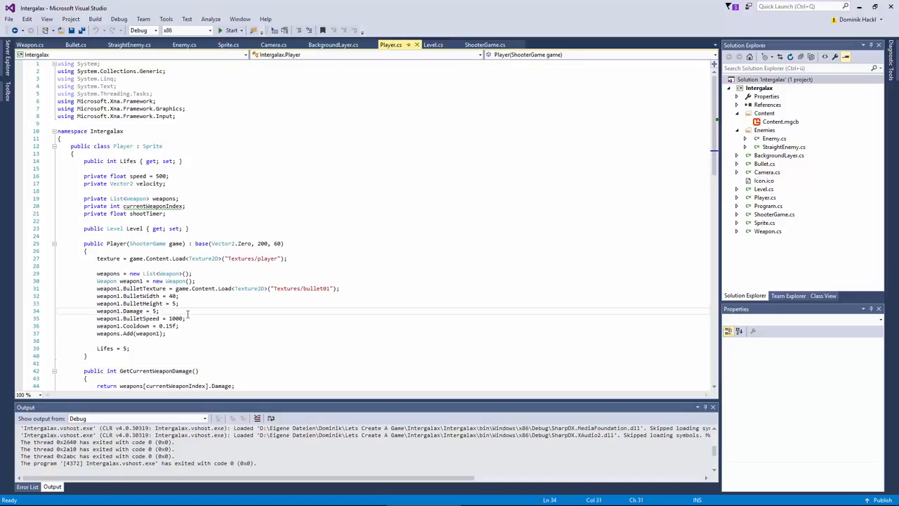
left_click(129, 44)
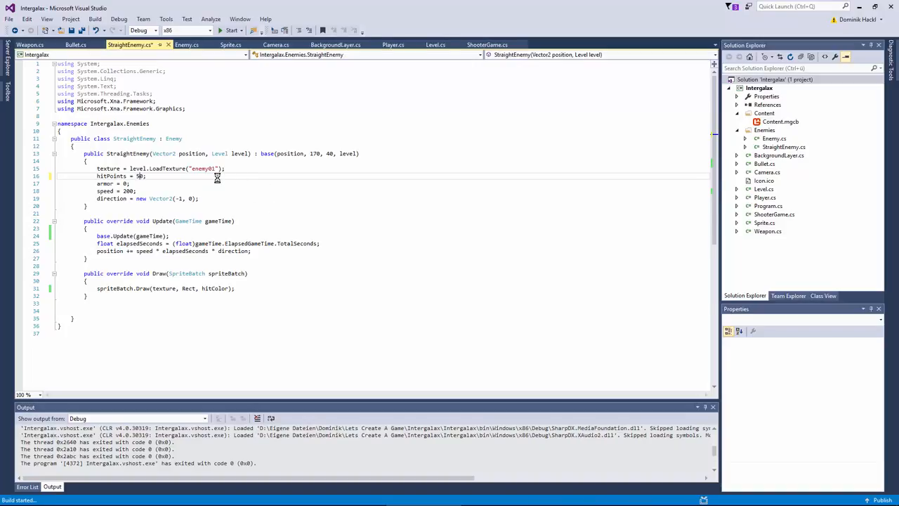
left_click(230, 30)
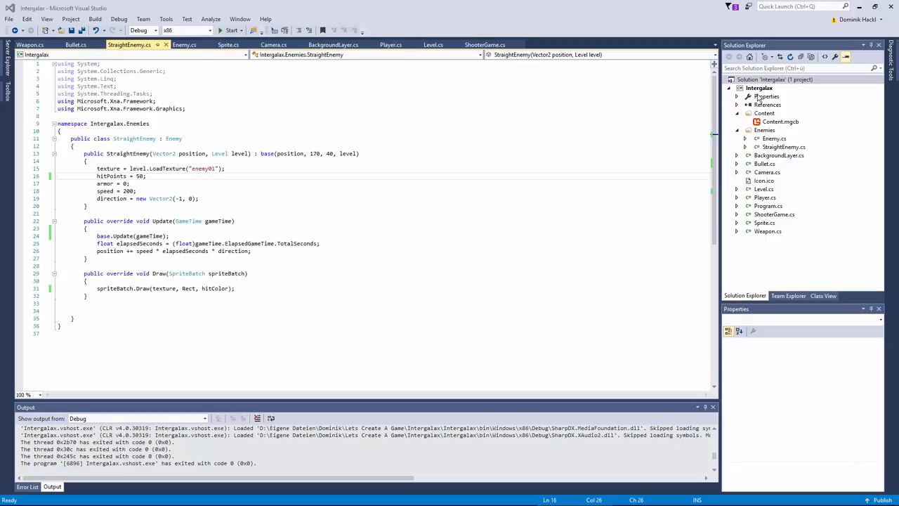
Add a ParticleEngine folder to the Intergalax project with a new Particle class file
right_click(760, 87)
type("ParticleEngine")
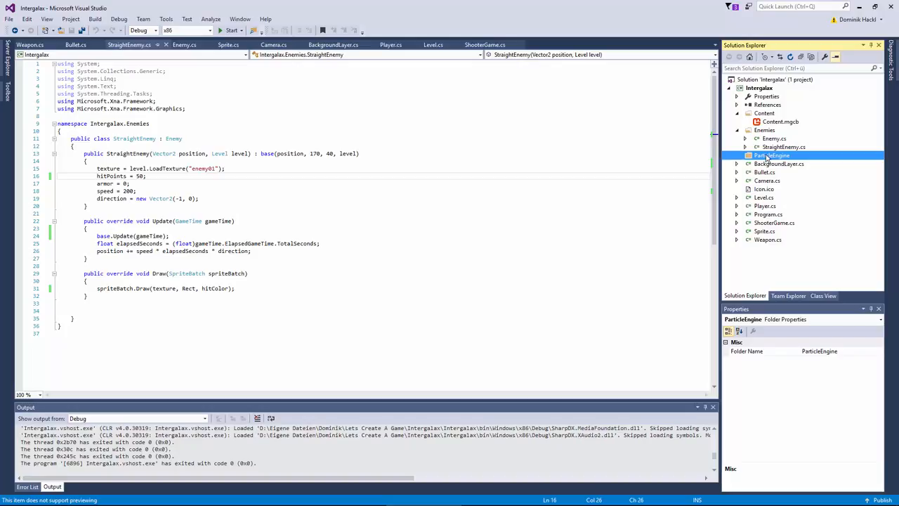
right_click(771, 155)
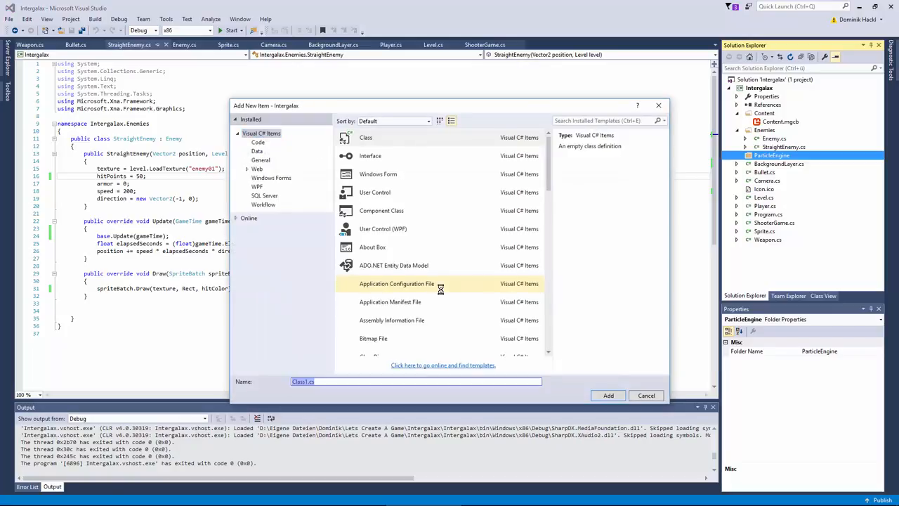
type("Particl")
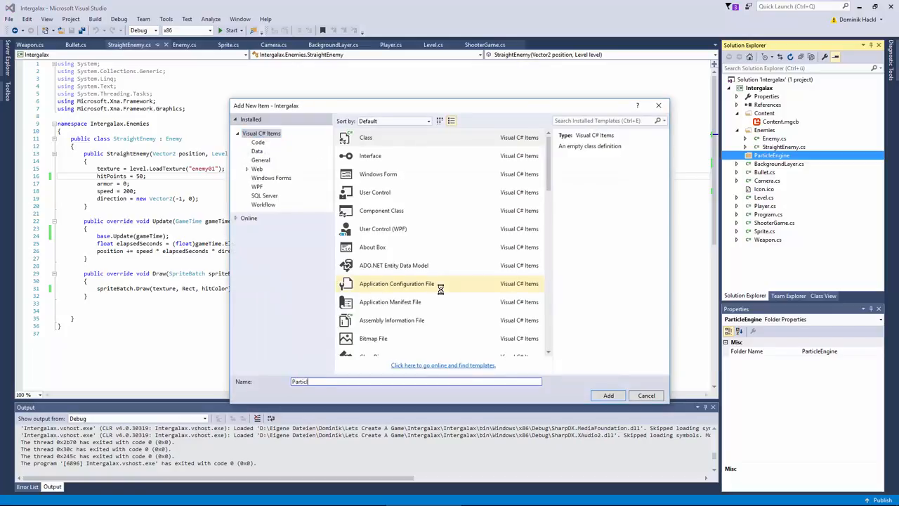
left_click(645, 394)
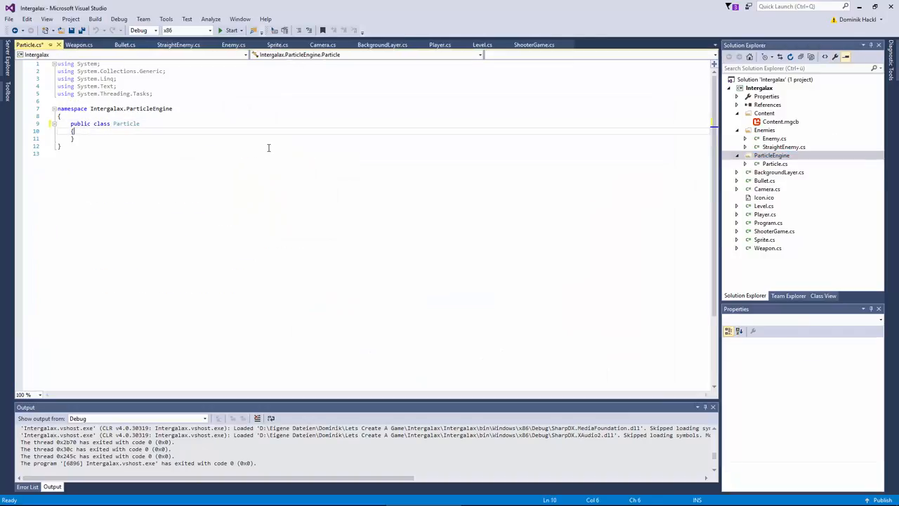
Declare the Particle's Texture2D, position, velocity, AngularVelocity and Color properties
type("public Texture2D Texture { get; set;")
type("public f")
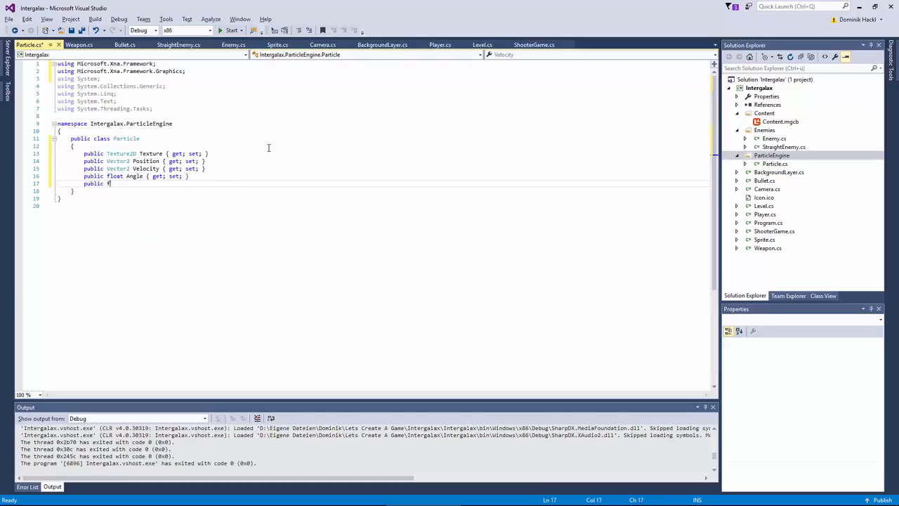
type("AngularVelocity { get; set;")
type("public")
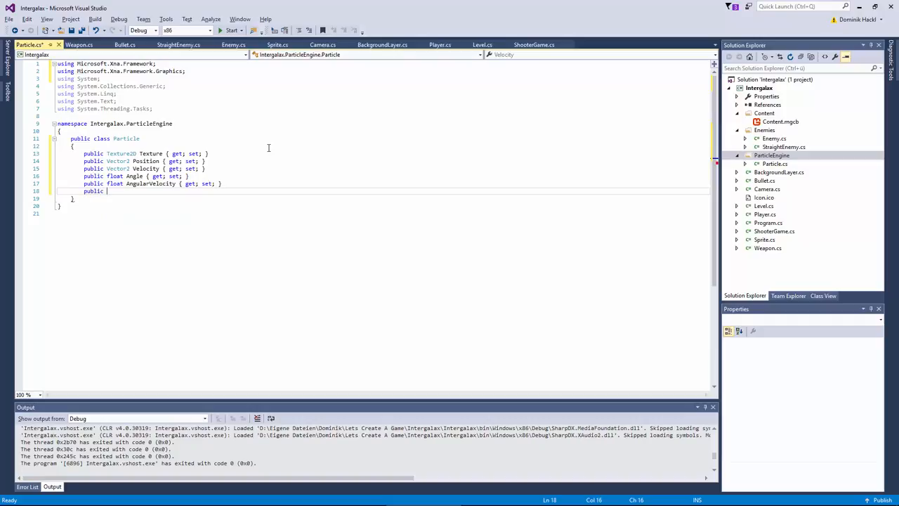
type("Color Color { get; set;")
type("public float Size { get; set; }")
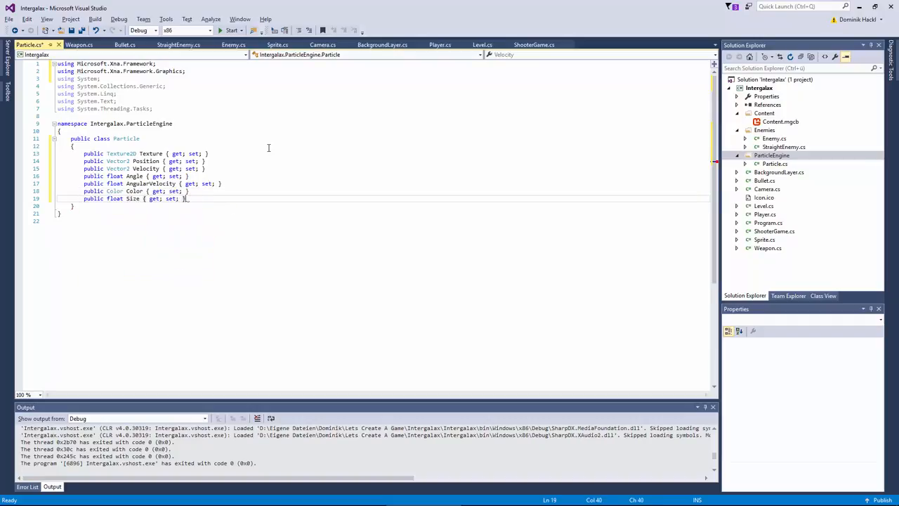
key("Enter")
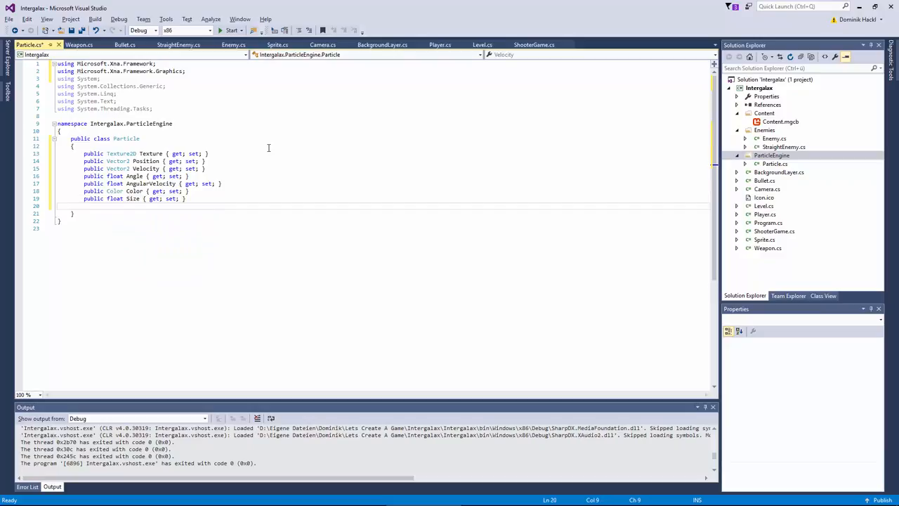
Add a public int TTL property and a private startTime field
type("public int TTL { get; set; }")
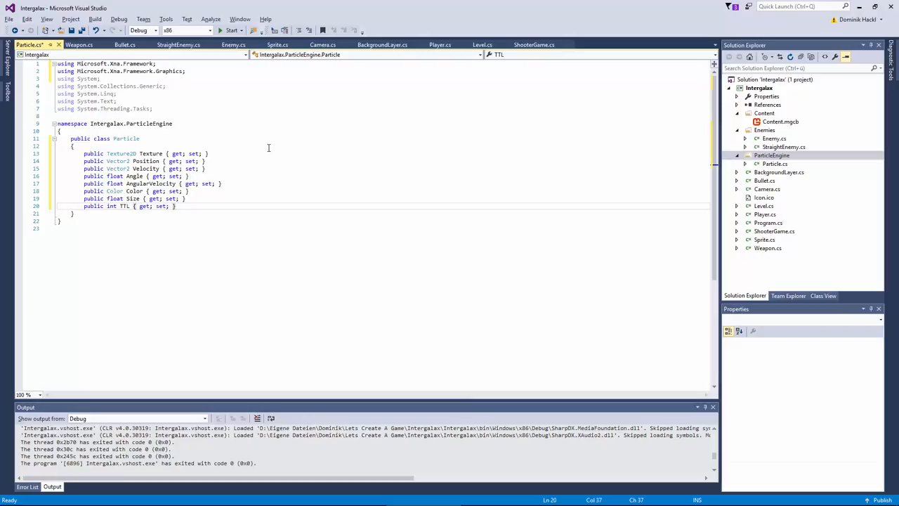
key("enter")
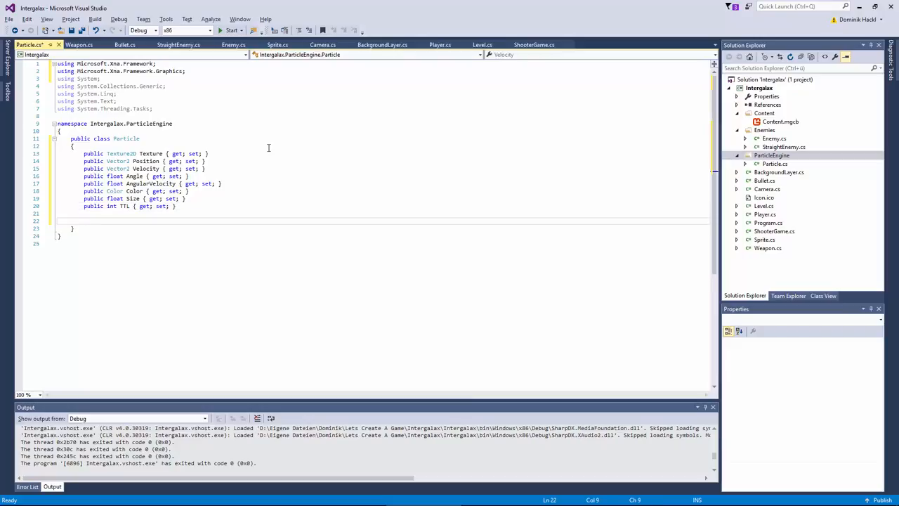
type("private int s")
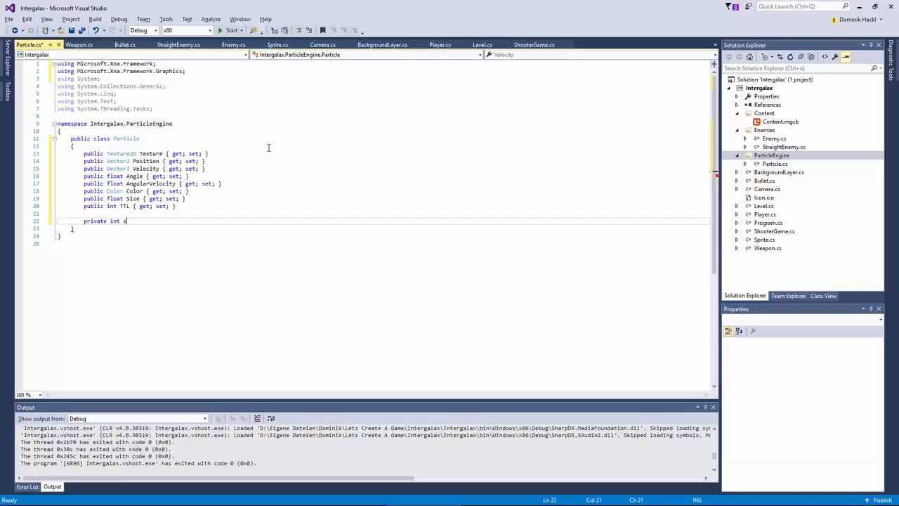
type("tartTime")
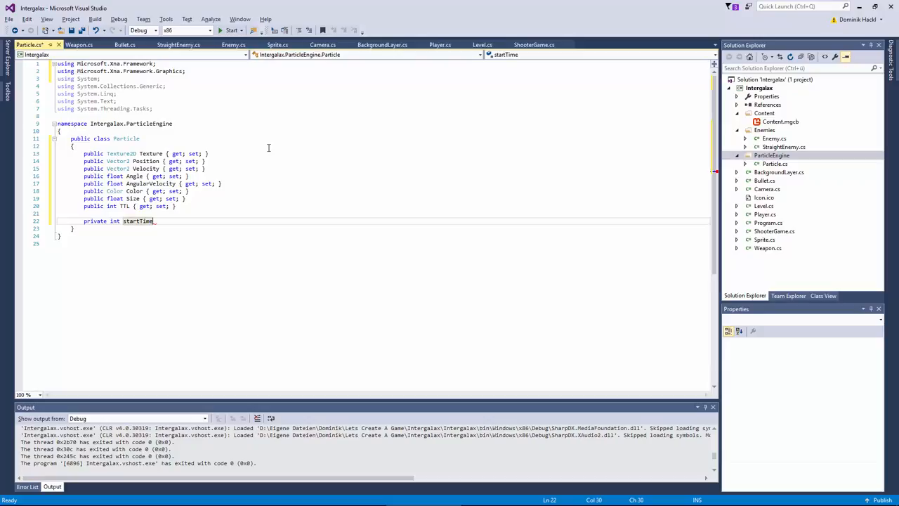
type(";")
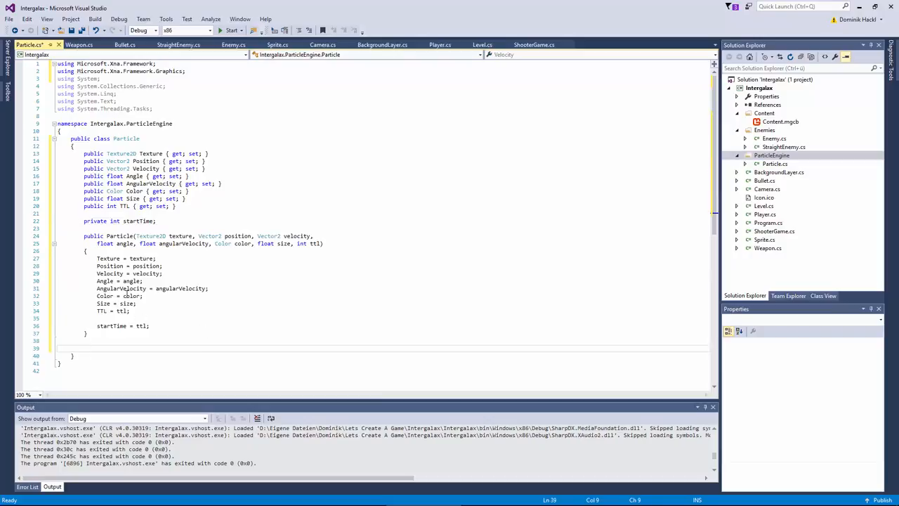
Write Update() below the constructor with TTL--, Position += Velocity and Angle += AngularVelocity
left_click(111, 326)
type("p")
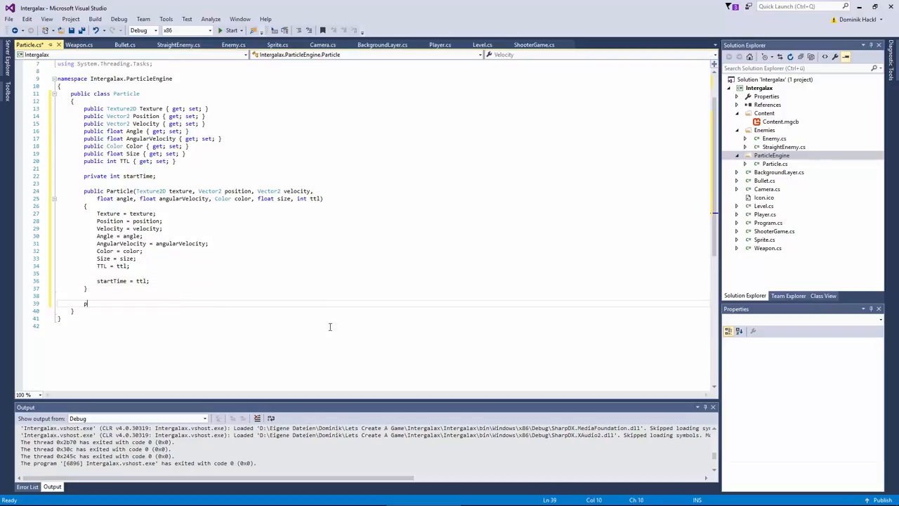
type("ublic void Update()")
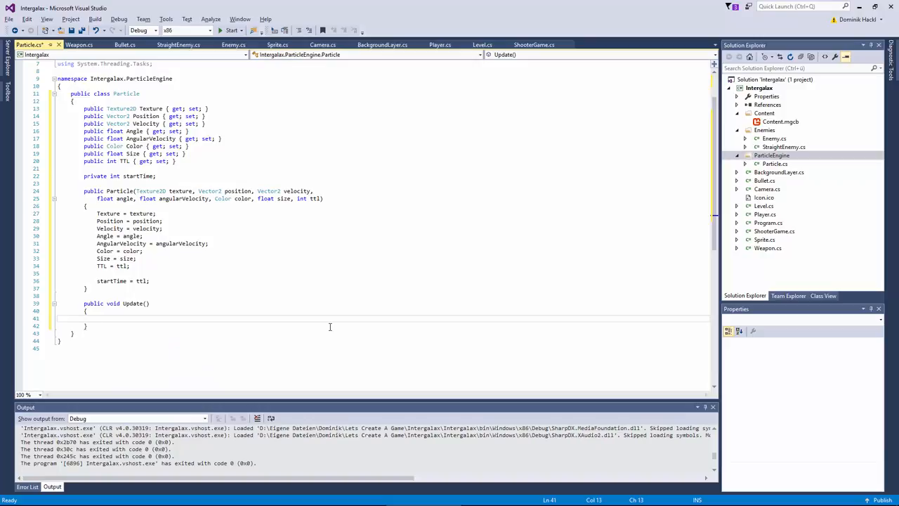
type("TTL--;")
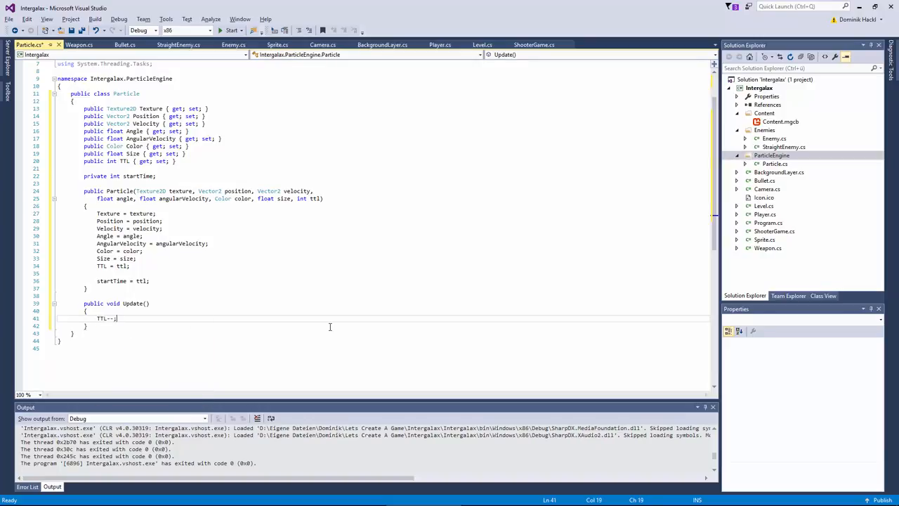
key("Return")
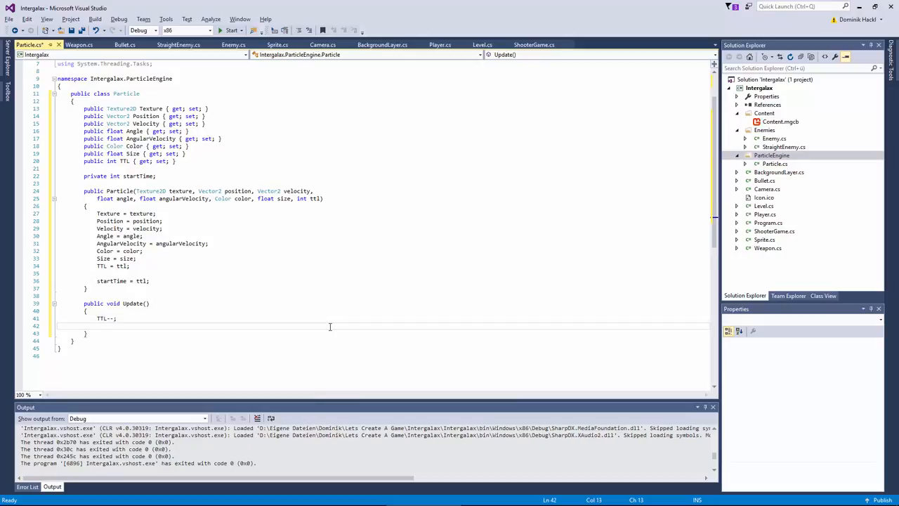
type("Position +=")
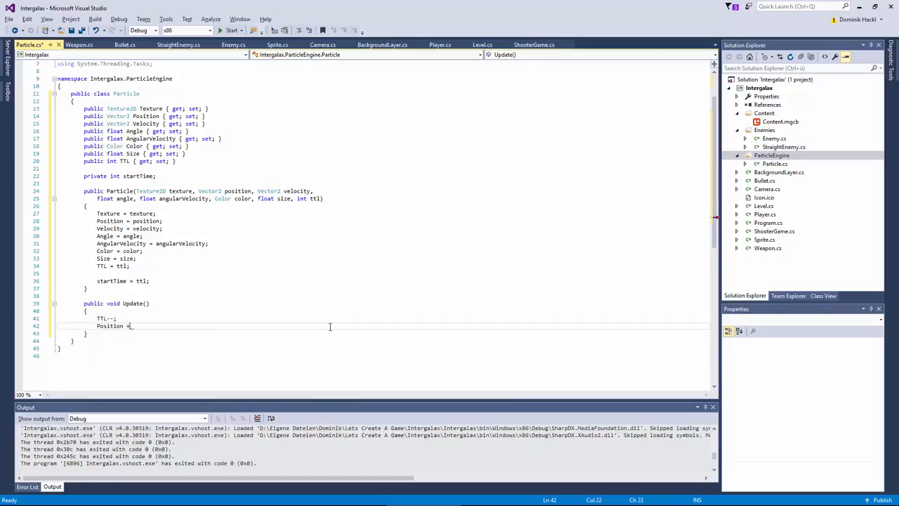
type("= Velocity;")
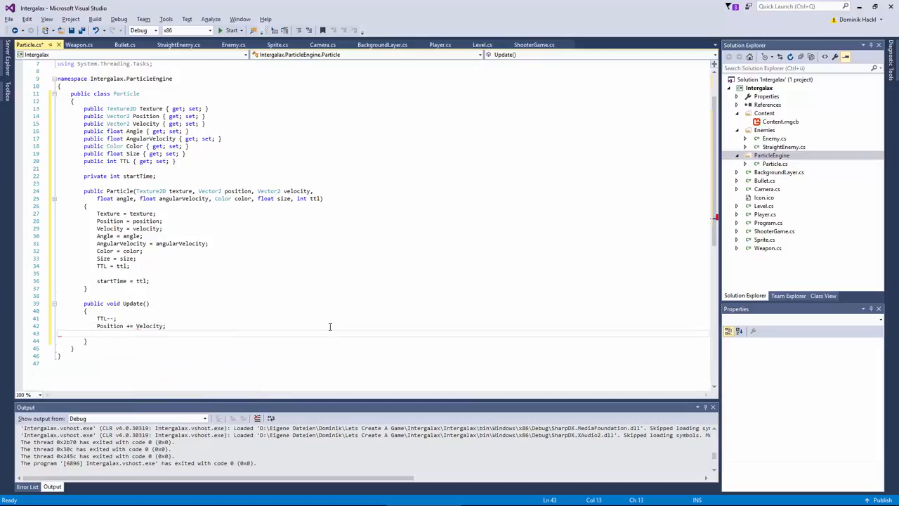
type("Angle += AngularVelocity;")
type("spriteBatch.Draw(Texture, Position, null, Color * ((float)TTL / (float)startTime), Angle, new Vector2(Texture.Width / 2, Texture.Height / 2), Size, SpriteEffects.None, 1);")
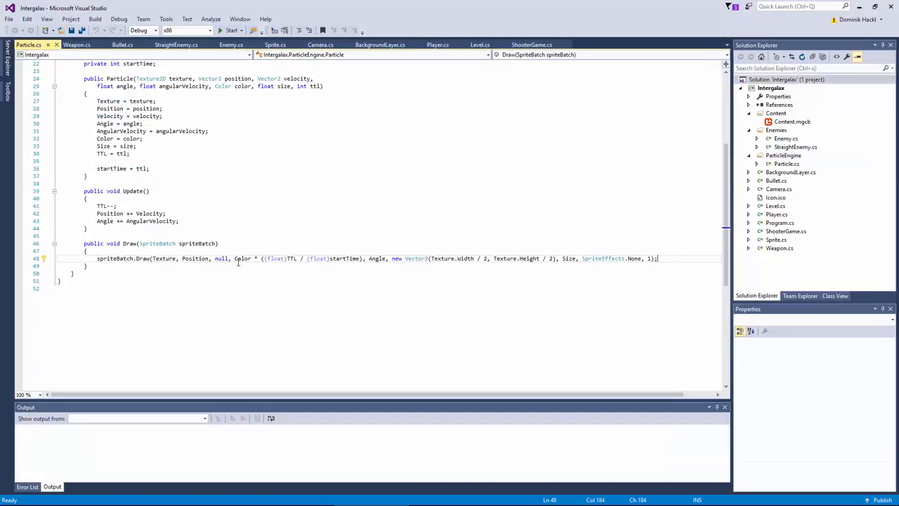
mouse_move(242, 258)
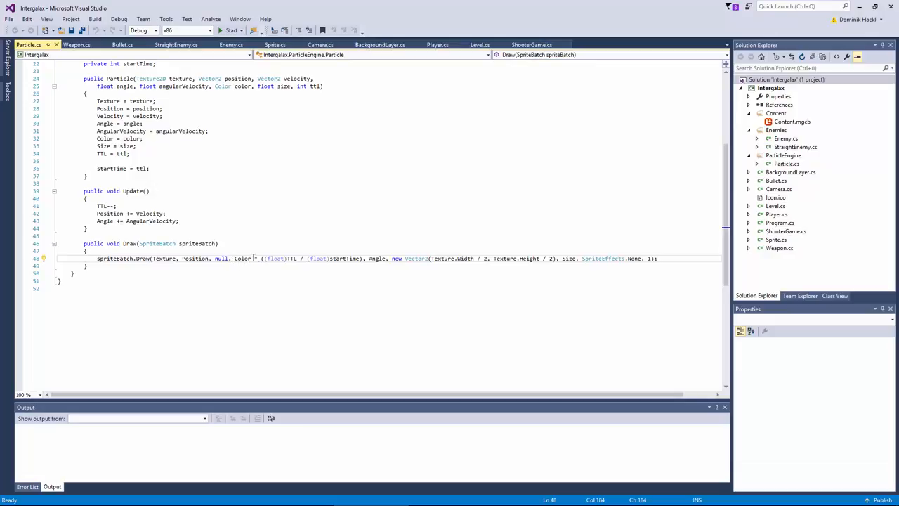
mouse_move(274, 258)
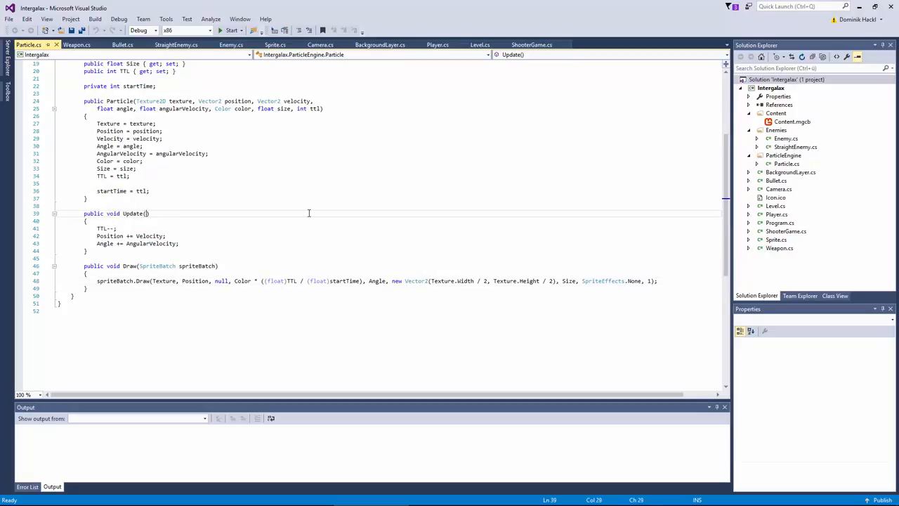
Give Update a GameTime parameter, scale by elapsed milliseconds, make TTL/startTime floats, and save
type("GameTime gameTime")
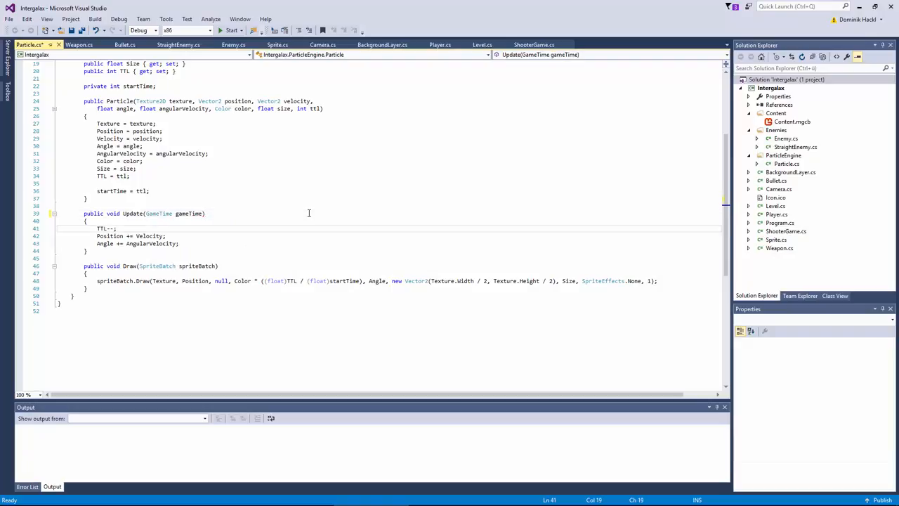
scroll("up", 3)
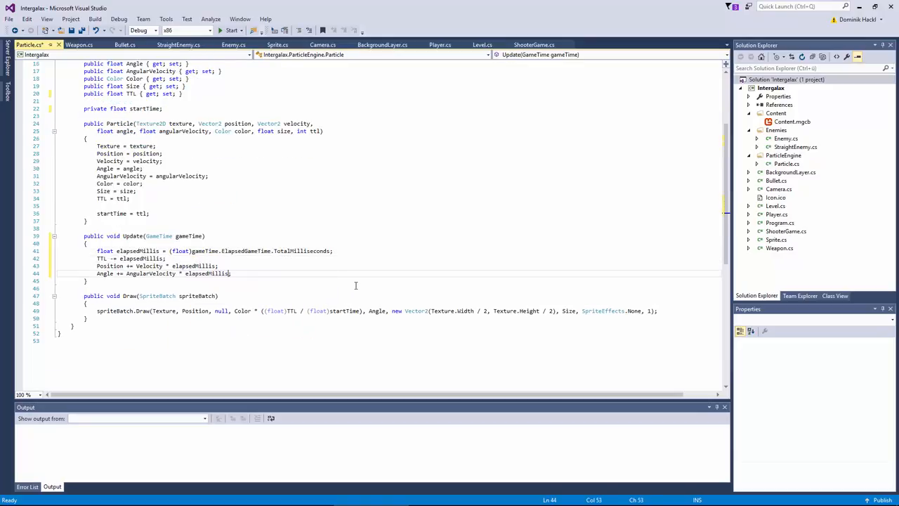
scroll("up", 3)
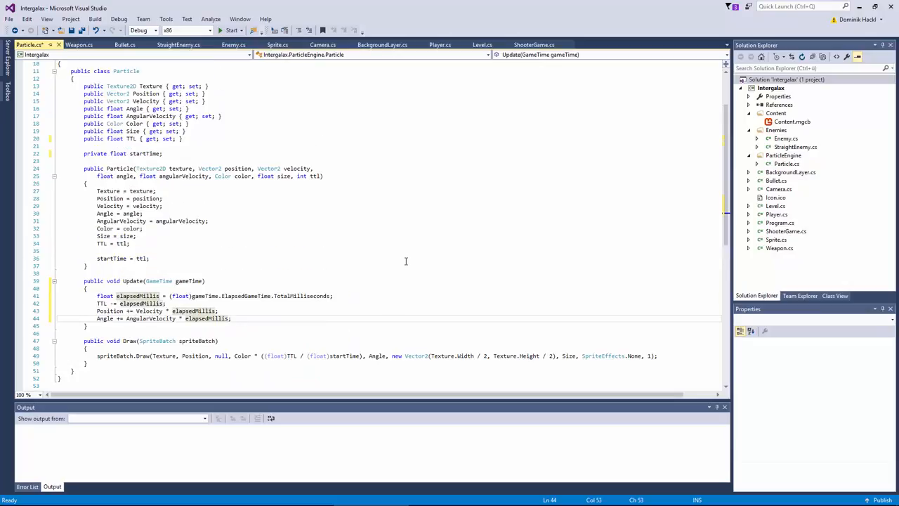
mouse_move(373, 307)
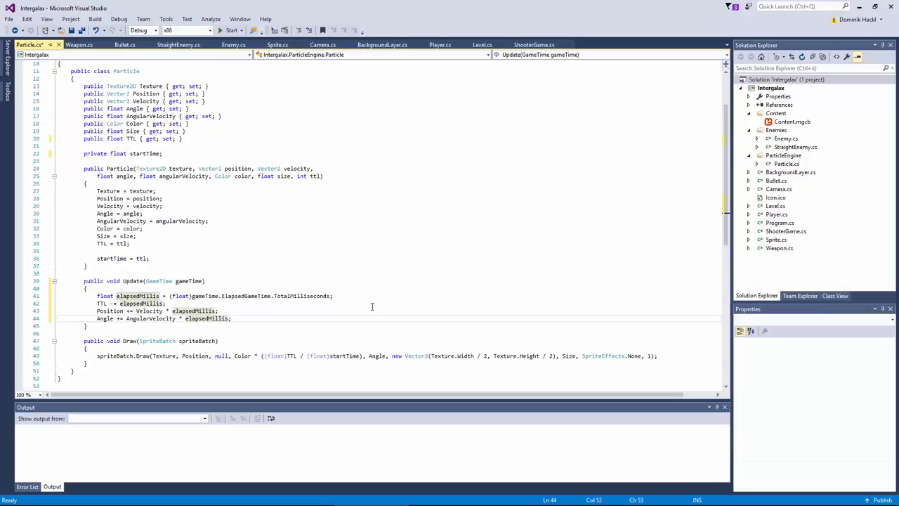
key("ctrl+s")
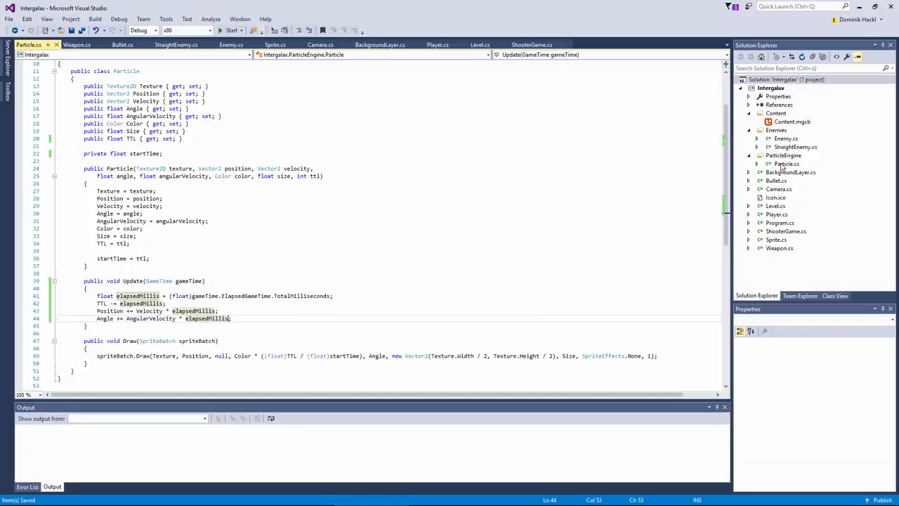
Add a ParticleEngine class file inside the ParticleEngine folder
right_click(783, 155)
type("ParticleEngi")
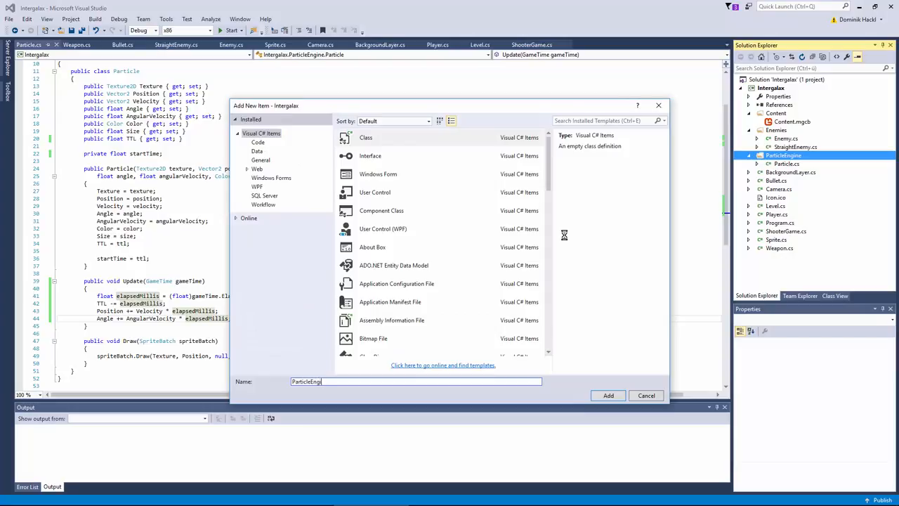
left_click(608, 394)
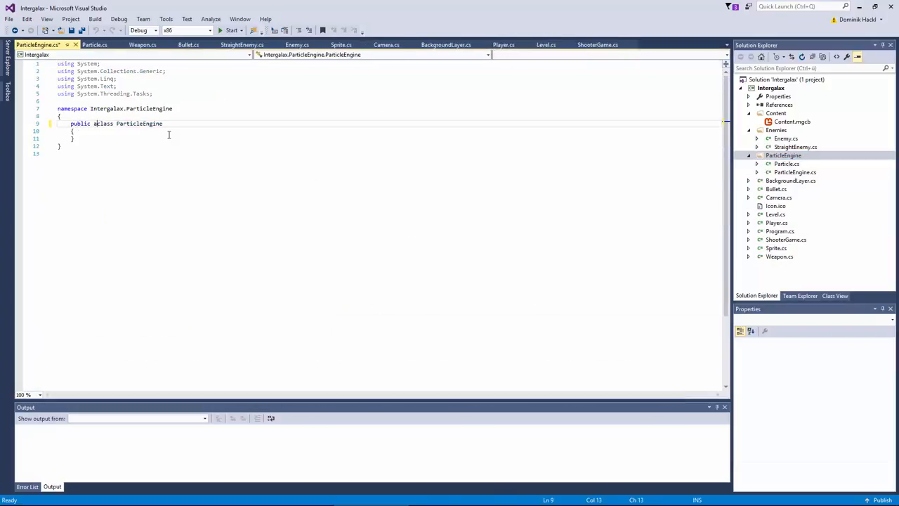
Make ParticleEngine abstract with a protected Random random and a Vector2 EmitterLocation property
type("abstract")
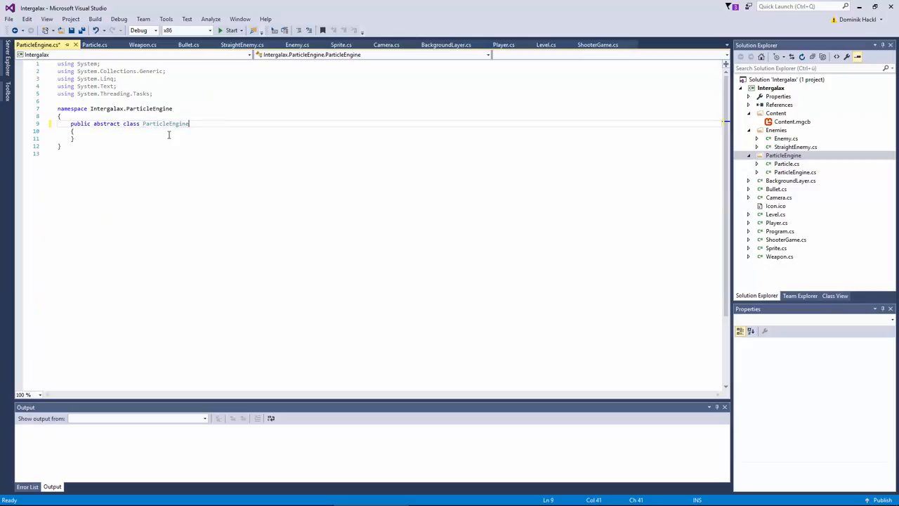
key("Return")
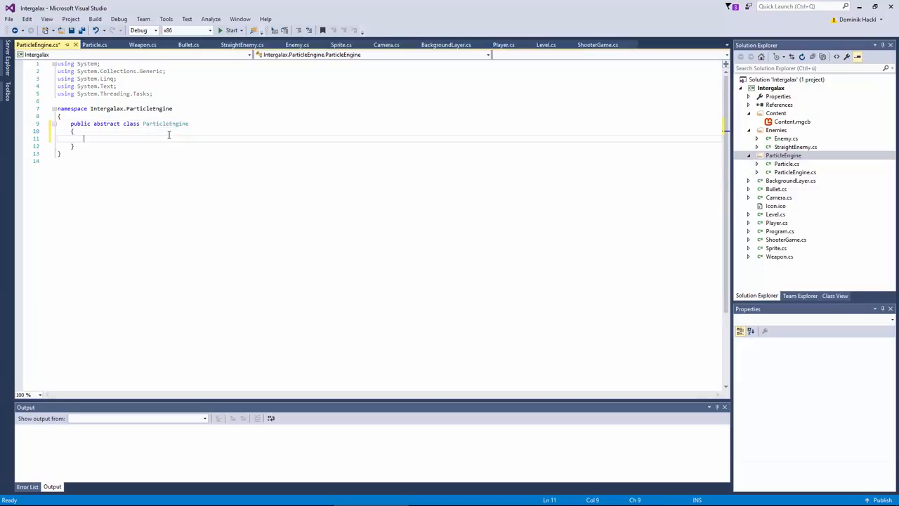
type("protected R")
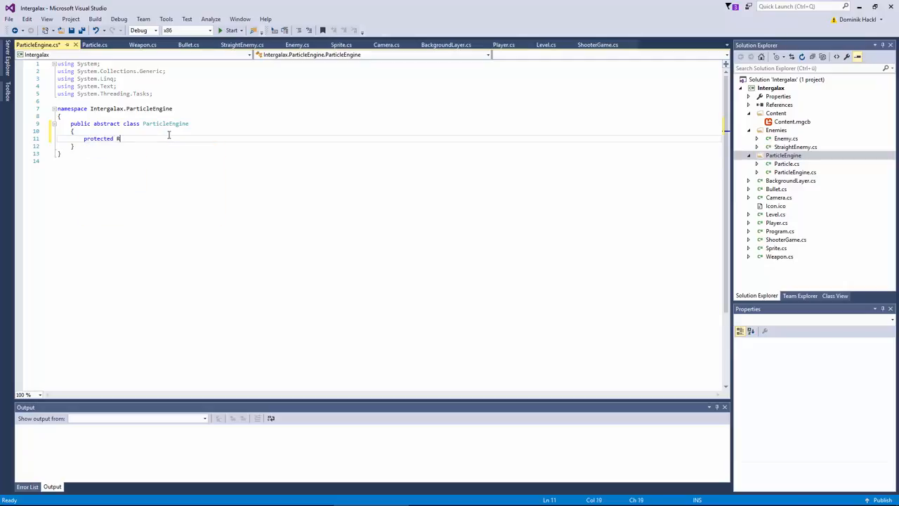
type("Random")
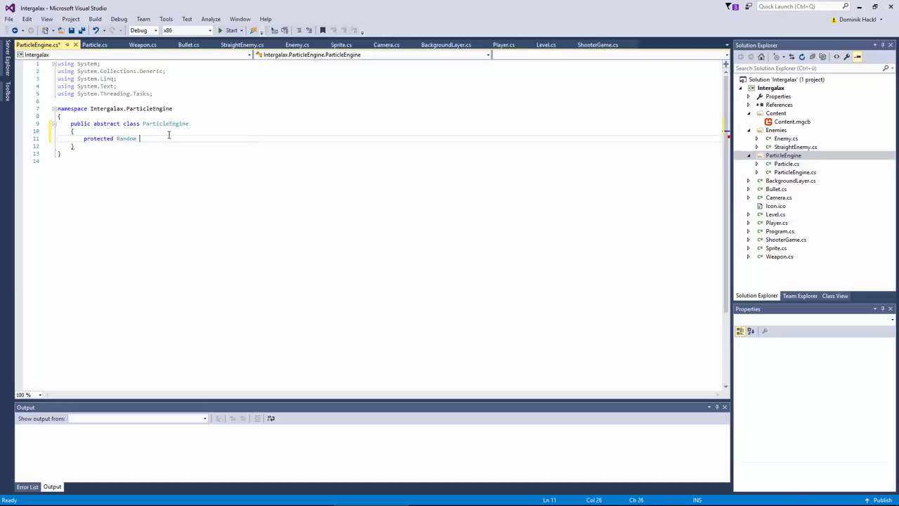
type("random;")
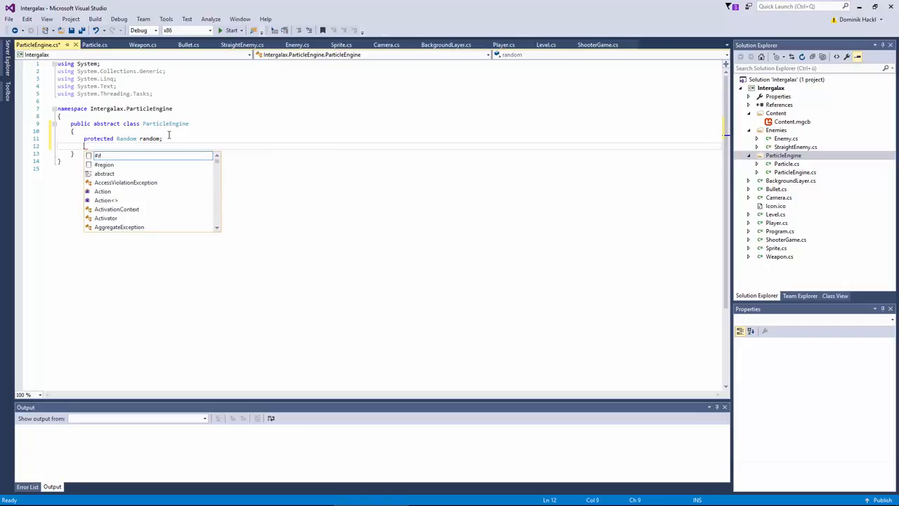
type("public V")
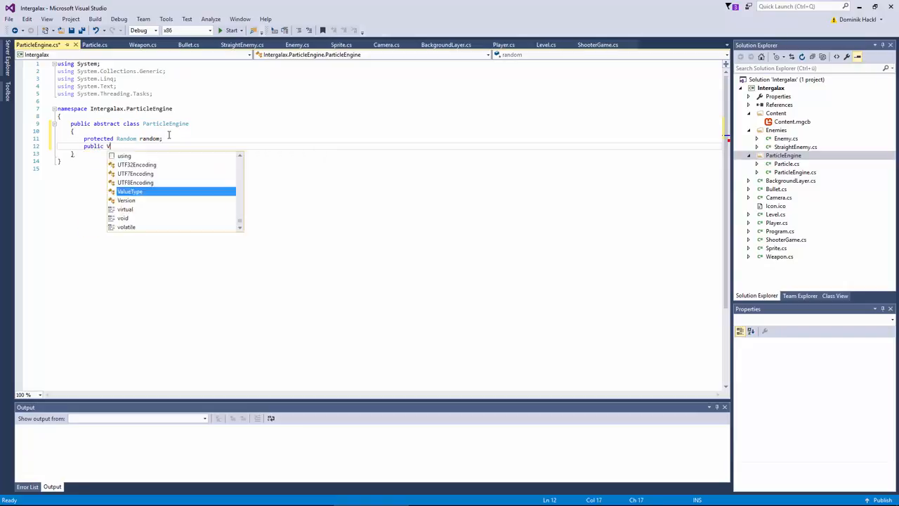
type("ector2")
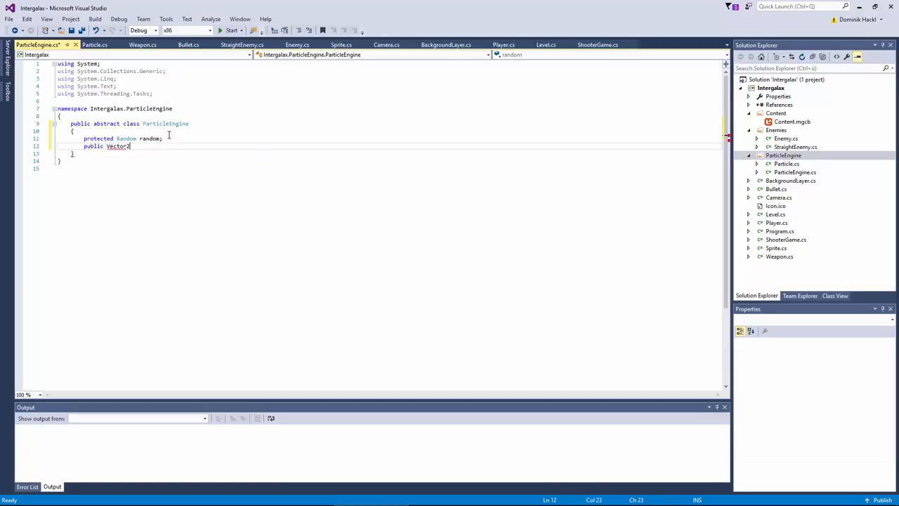
type("EmitterLocation")
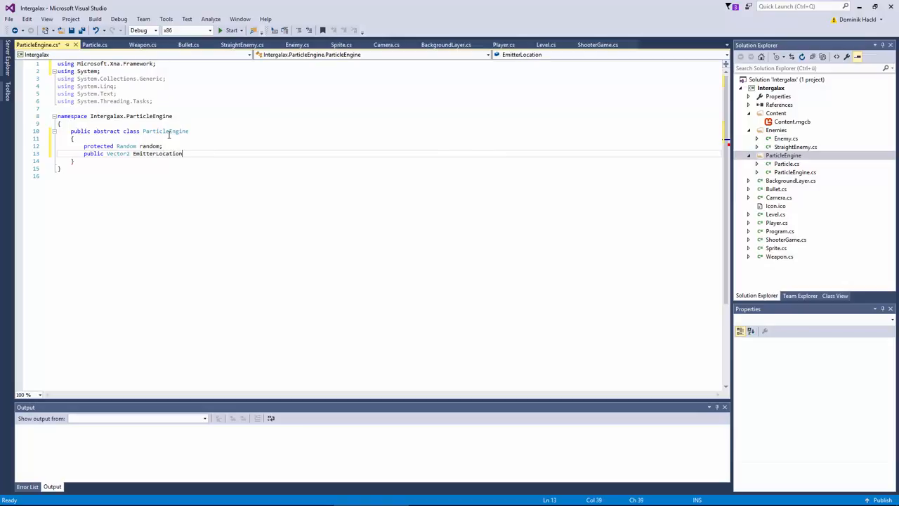
type("{ get; set; }")
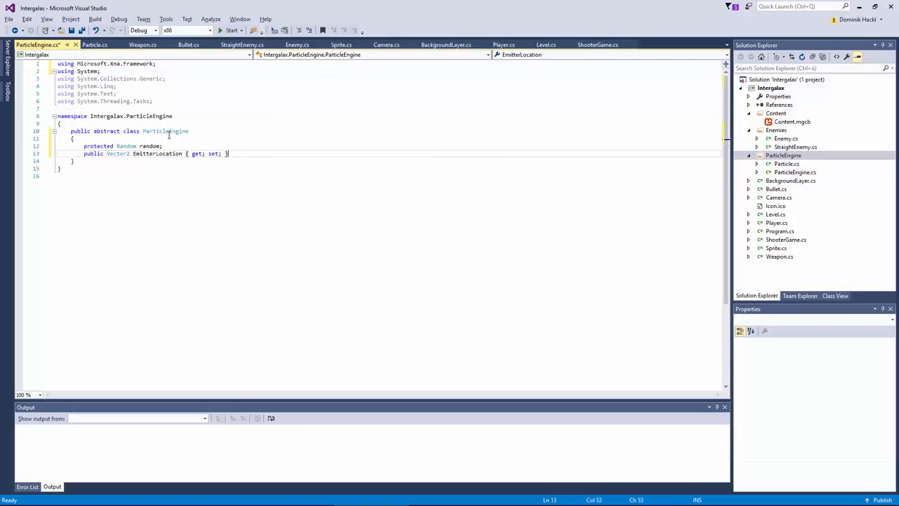
Add a List<Particle> particles field and a Texture2D texture field
type("publ")
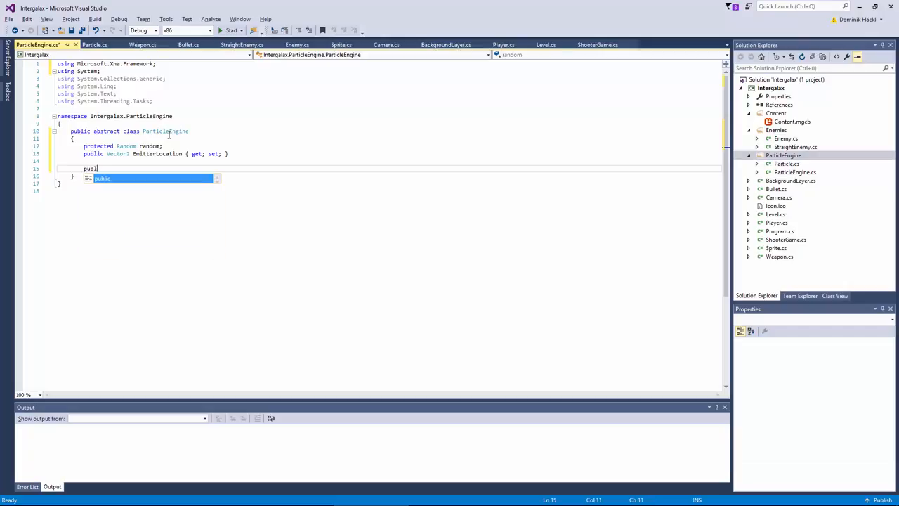
type("List<>")
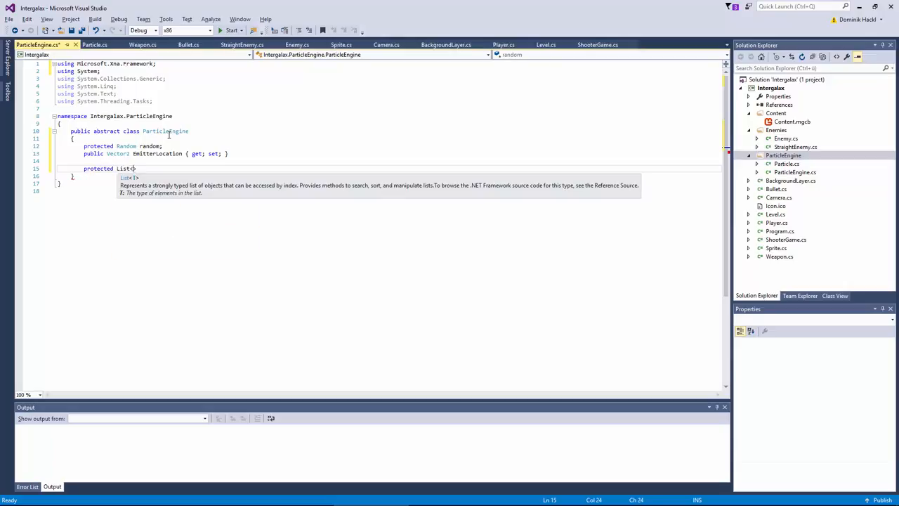
type("Particle> parti")
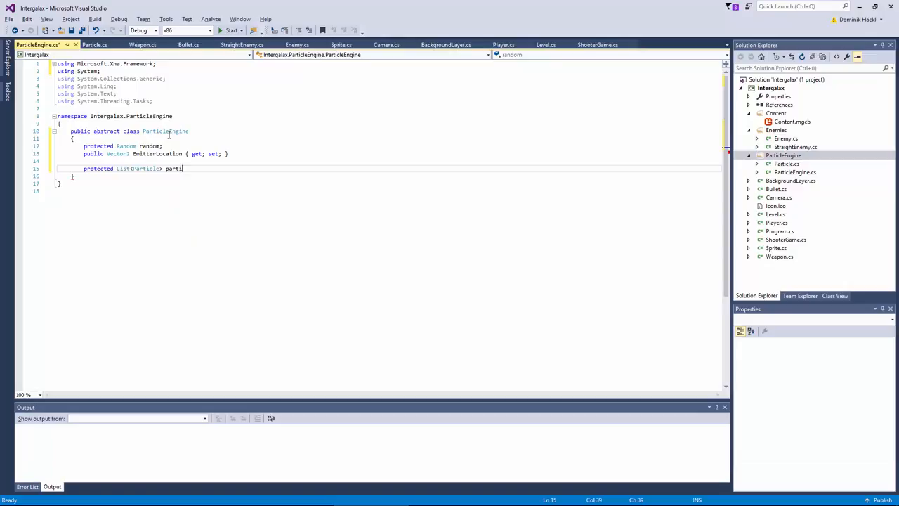
type("cles;")
type("protected ")
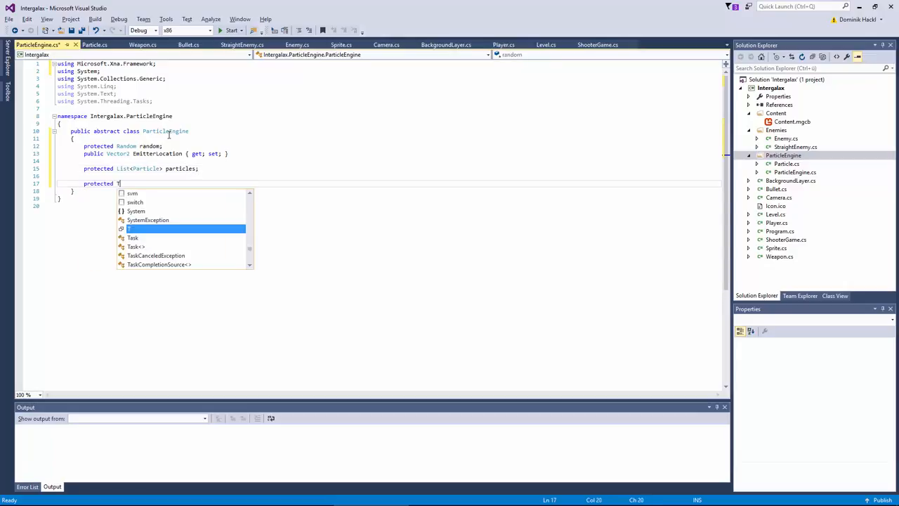
type("Texture2D")
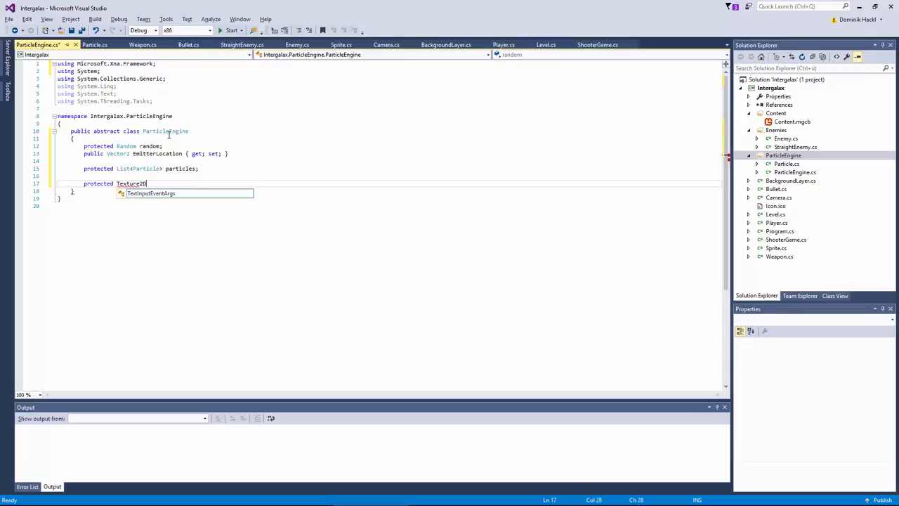
type("texture;")
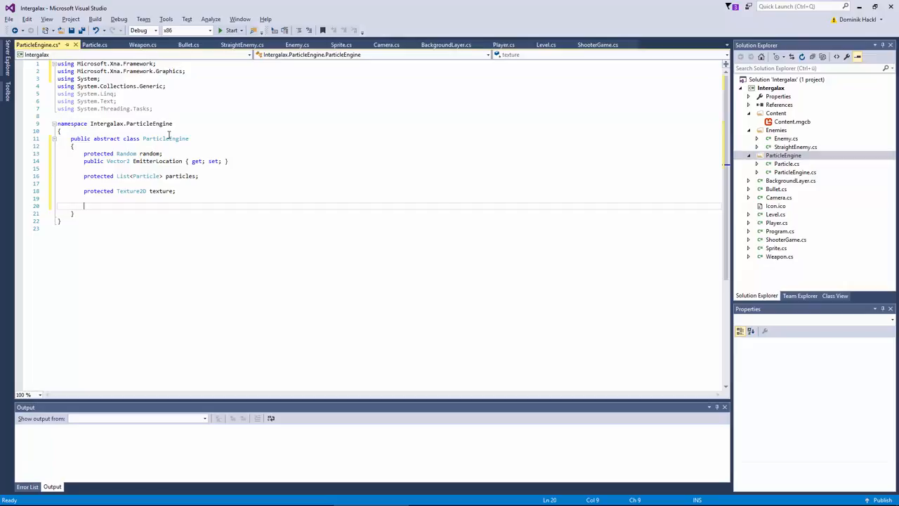
Write a public ParticleEngine(Texture2D texture, Vector2 location) constructor assigning texture and EmitterLocation
type("public")
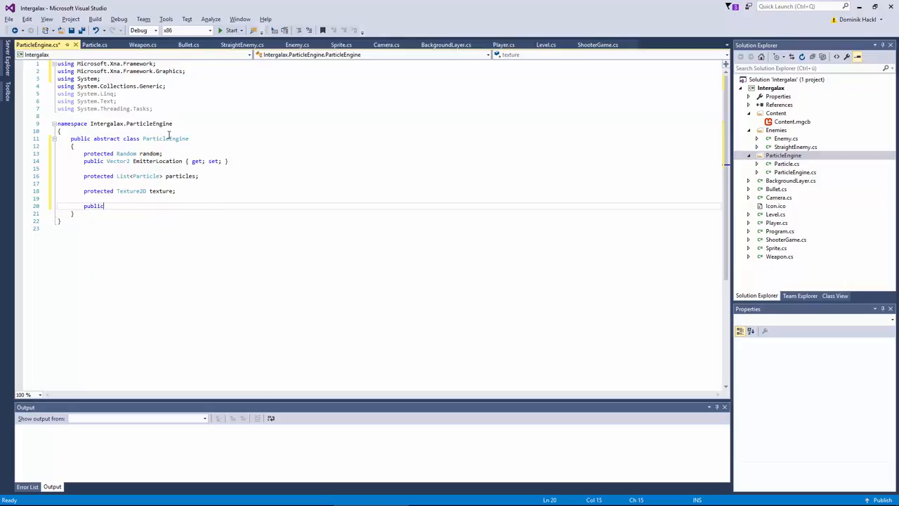
type("ParticleEngine(Texture2D texture, Vector2 location")
type("EmitterLocation = location;")
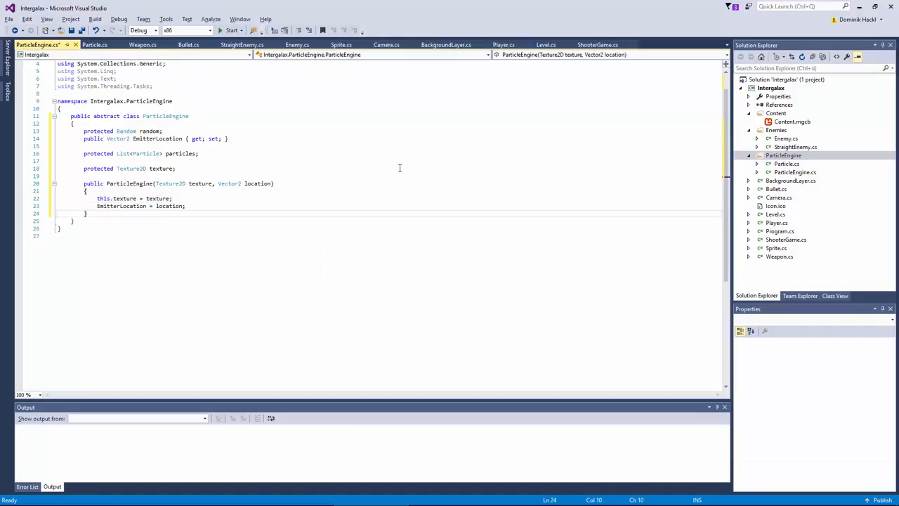
key("Return")
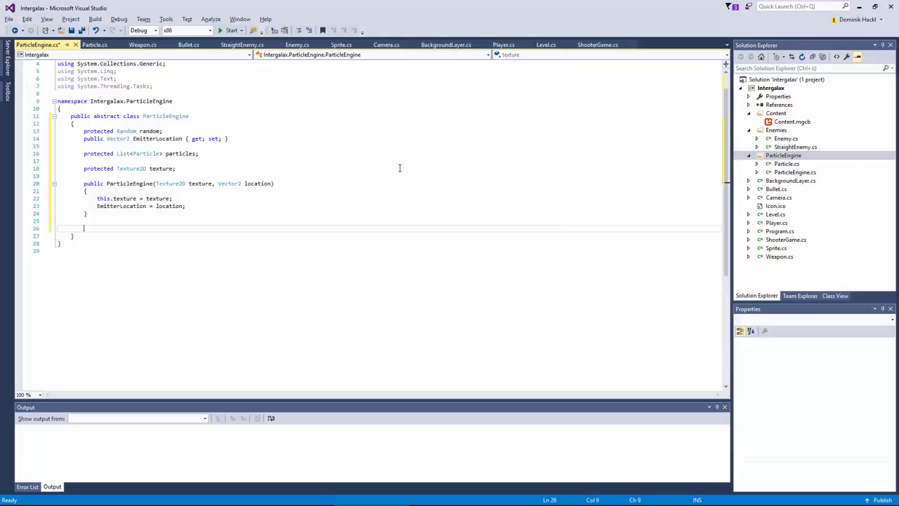
Add Update(GameTime) removing particles whose TTL reaches 0, and Draw(SpriteBatch) drawing each particle
type("public void Update(GameTime gameTime")
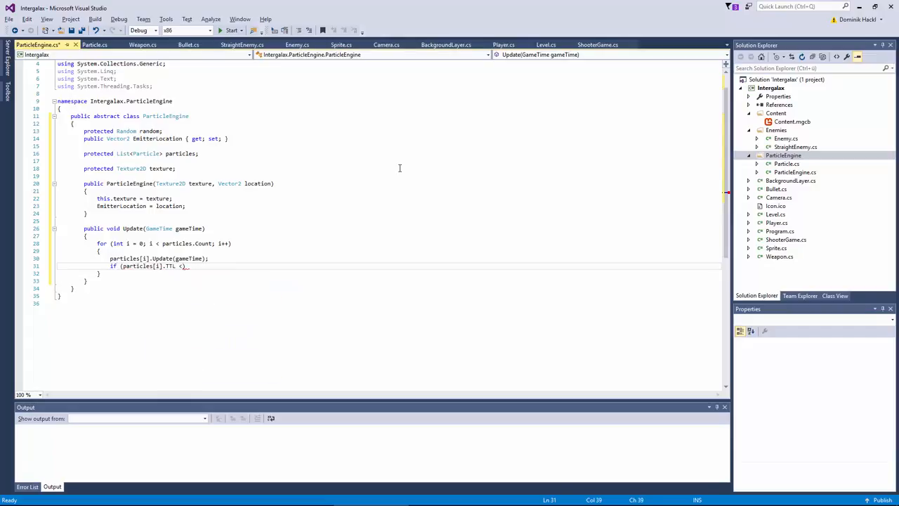
type("= 0")
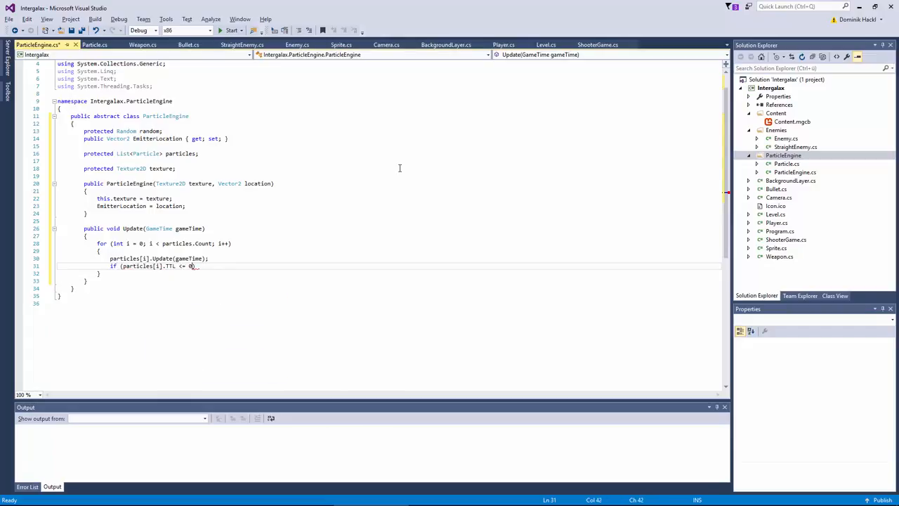
key("Enter")
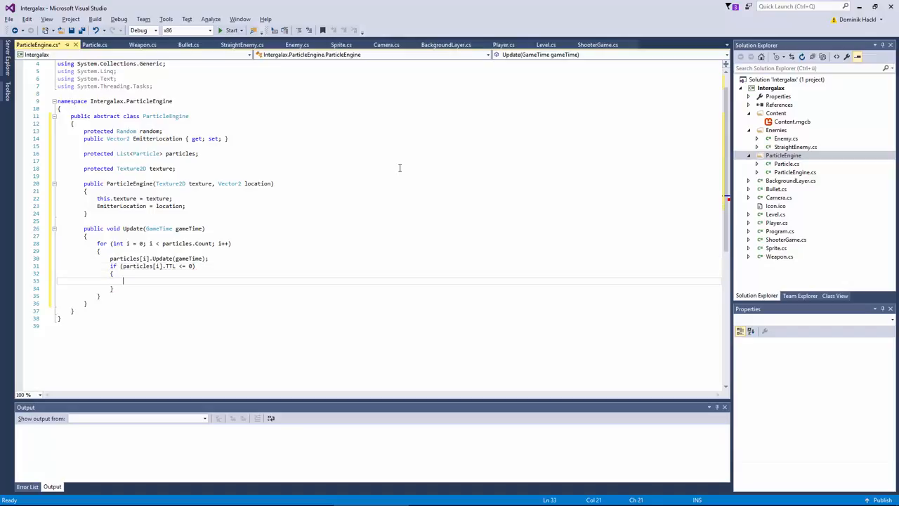
type("particles.RemoveAt(i);")
type("i--")
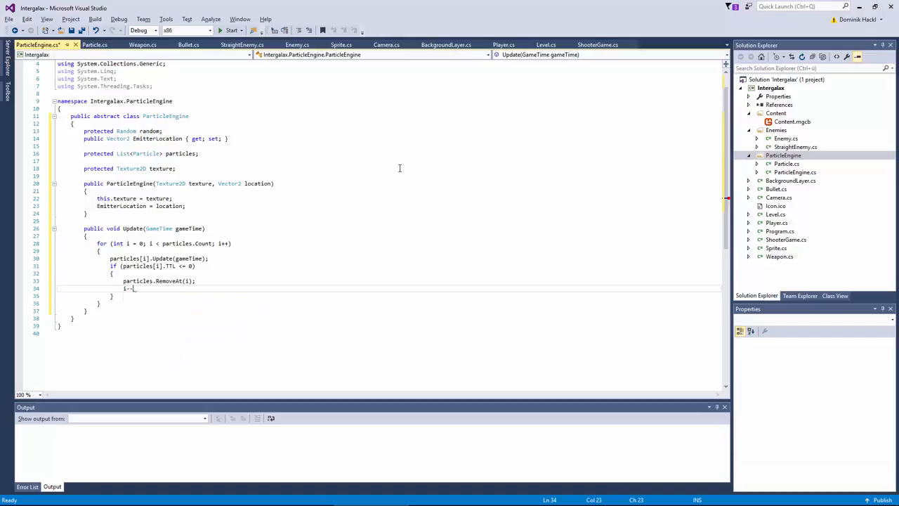
type("public void Draw(SpriteBatch spriteBatch")
type("for (int = 0; int < particles.Count; int++")
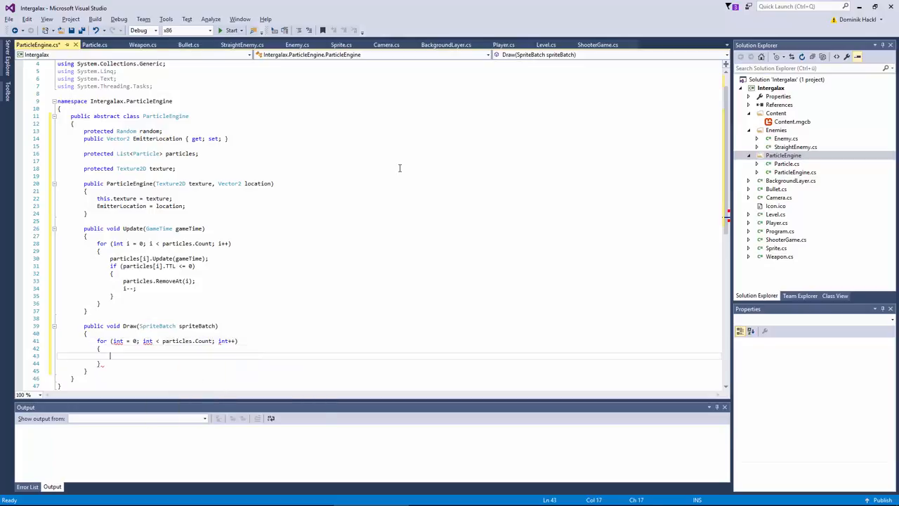
type("icles[i].Draw(spriteBatch);")
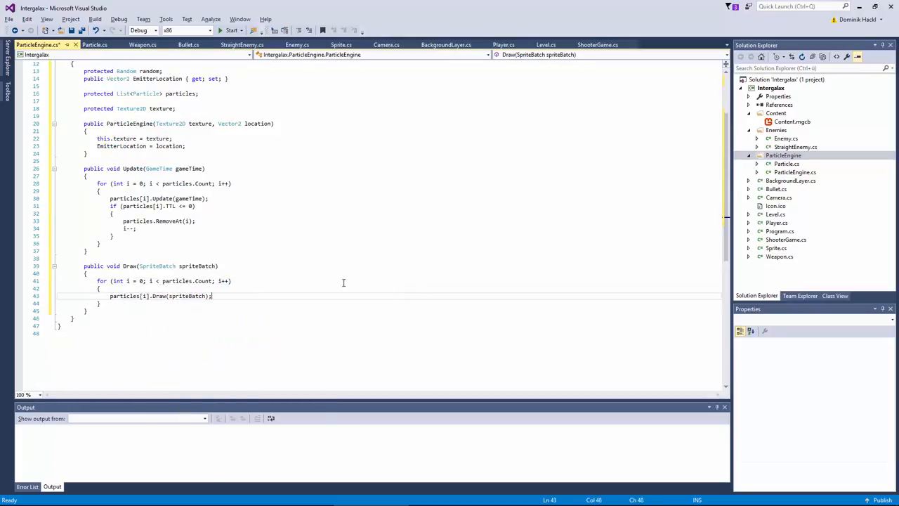
mouse_move(257, 161)
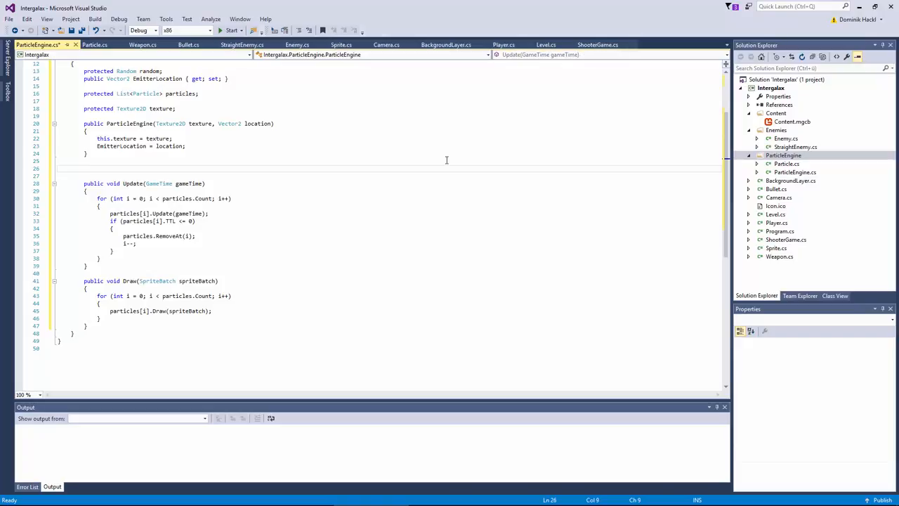
Add a public GenerateParticles(int particleCount) method to the particle engine
type("public")
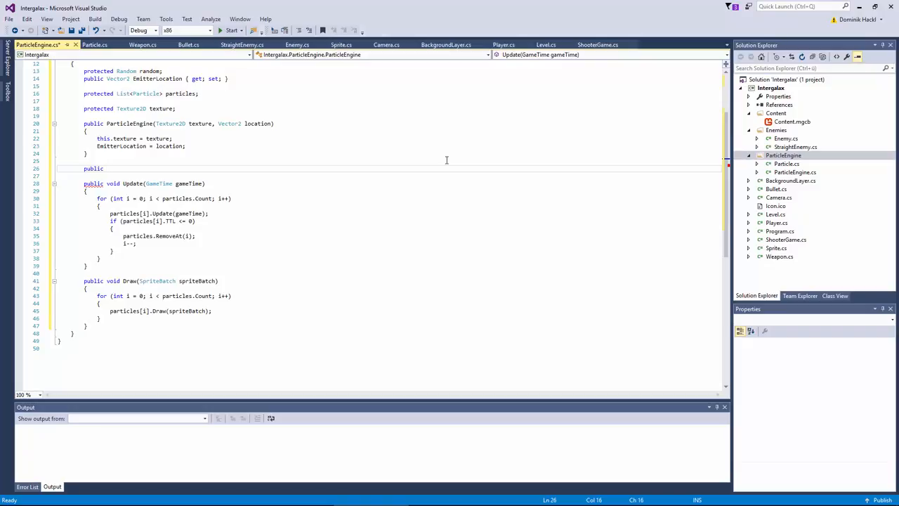
type("void GenerateOP")
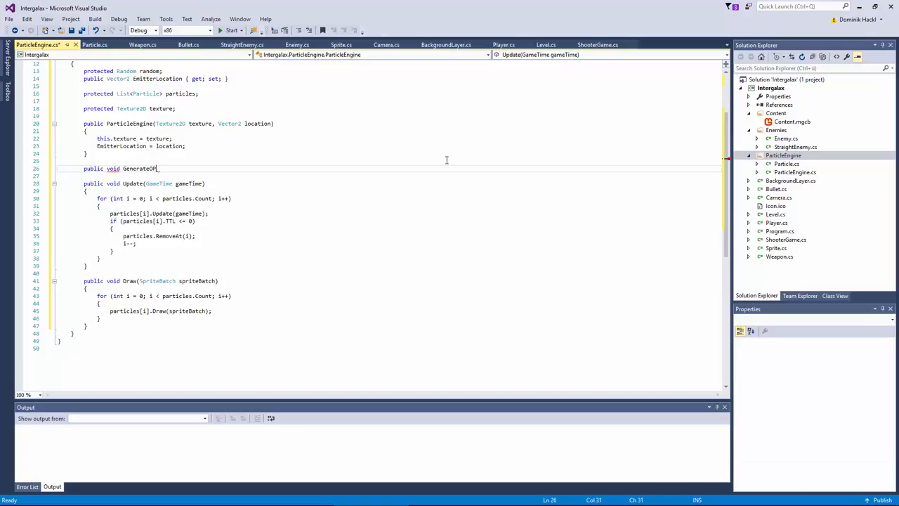
type("articles(int particleCount)")
type("particles.Add(")
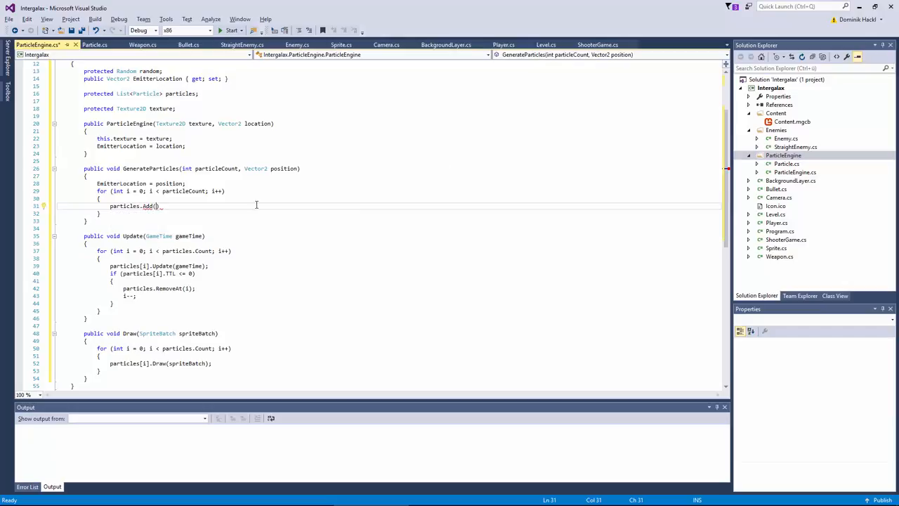
Declare the abstract Particle GenerateParticle() method and save the file
type("public")
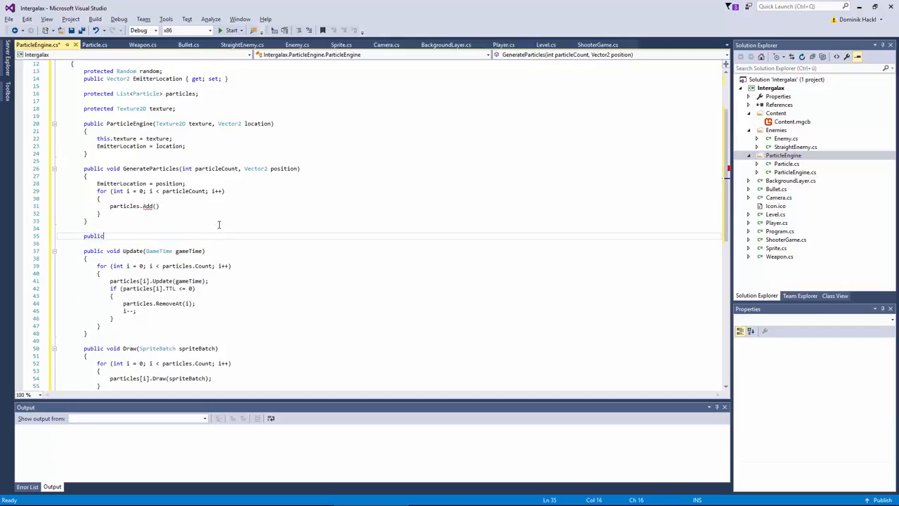
type("abstract Generat")
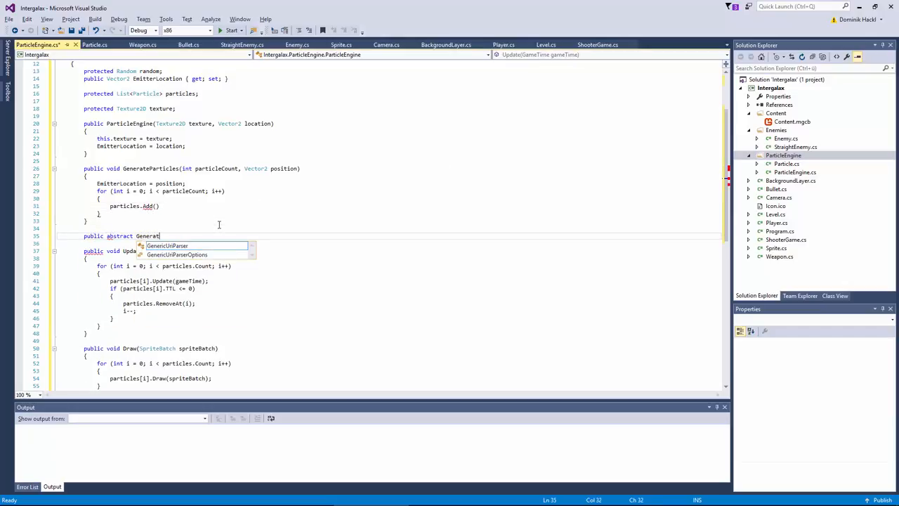
type("e")
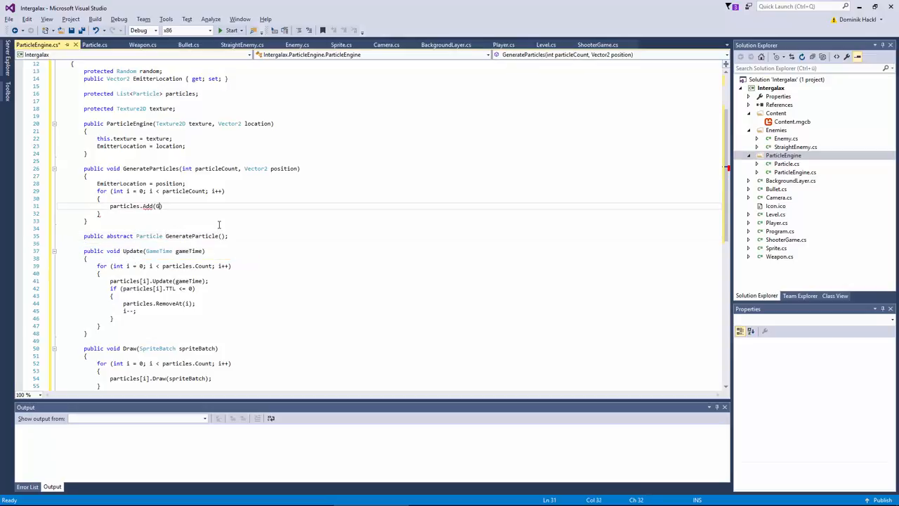
type("GenerateParticle());")
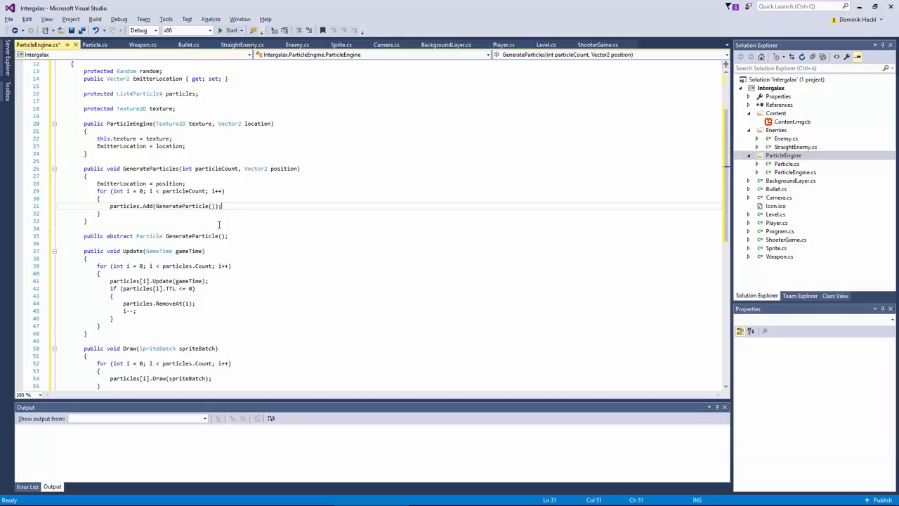
left_click(158, 235)
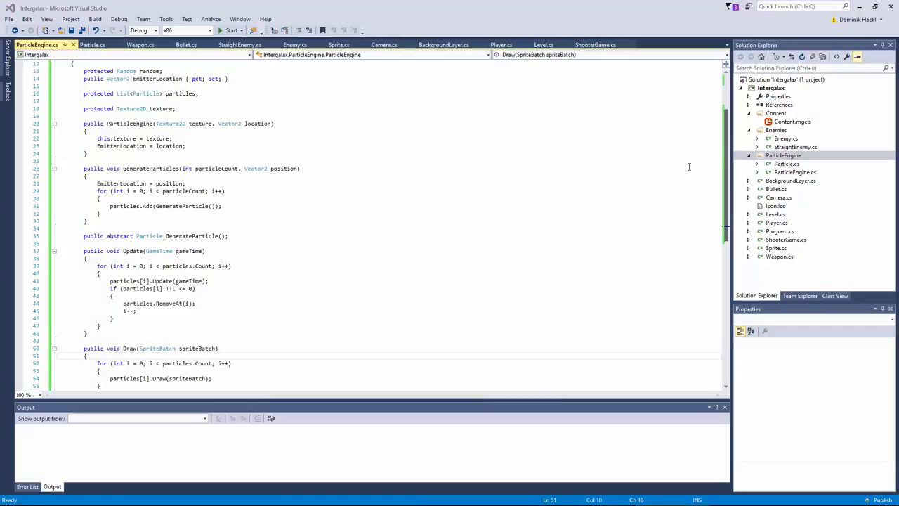
mouse_move(441, 356)
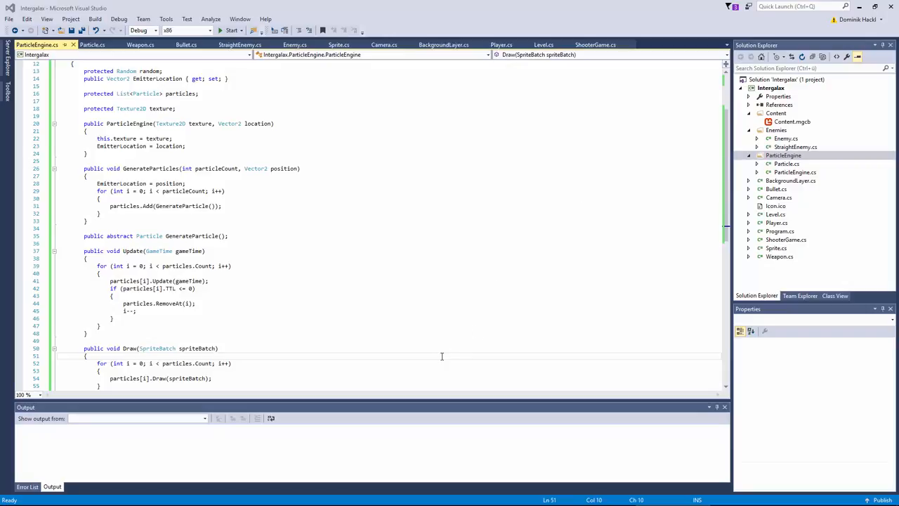
mouse_move(485, 340)
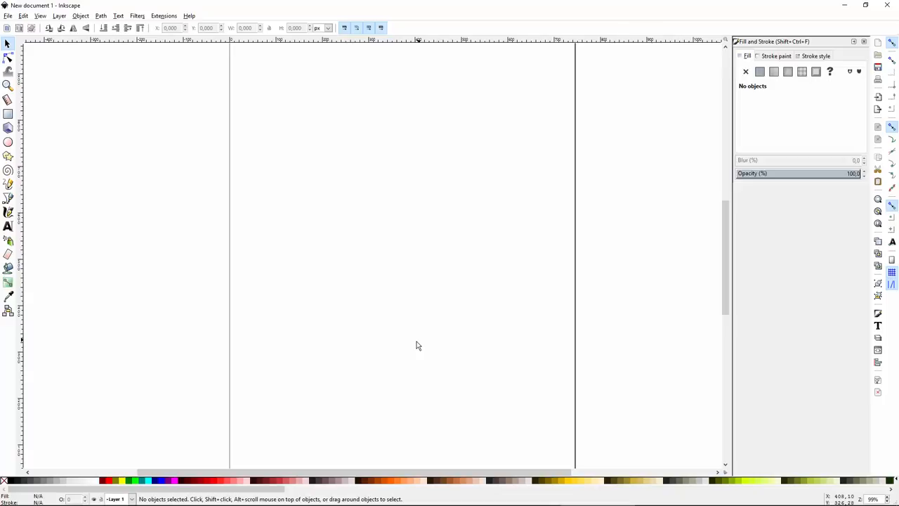
mouse_move(366, 211)
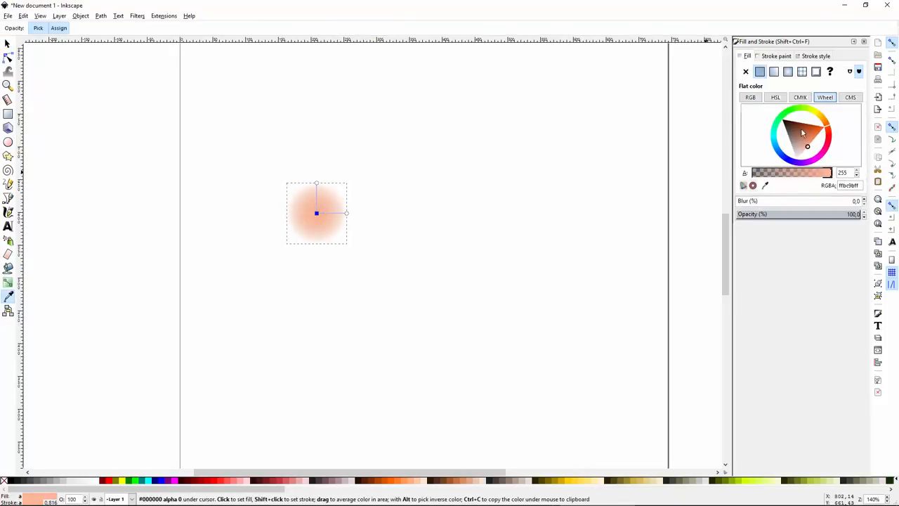
Reshape the starburst path with the Node tool, stretching its spikes outward
left_click(807, 139)
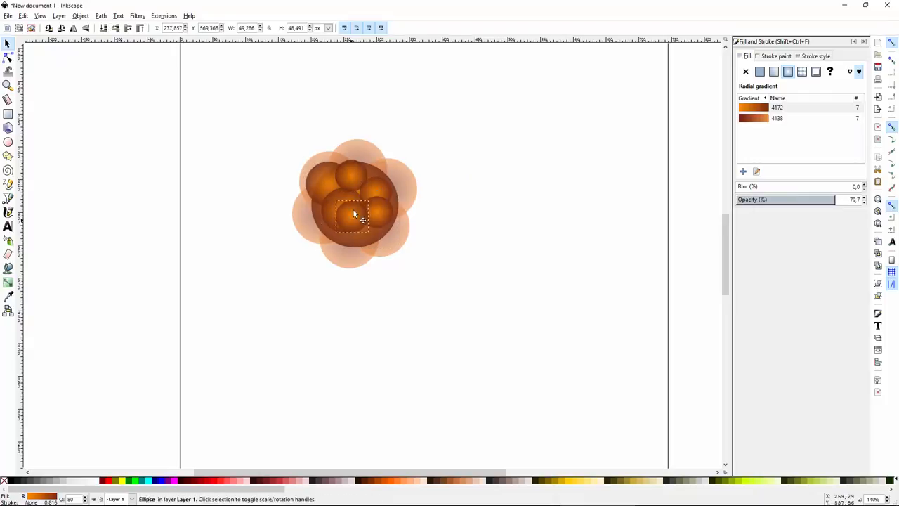
left_click(9, 141)
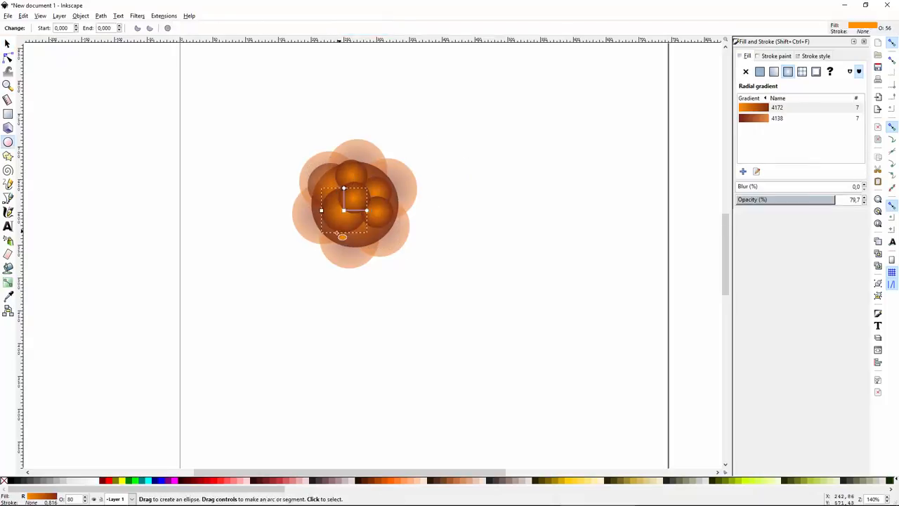
left_click(9, 283)
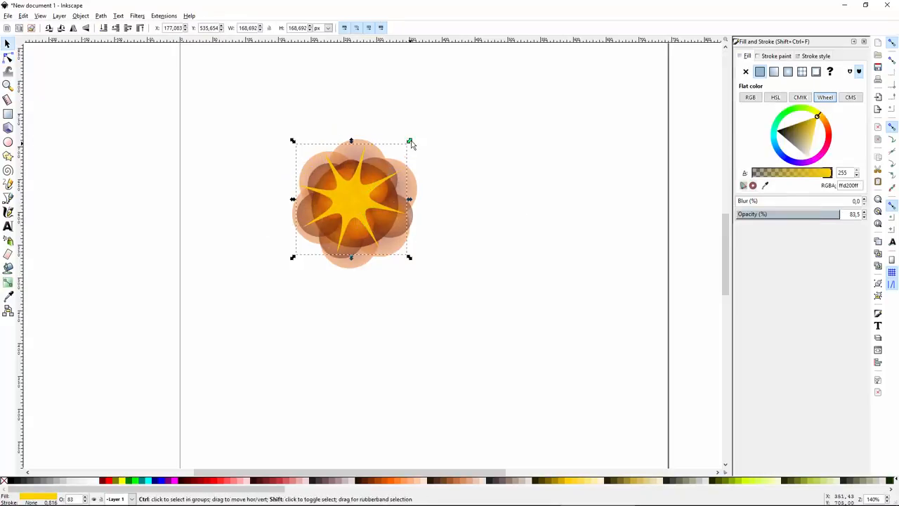
left_click(9, 55)
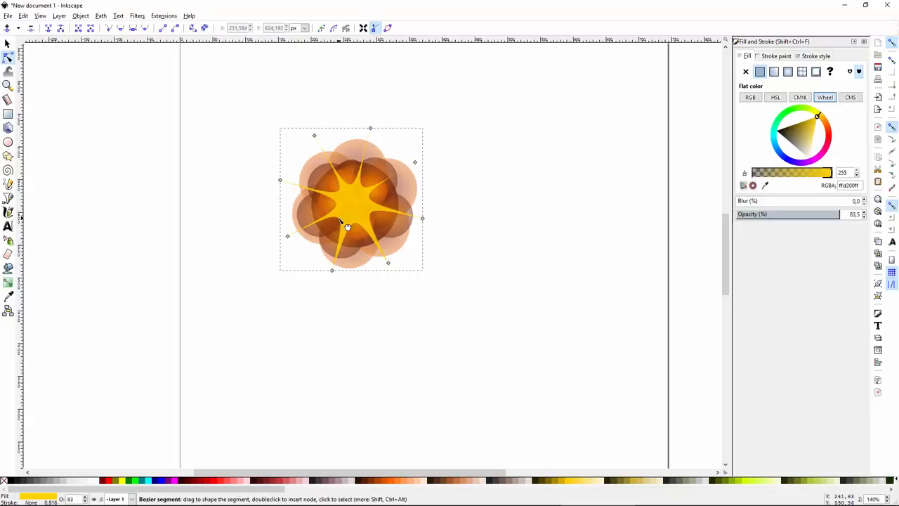
left_click_drag(348, 204, 337, 190)
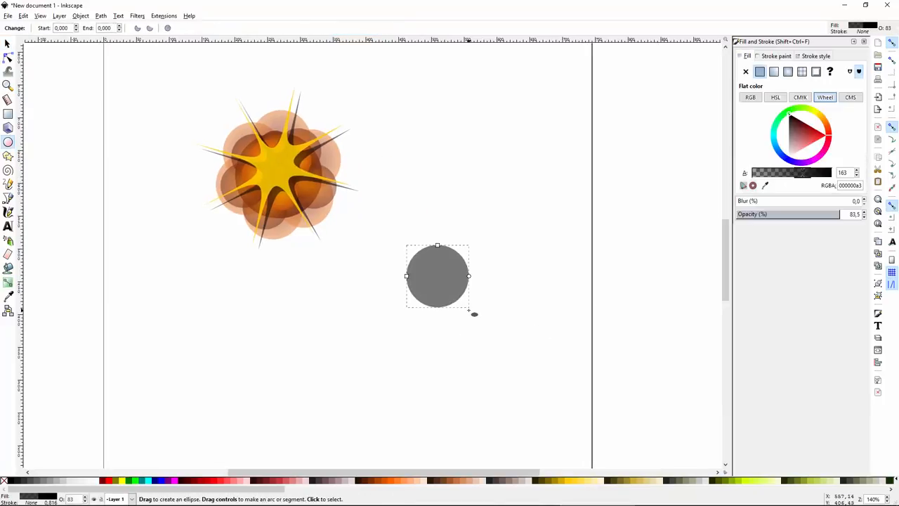
Give the fire blob a radial gradient fill and scatter small droplets around it
left_click(9, 284)
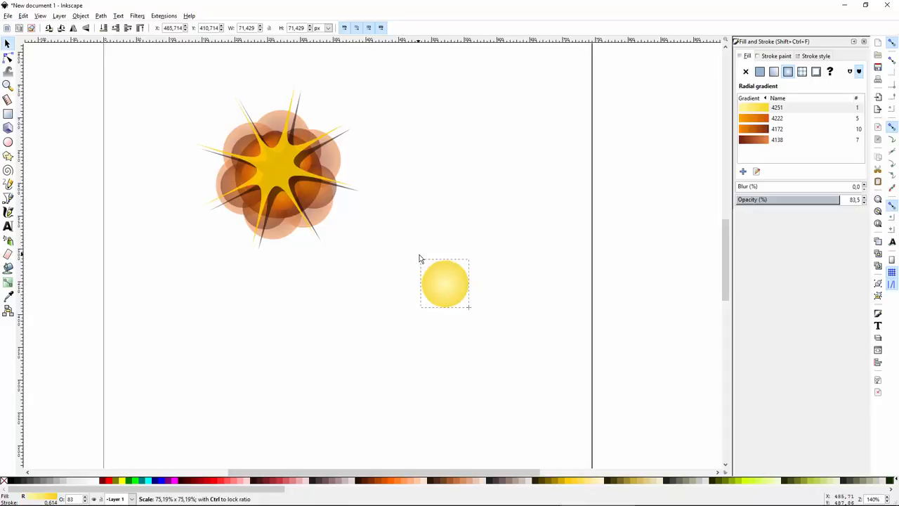
left_click(444, 283)
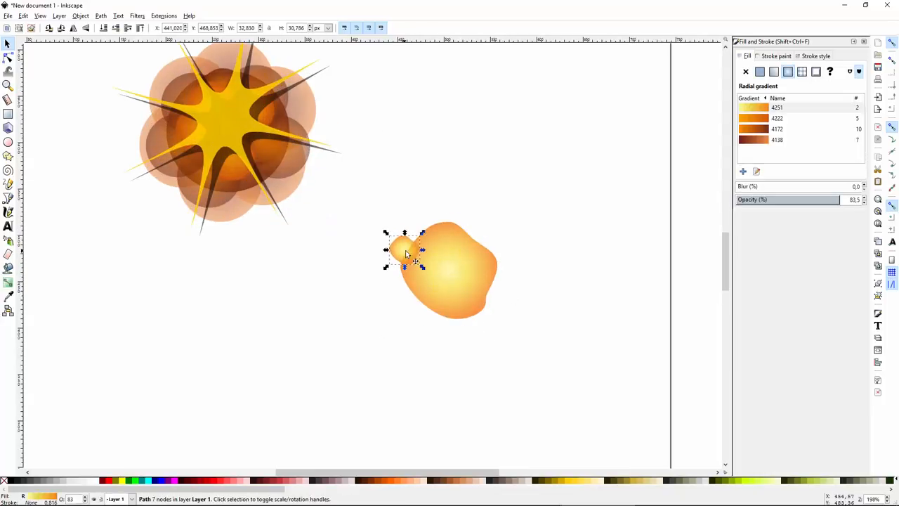
left_click_drag(404, 250, 440, 230)
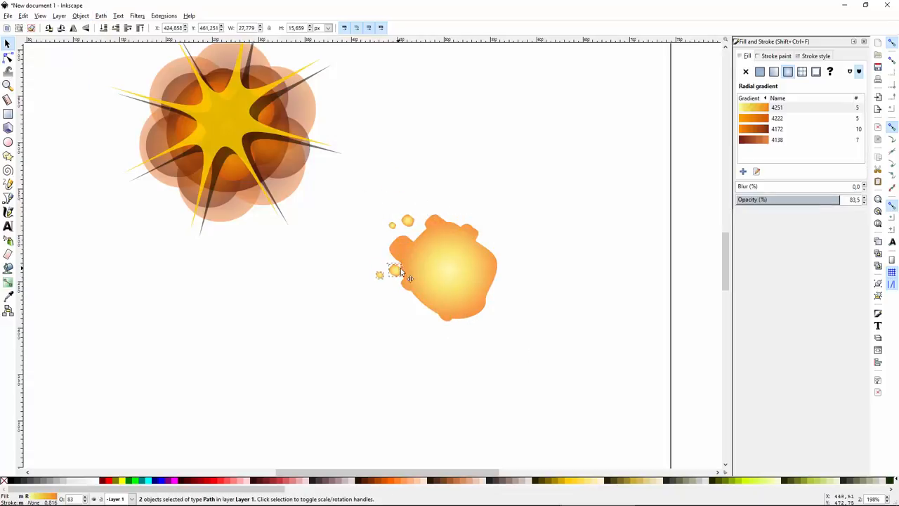
left_click_drag(397, 271, 411, 218)
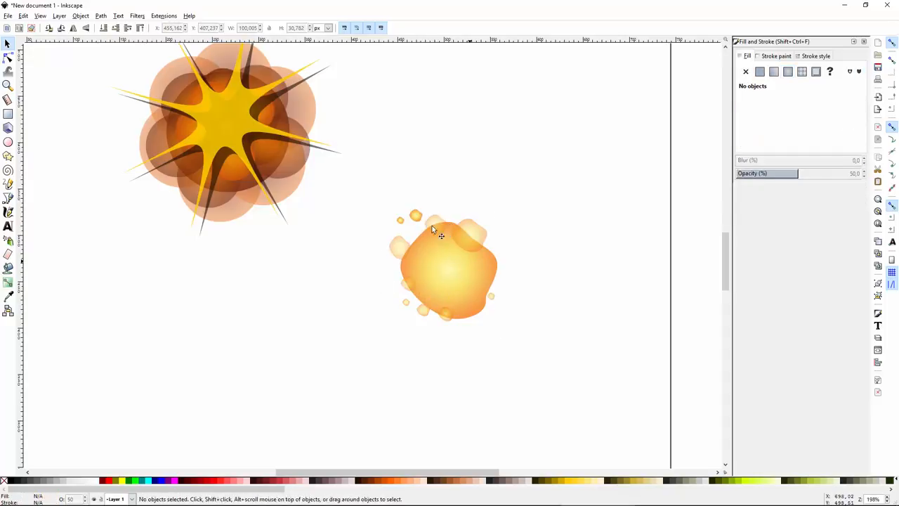
left_click(501, 250)
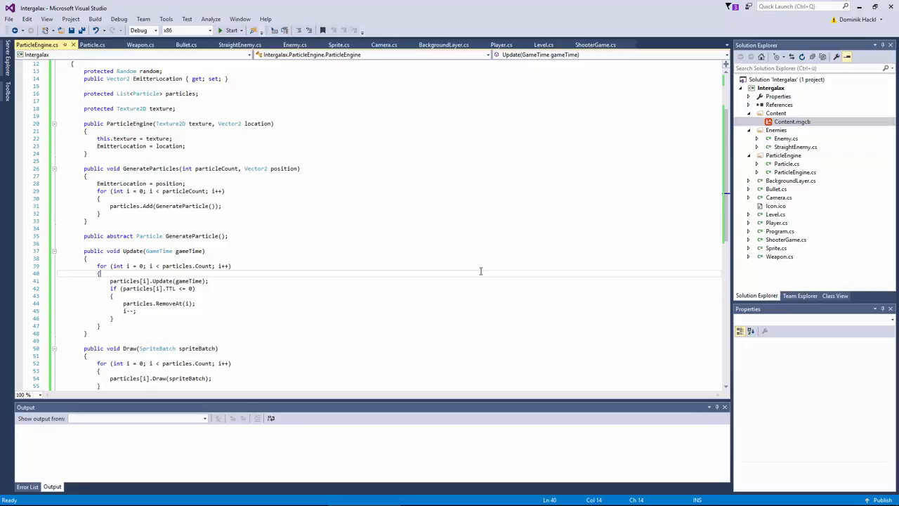
mouse_move(487, 256)
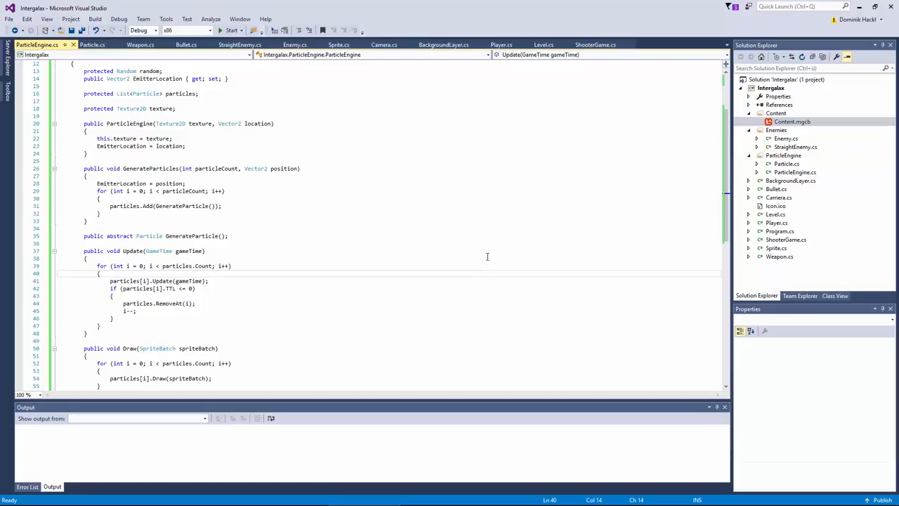
mouse_move(666, 205)
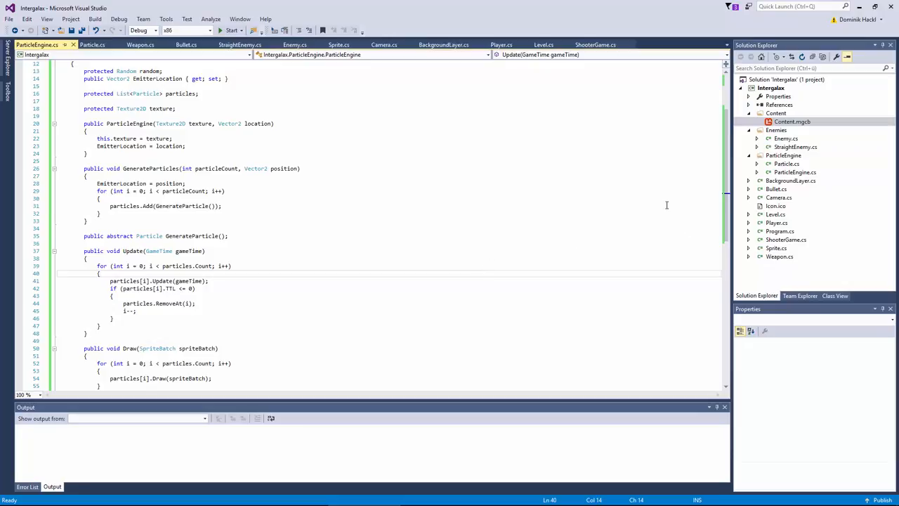
Bring up the ParticleEngine folder's context menu in Solution Explorer
right_click(783, 155)
type("Exp")
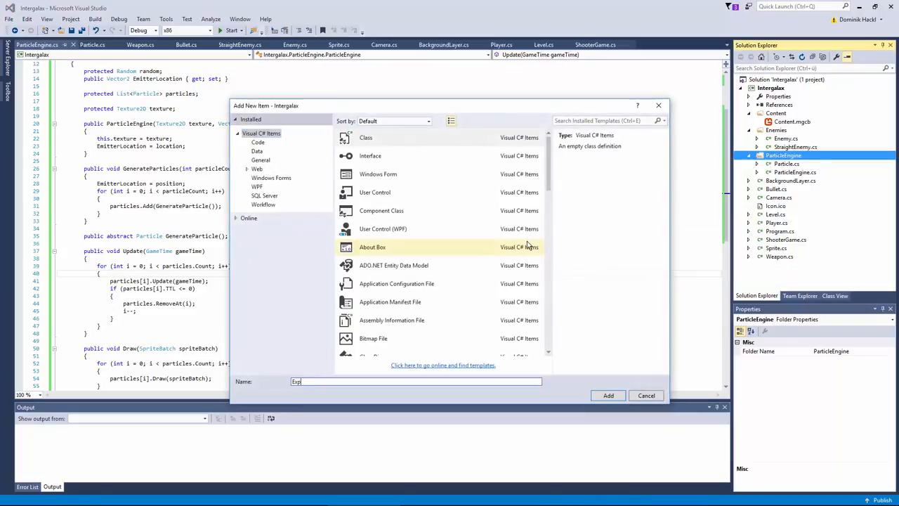
Create public ExplosionParticleEngine : ParticleEngine with generated constructor and GenerateParticle override stub
left_click(608, 395)
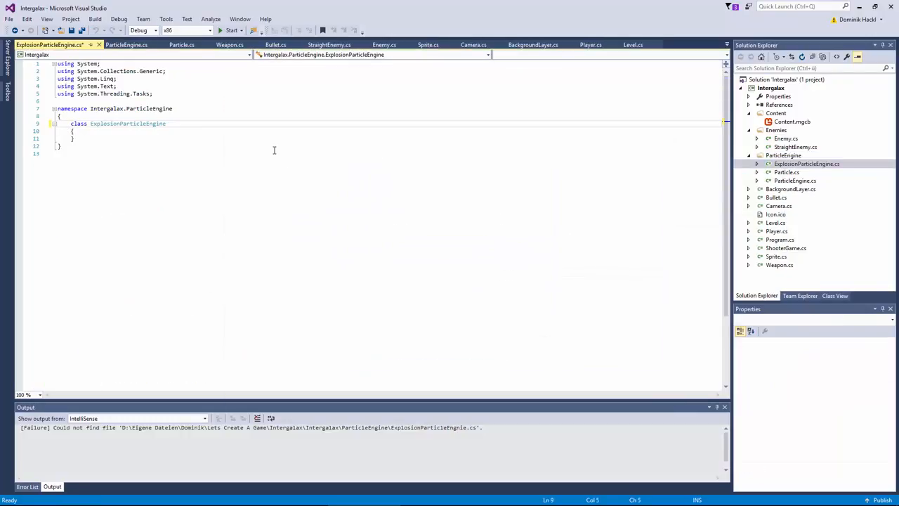
type("public class ExplosionParticleEngine :")
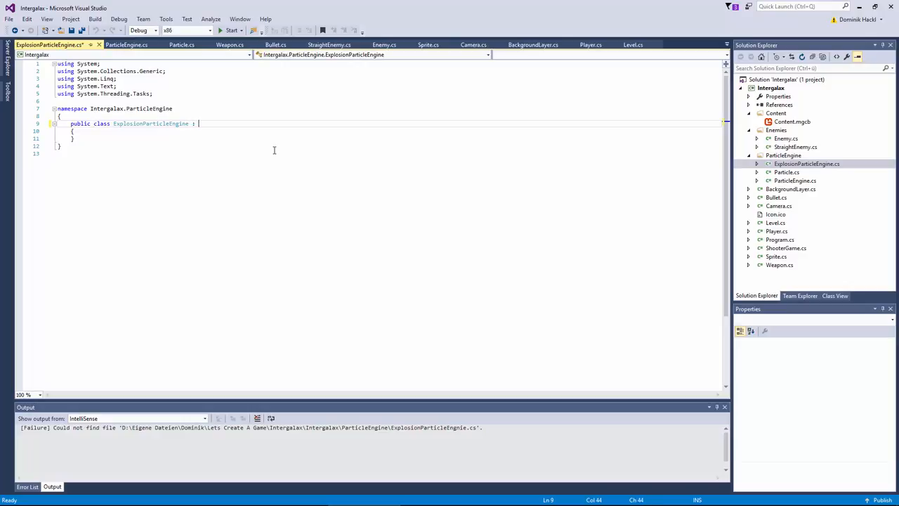
type("Partic")
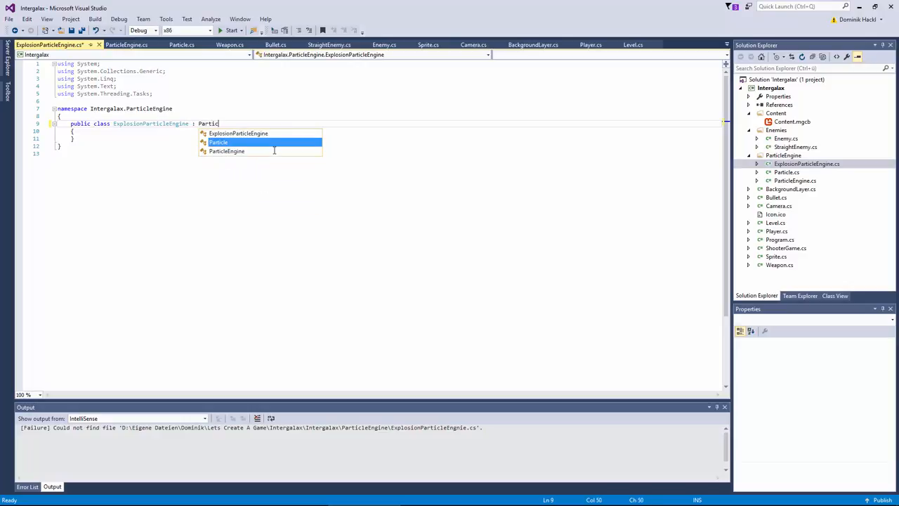
left_click(227, 151)
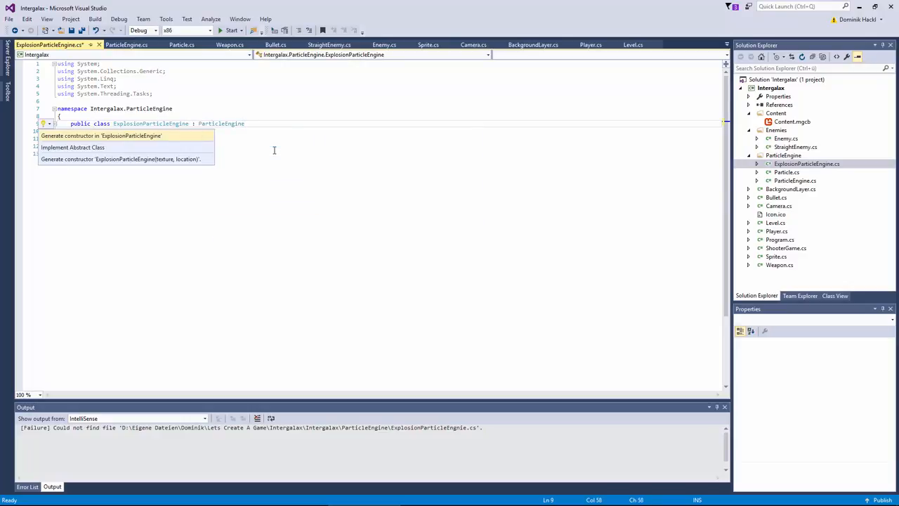
left_click(120, 159)
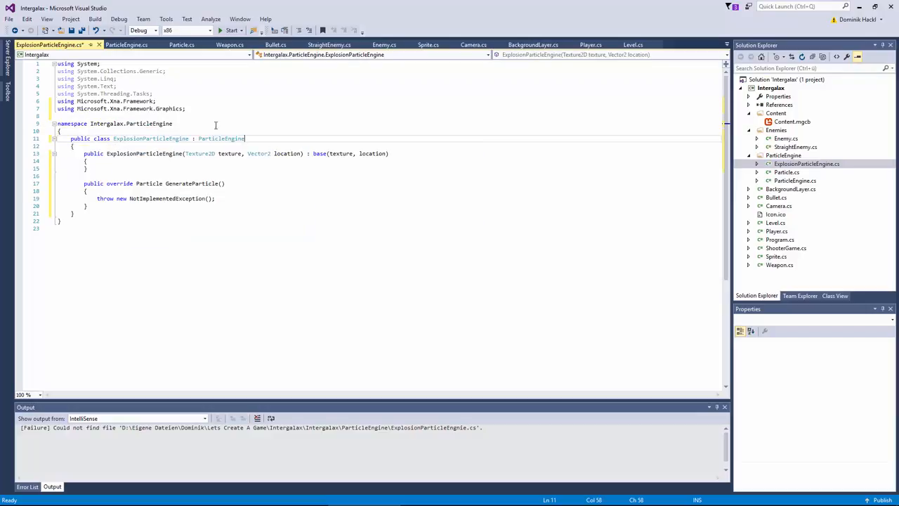
left_click(214, 198)
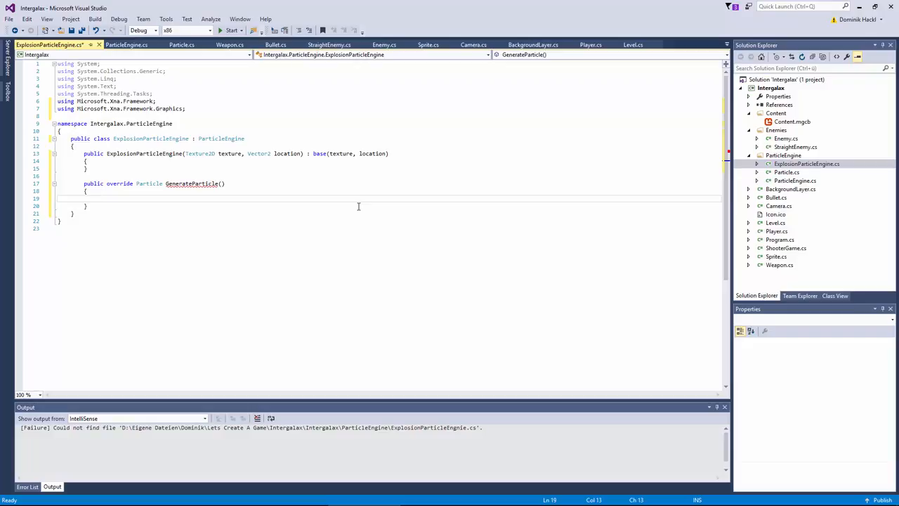
mouse_move(355, 209)
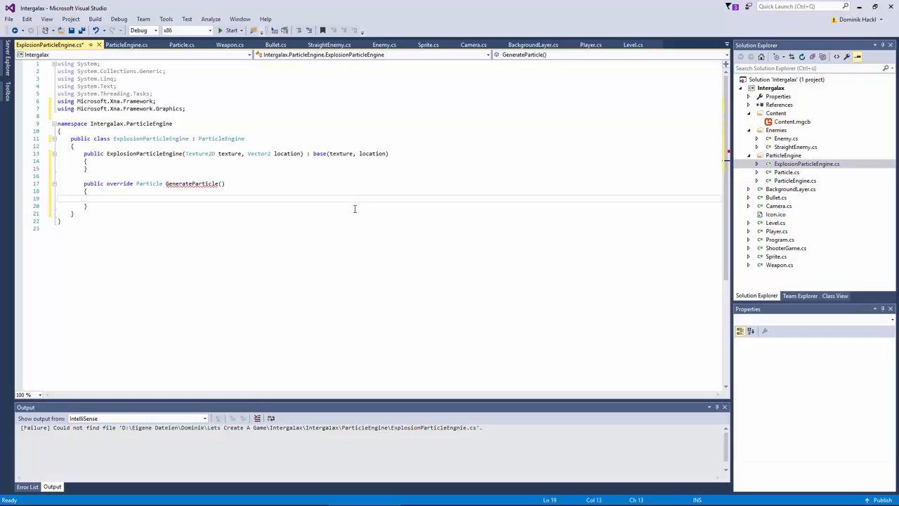
In GenerateParticle, set position to EmitterLocation and a random velocity vector
type("Vector2 position")
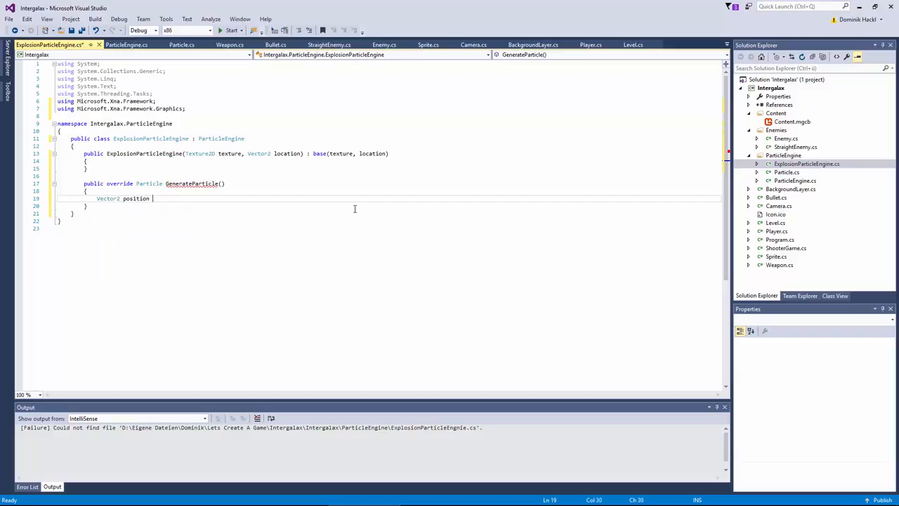
type("= EmitterLocation;")
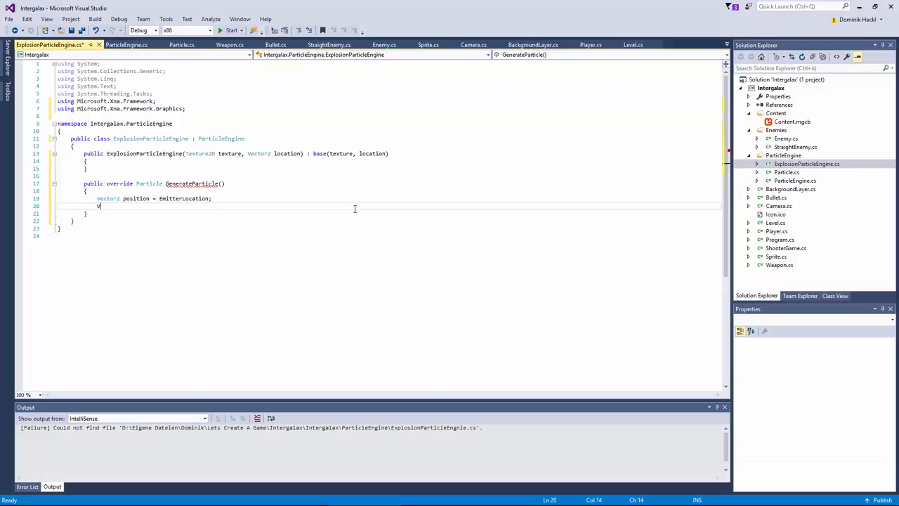
type("Vector2 velocity")
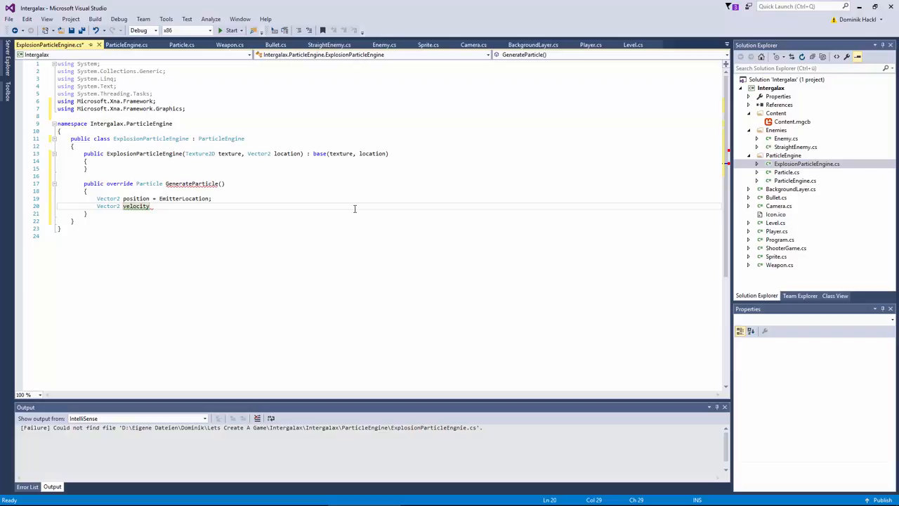
type("= ne")
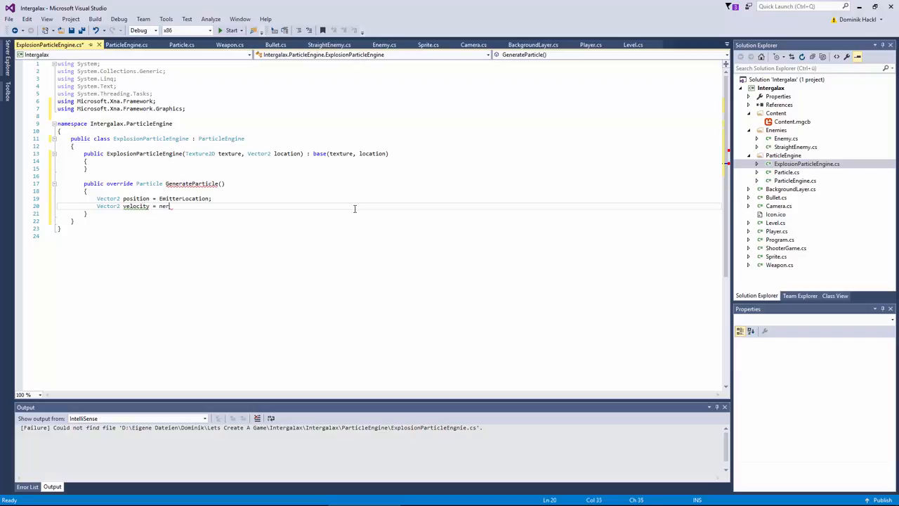
type("new Vector2((float)random.NextDouble() * 2 -1))")
type("float angularVelocity = 0.001 * ((float)random.NextDouble() * 2 - 1);")
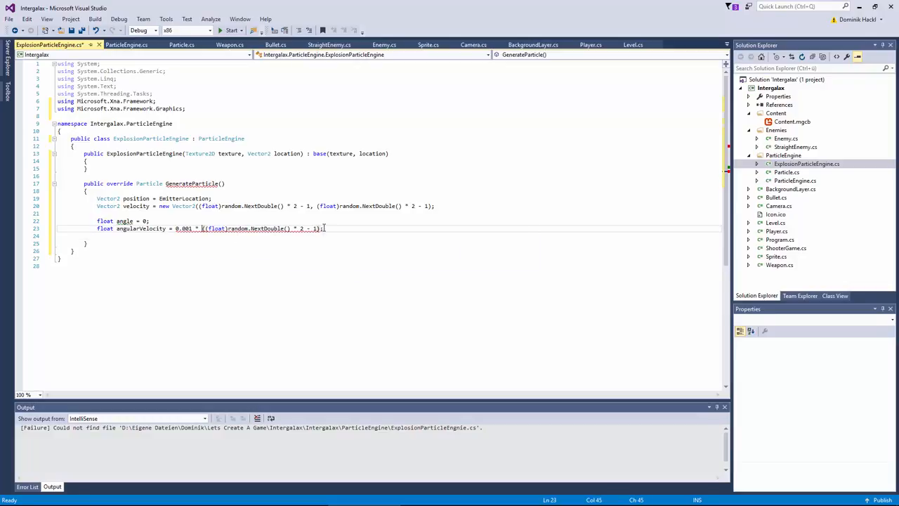
Add spin, size, ttl = 500 + random.Next(40) * 10, and return a white Particle
type("f")
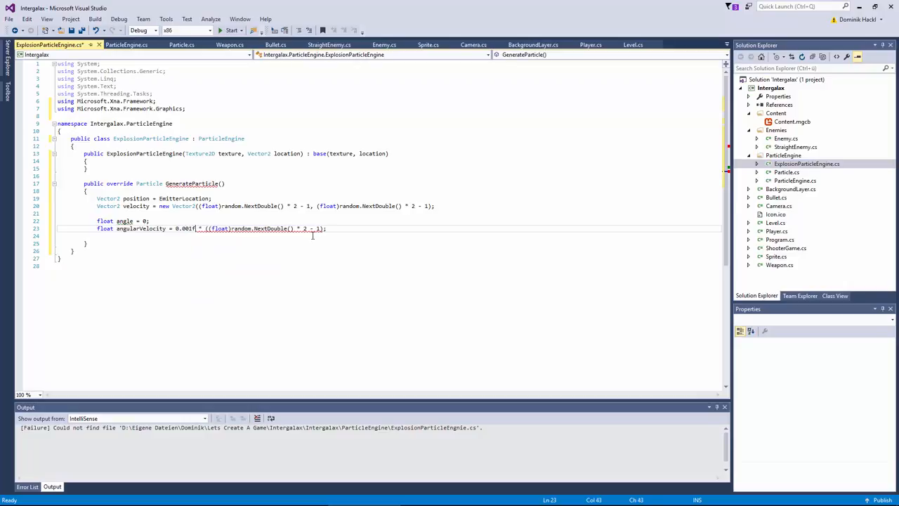
type("float size = 0.5f;")
type("int ttl")
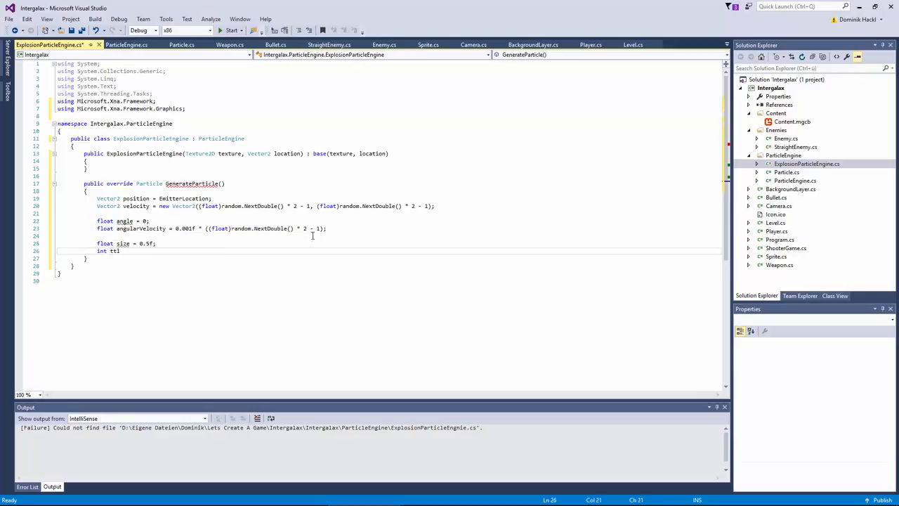
type("float ttl = 500")
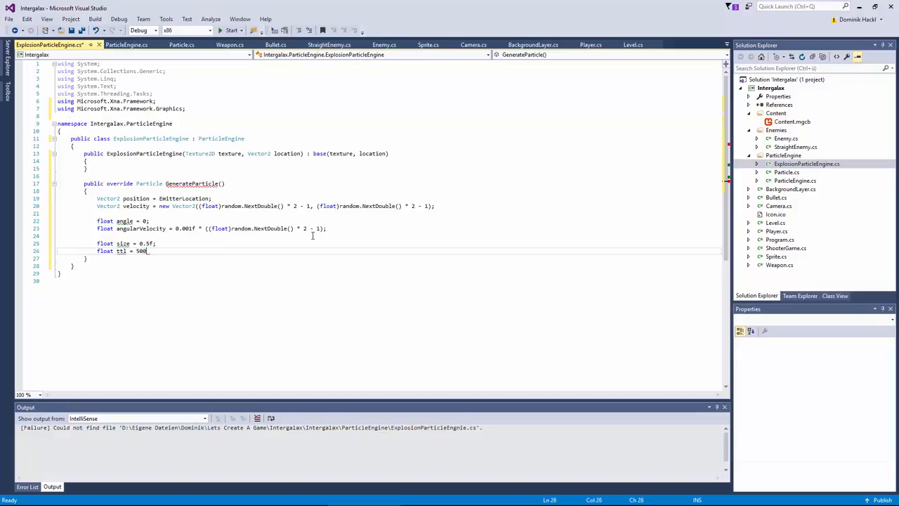
type("+ random.Next(40) * 10;")
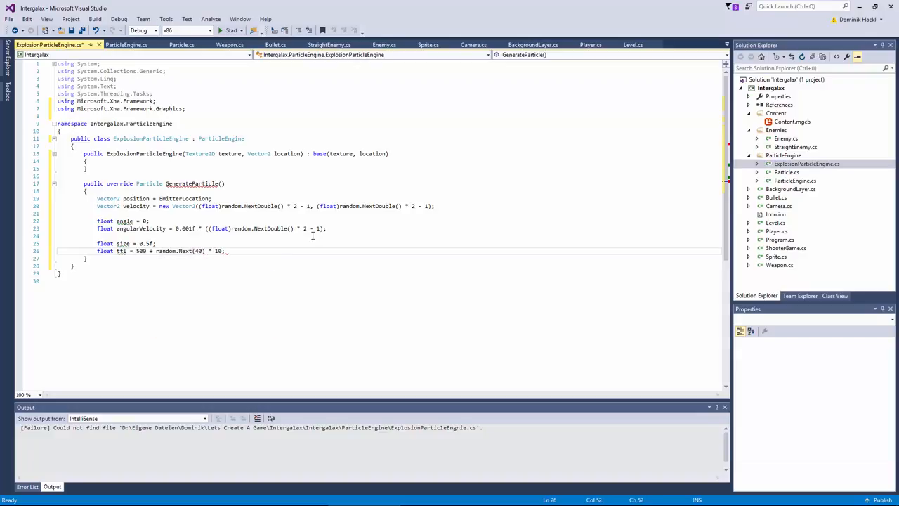
type("return")
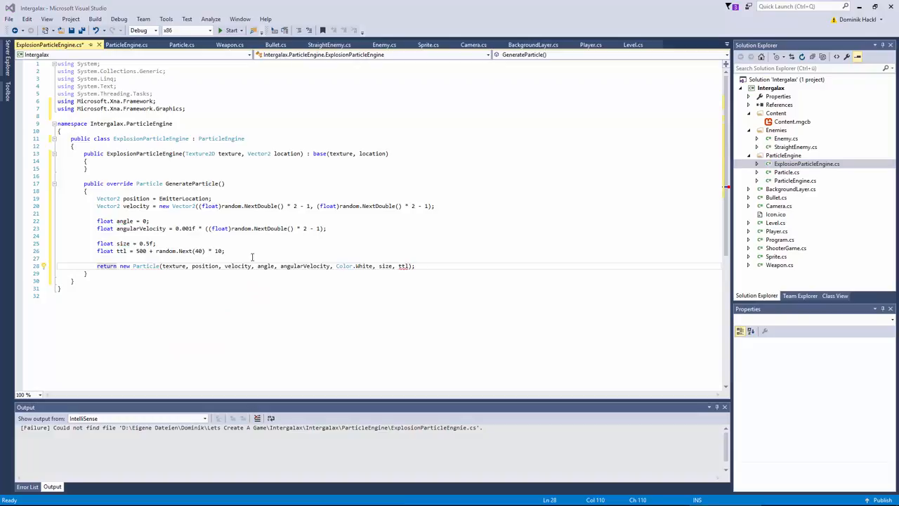
type("int")
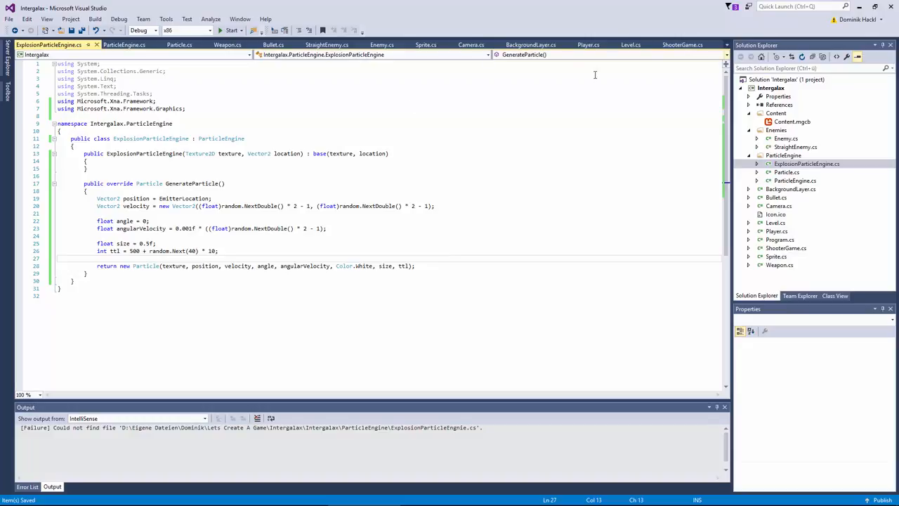
In Level.cs, create a particleEngines dictionary and register an 'explosion' engine using explosion01
left_click(630, 44)
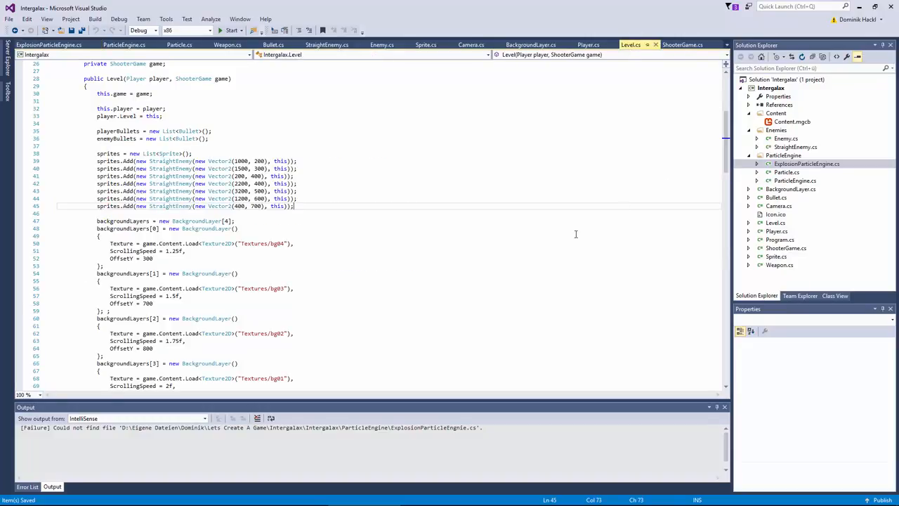
scroll("up", 3)
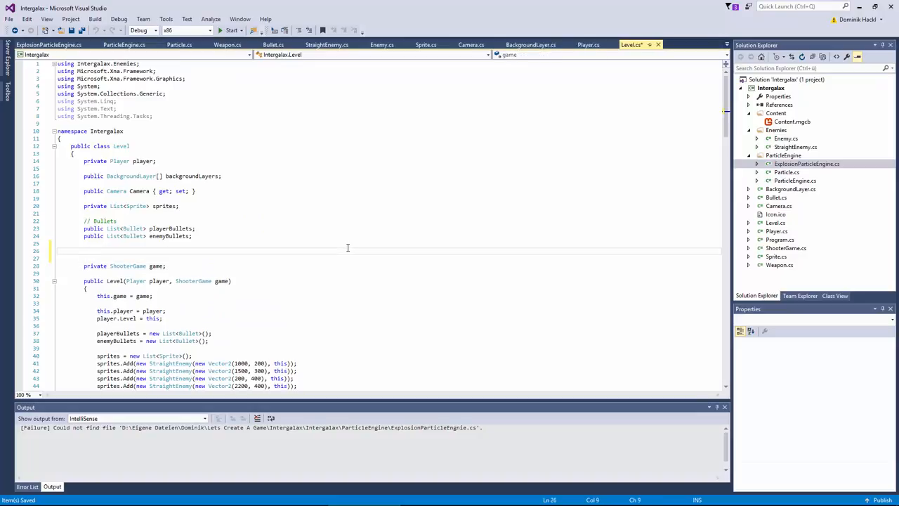
type("// Particle Engines")
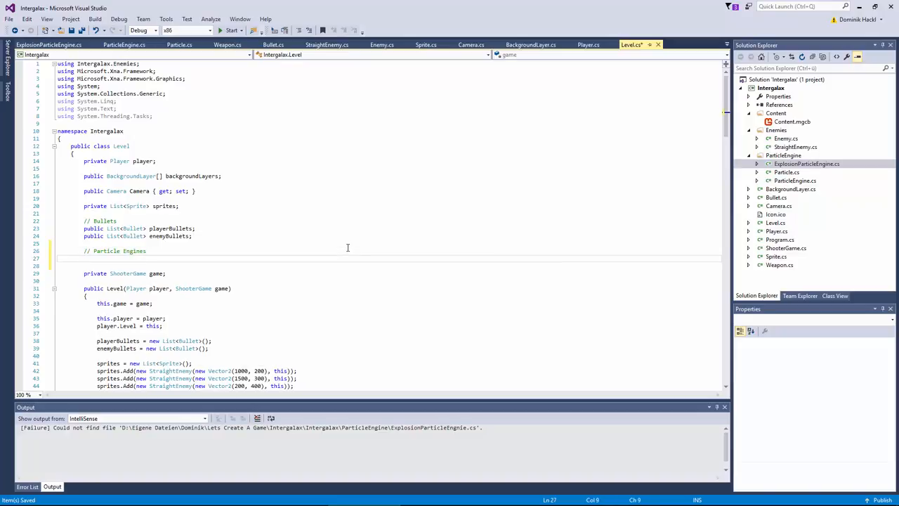
left_click(84, 258)
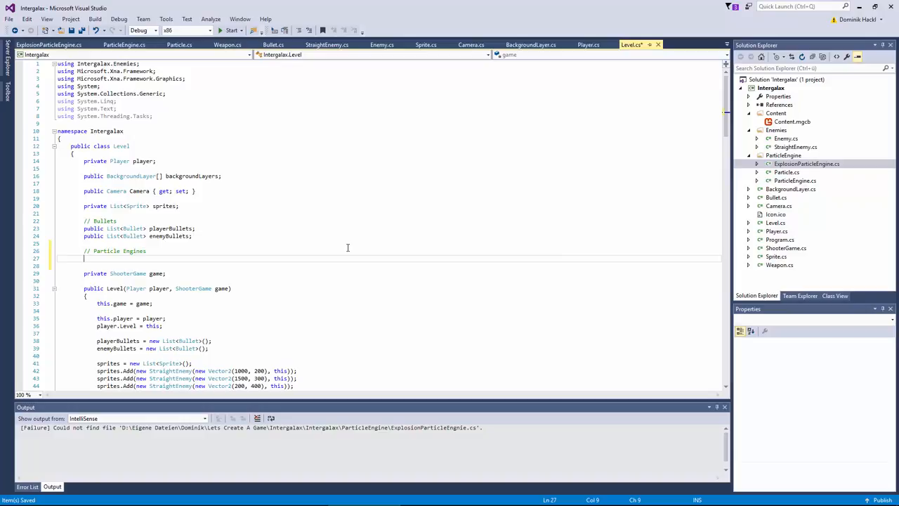
type("public Dictionary<string,")
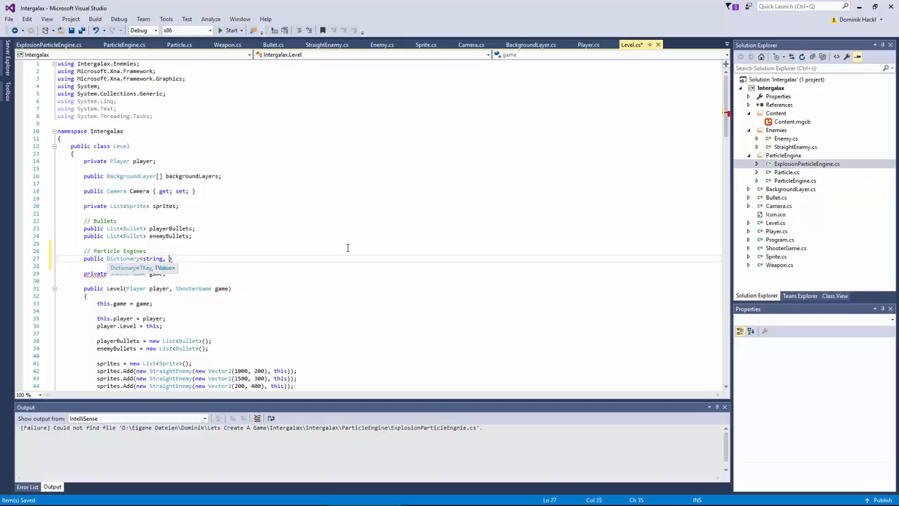
type("ParticleEngine.ParticleEngine> particleEngines;")
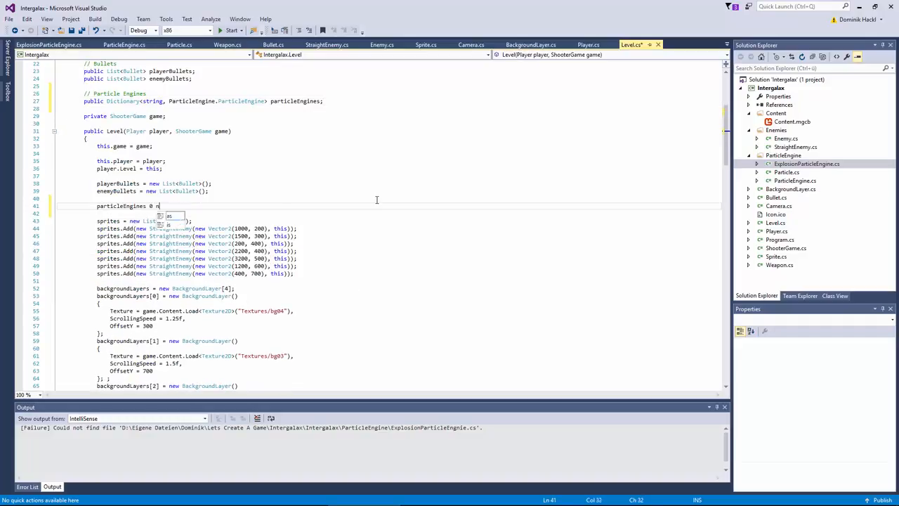
type("= new Dictionary<string, ParticleEngine.ParticleEngine>();")
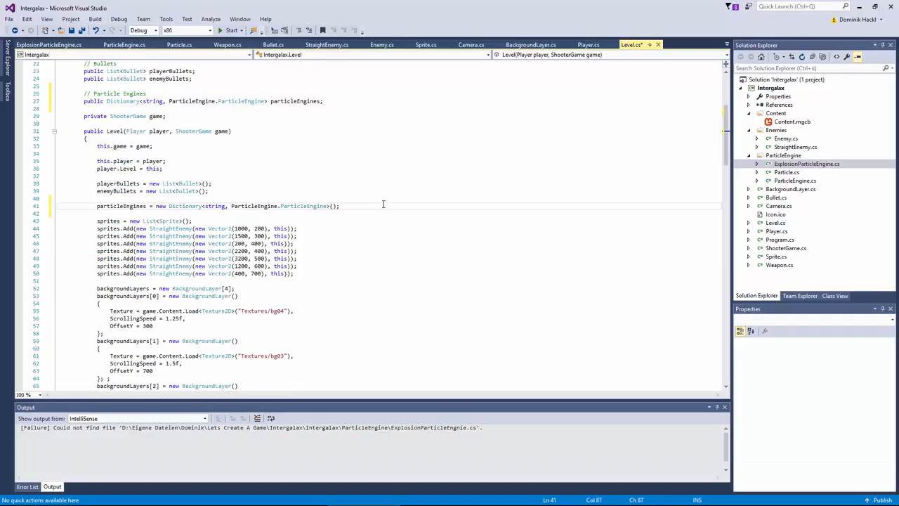
scroll("down", 3)
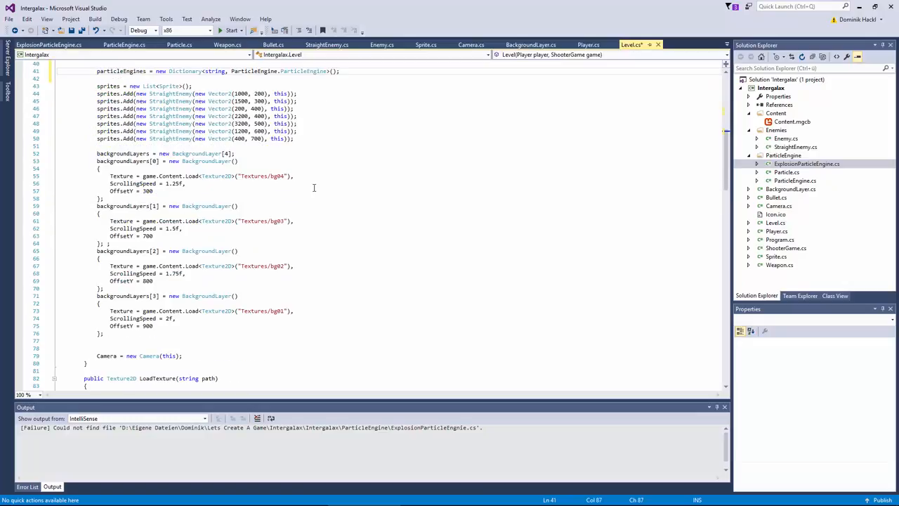
mouse_move(369, 204)
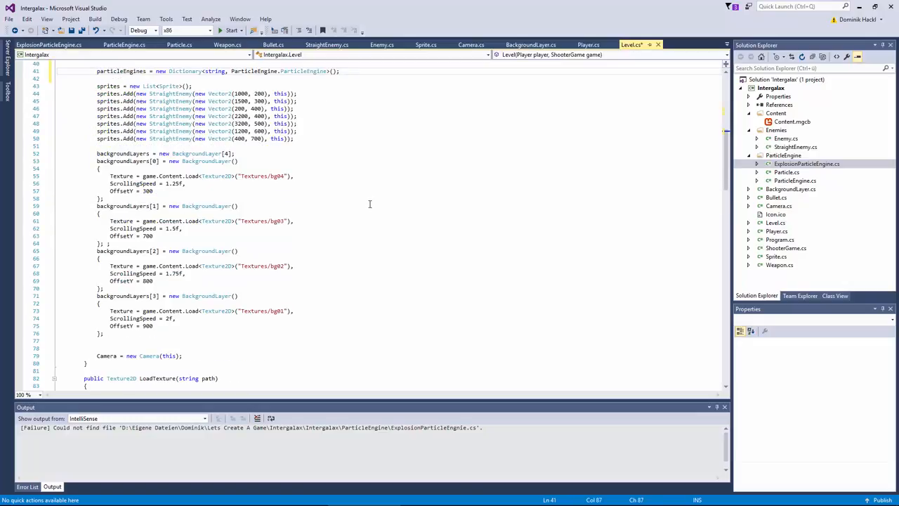
scroll("up", 3)
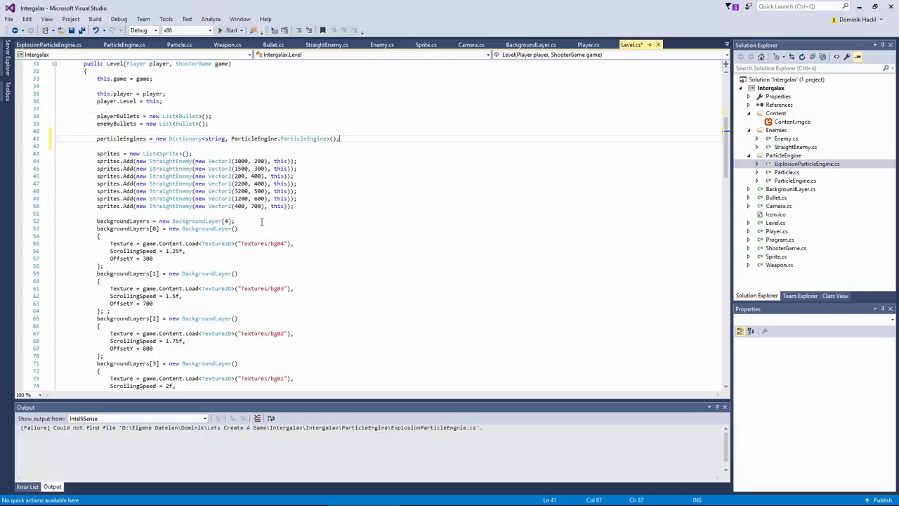
scroll("down", 3)
type("particleEngines.Add(\"explosnew ExplosionParticleEngine(LoadTexture(\"explosion01\"), Vector2.Zero));")
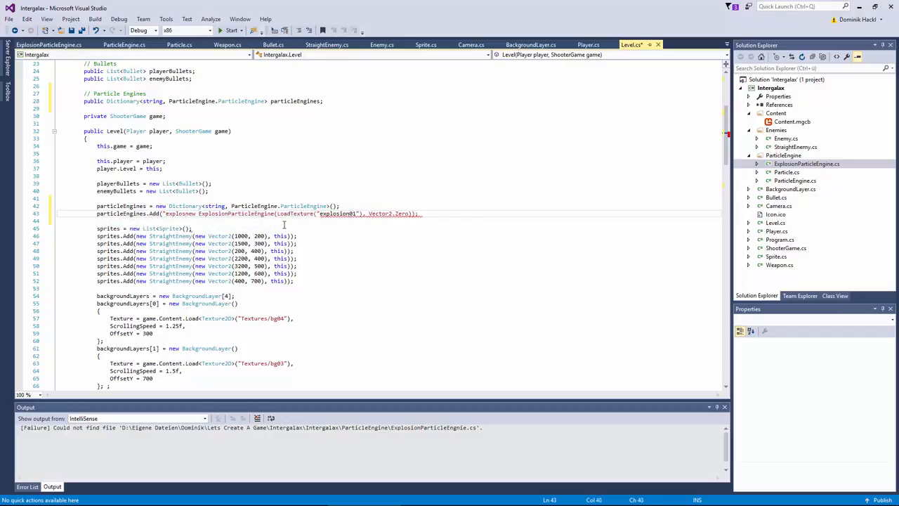
scroll("down", 3)
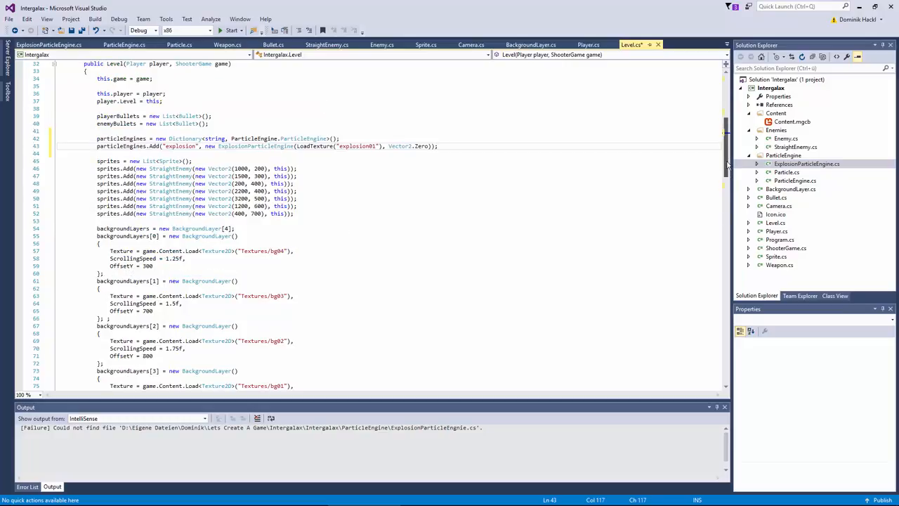
scroll("down", 3)
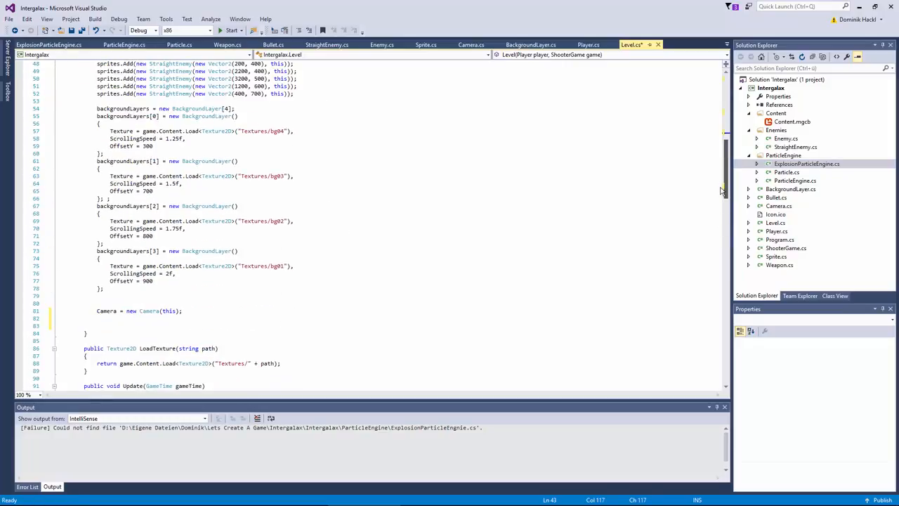
scroll("down", 3)
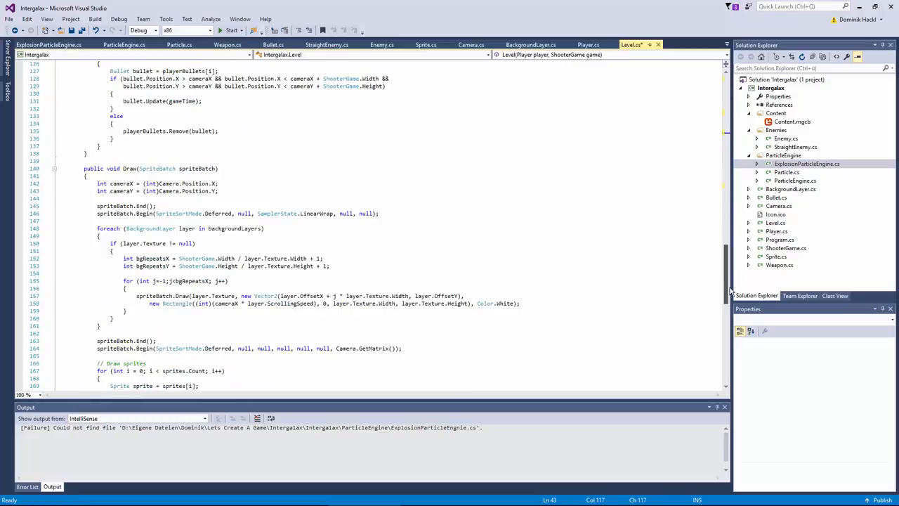
Loop over particleEngines calling engine.Value.Update(gameTime) in Update and Draw(spriteBatch) in Draw
type("// Update particle engine")
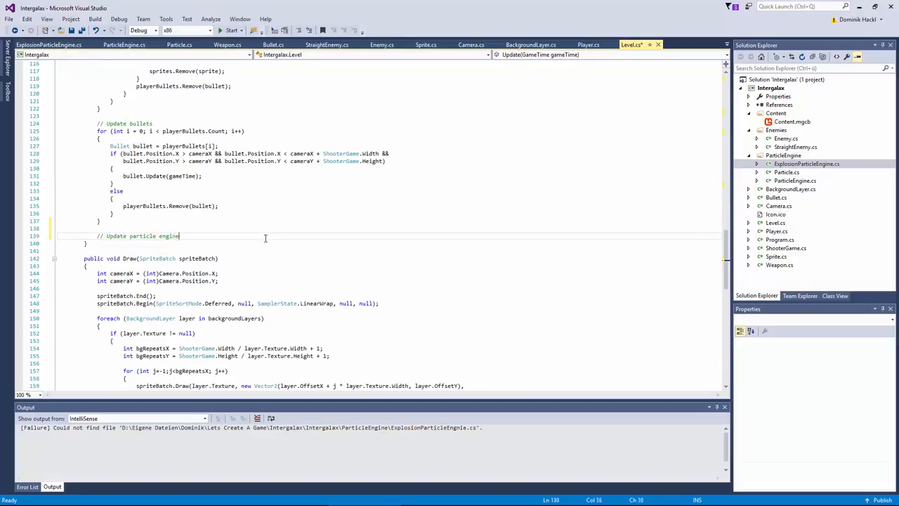
type("foreach (KeyValuePair<string, ParticleEngine.ParticleEngine> engine in particleEngines")
type("engine.Value.Update(gameTime)")
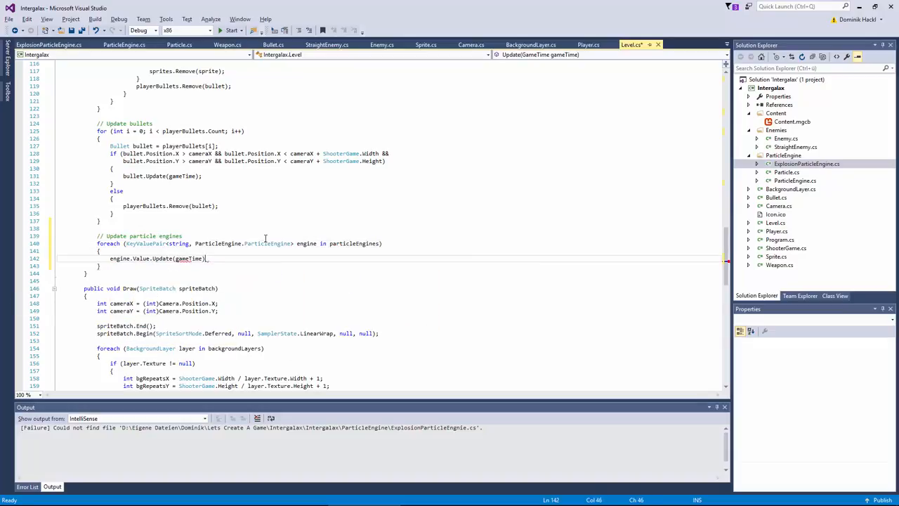
scroll("down", 3)
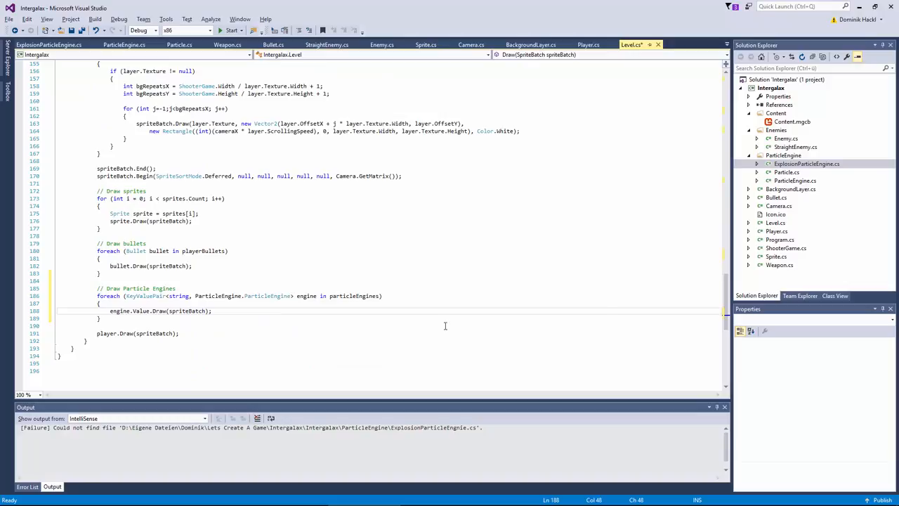
mouse_move(727, 299)
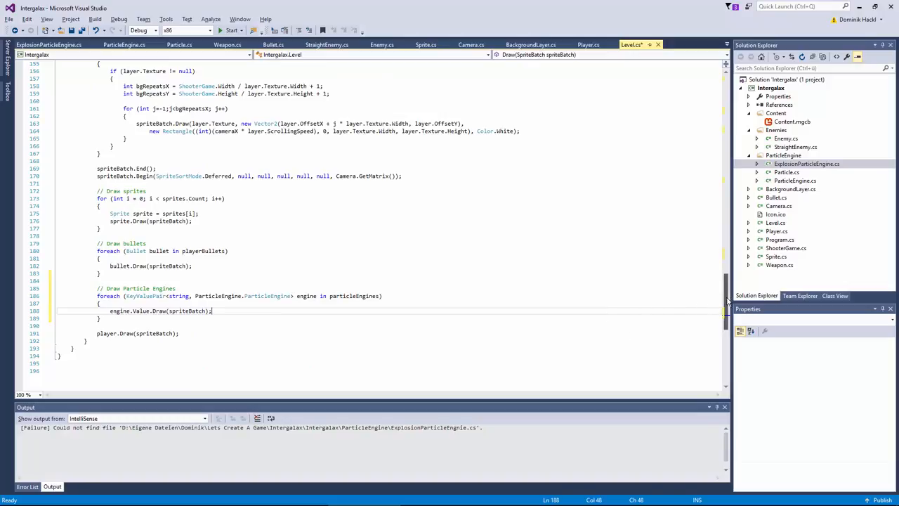
scroll("up", 3)
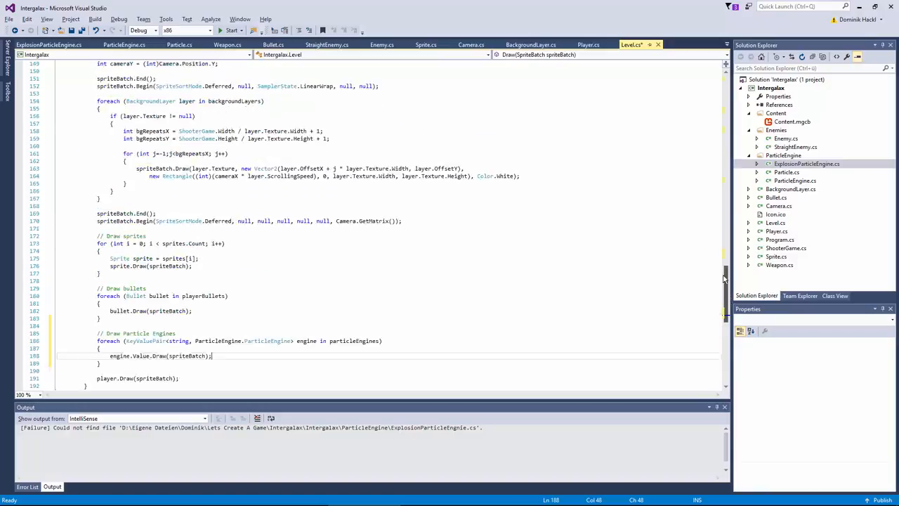
scroll("up", 3)
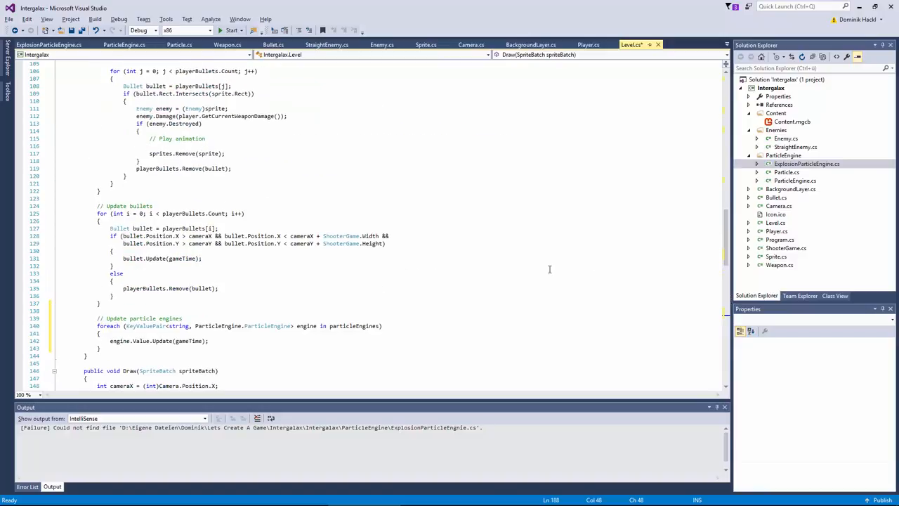
mouse_move(544, 293)
type("particleEngines[\"explosion")
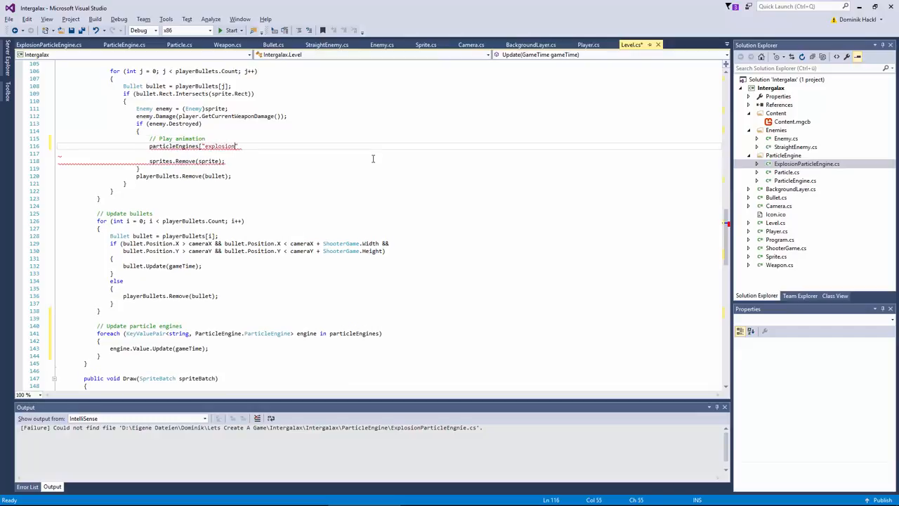
Generate 30 explosion particles at the destroyed enemy's Rect centre, then start the game
type(".GenerateParticles(")
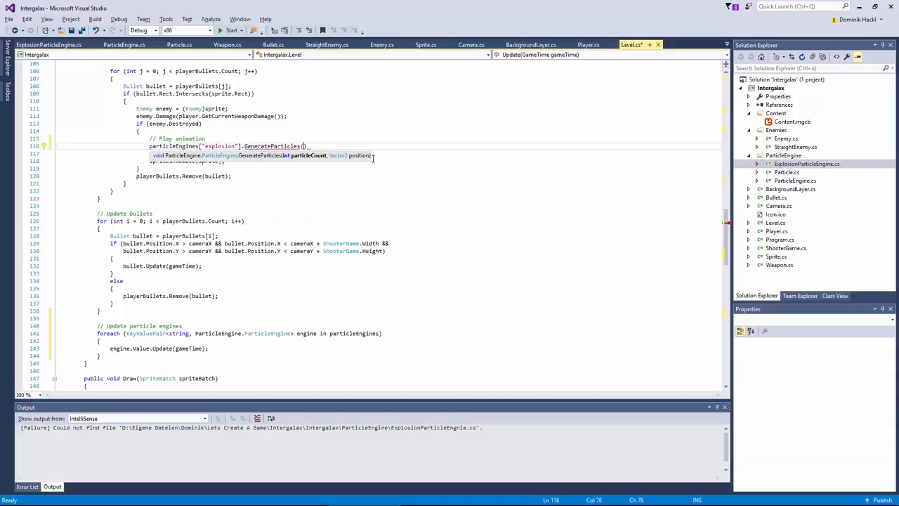
type("30,")
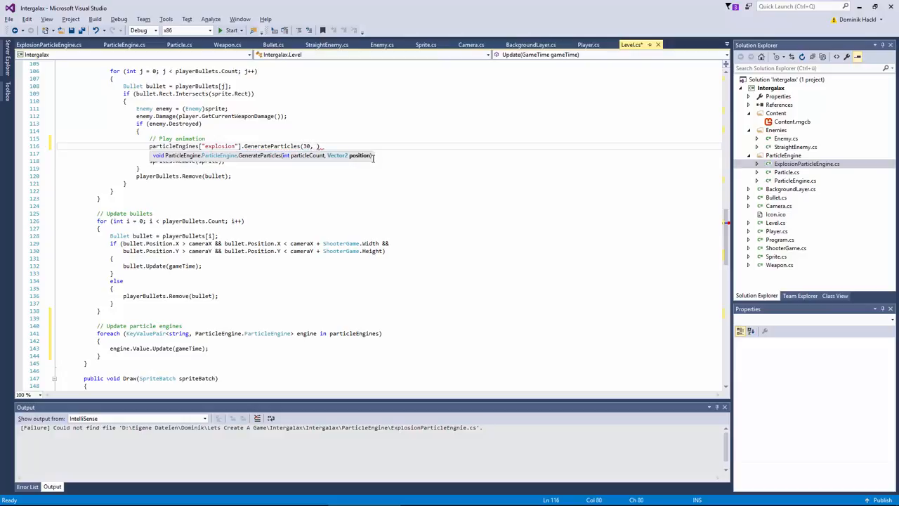
type("prite.Rect.cen")
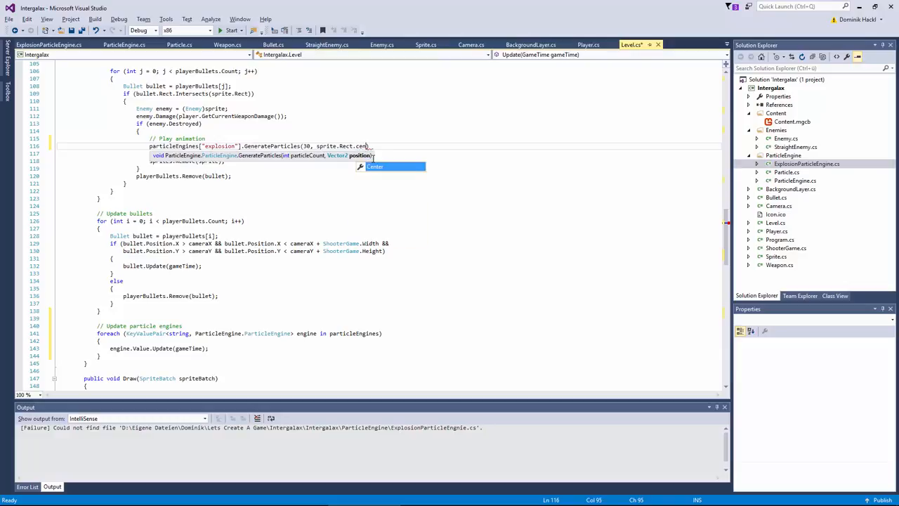
type(".)")
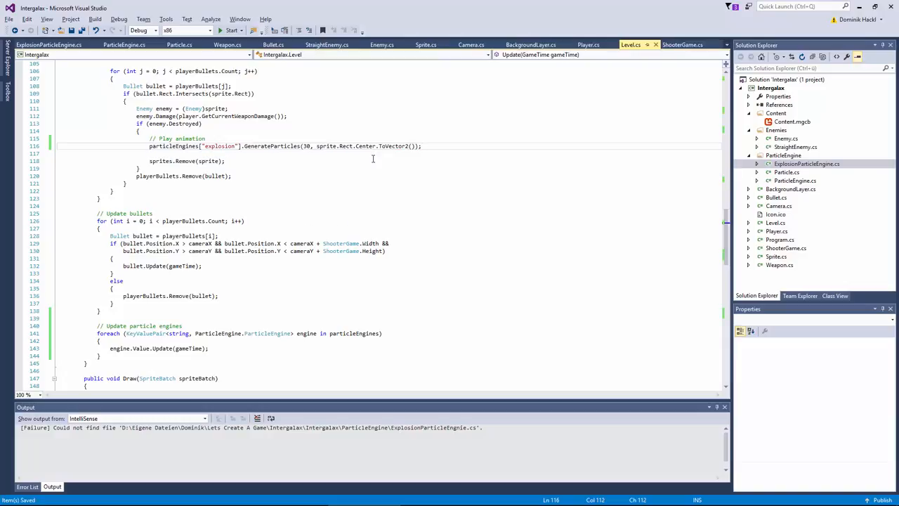
left_click(231, 30)
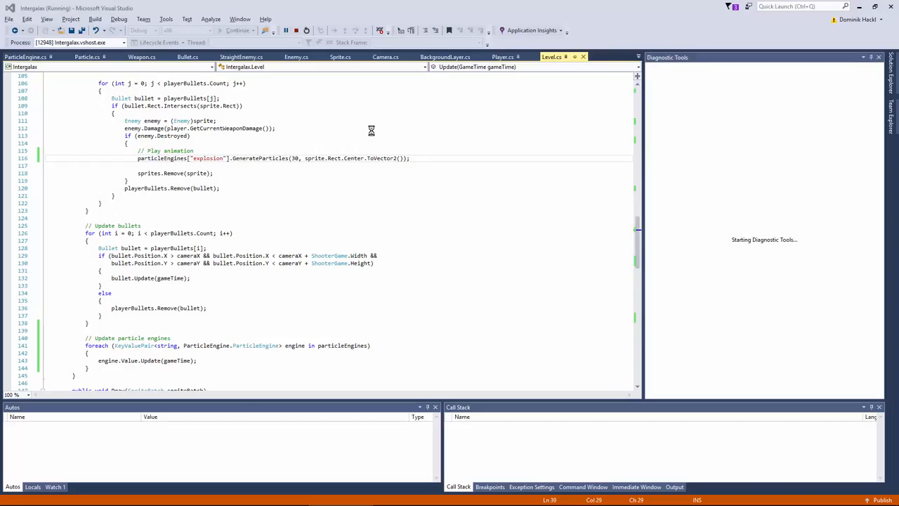
Stop the crashed game, create the particles list in the ParticleEngine constructor, and rerun
left_click(238, 30)
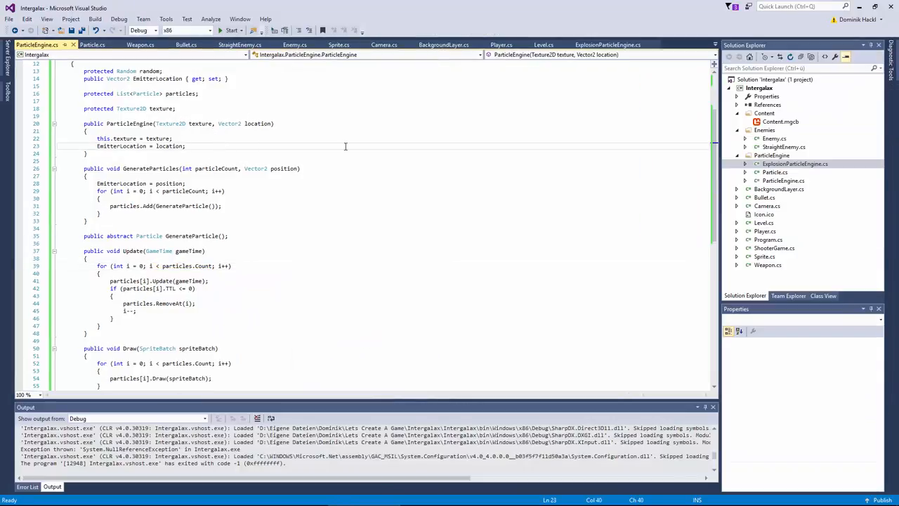
type("particles = new List<Particle>();")
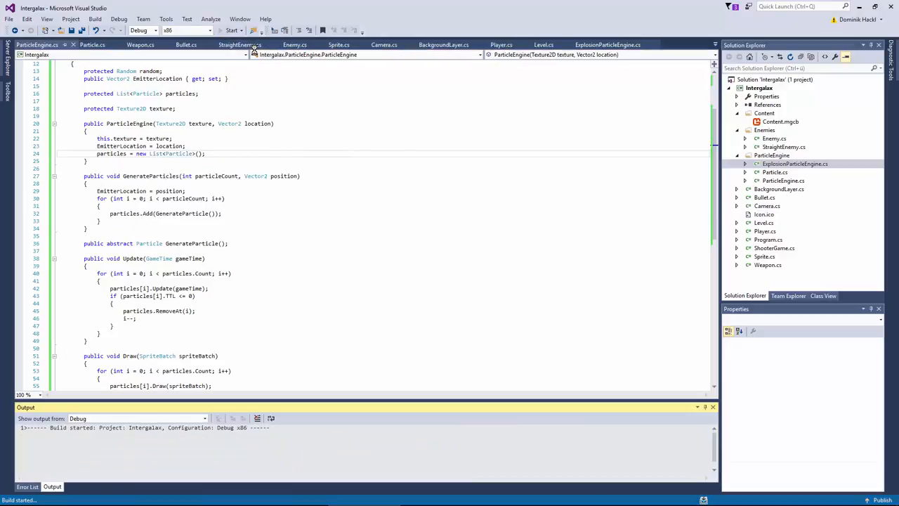
left_click(232, 30)
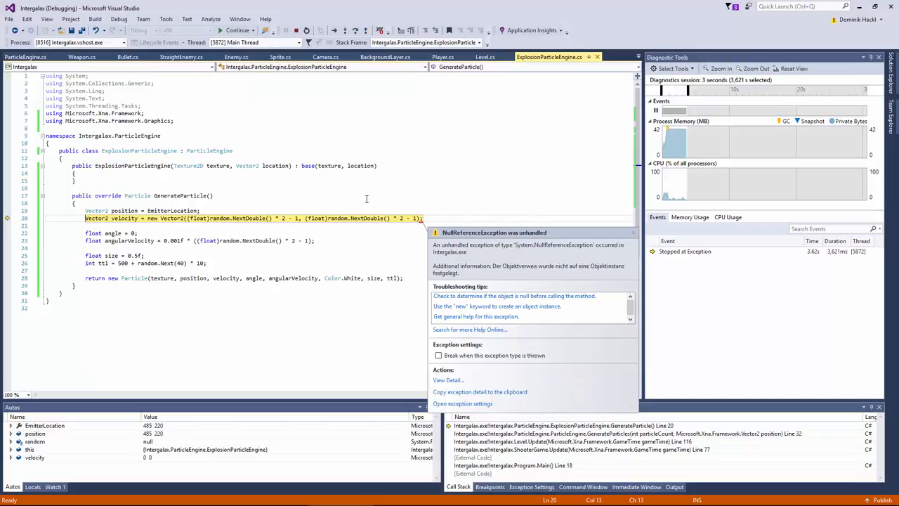
mouse_move(251, 206)
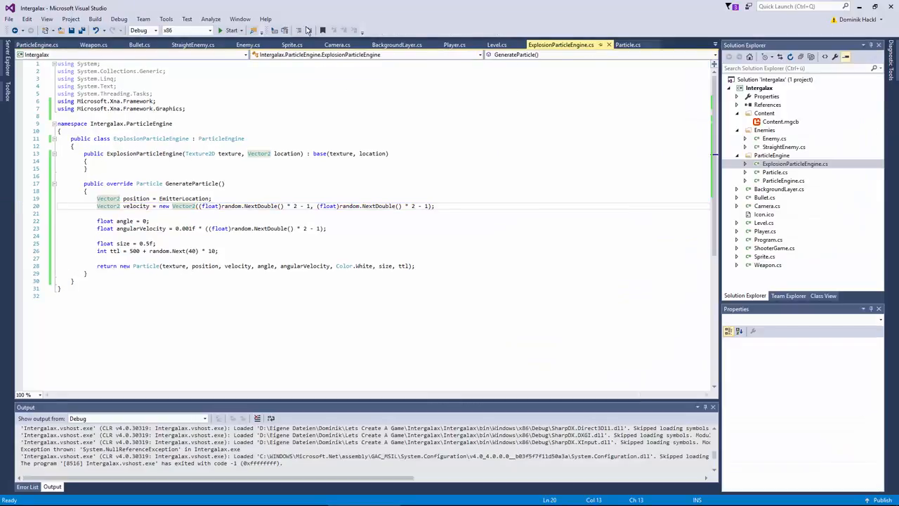
End the crashed session, initialize random = new Random() in the constructor, and rebuild
left_click(37, 44)
type("random = new Random")
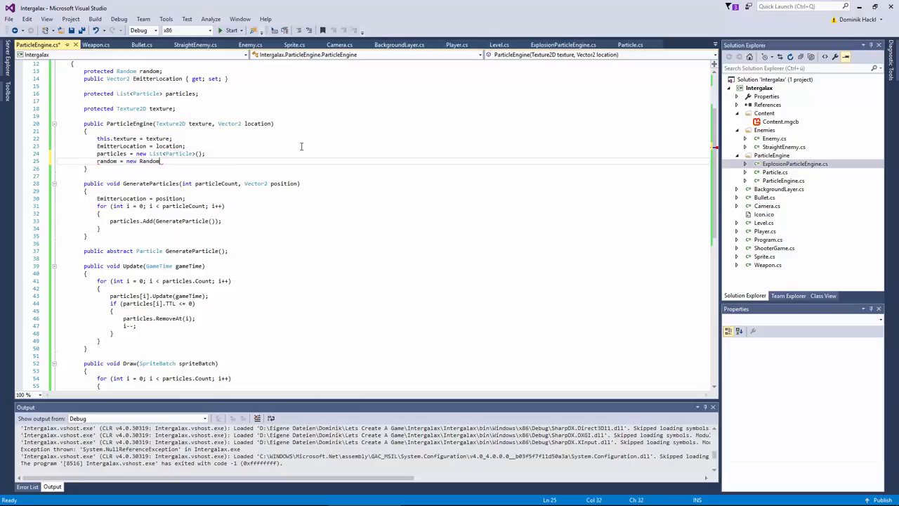
type("();")
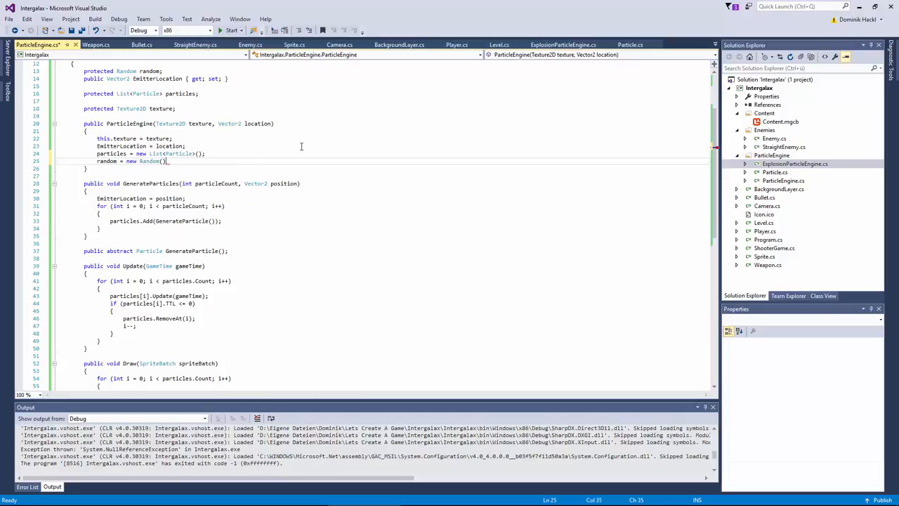
left_click(230, 30)
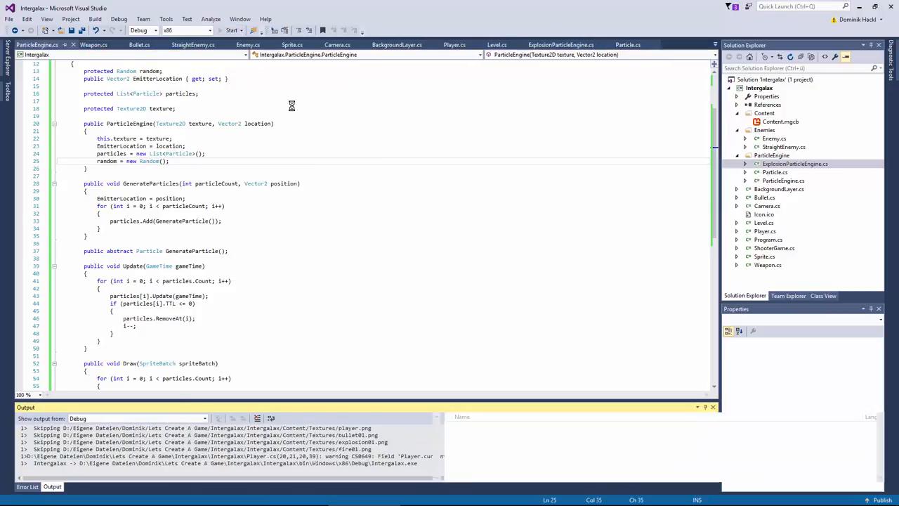
left_click(230, 30)
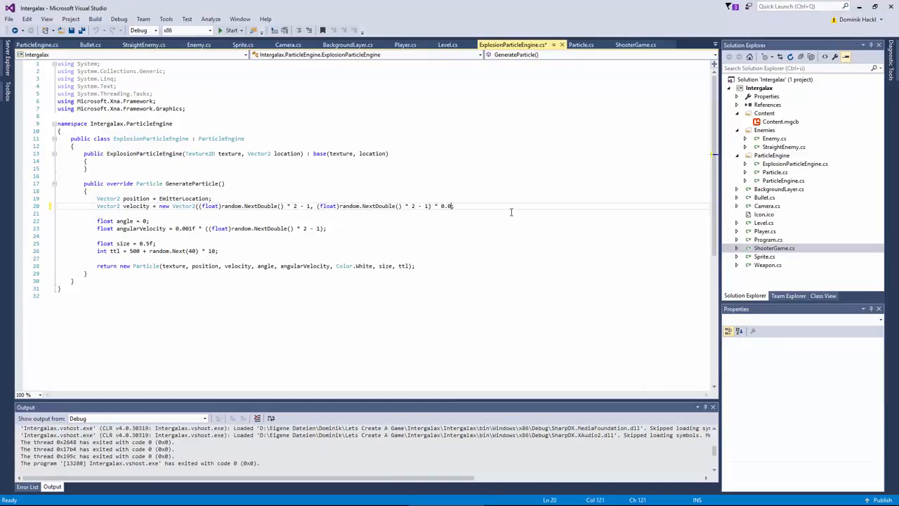
Append * 0.05f to the velocity expression in ExplosionParticleEngine's GenerateParticle
type("5f")
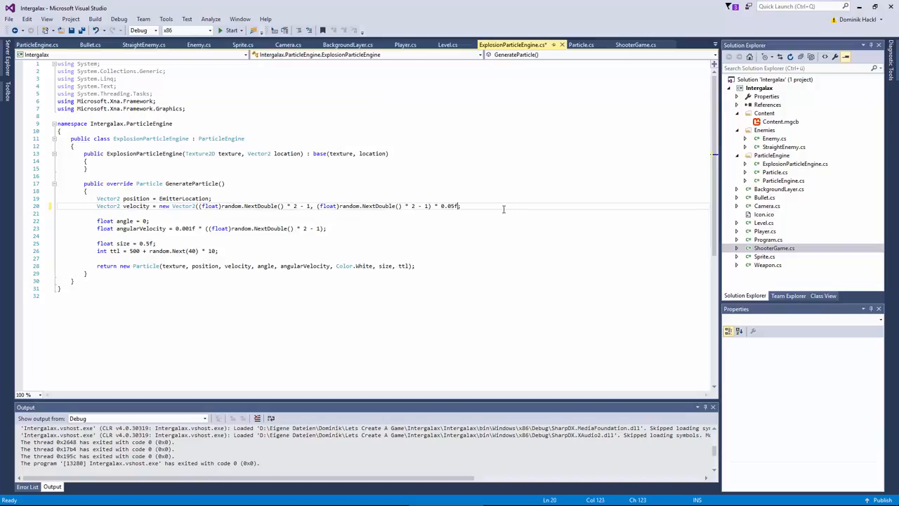
mouse_move(528, 209)
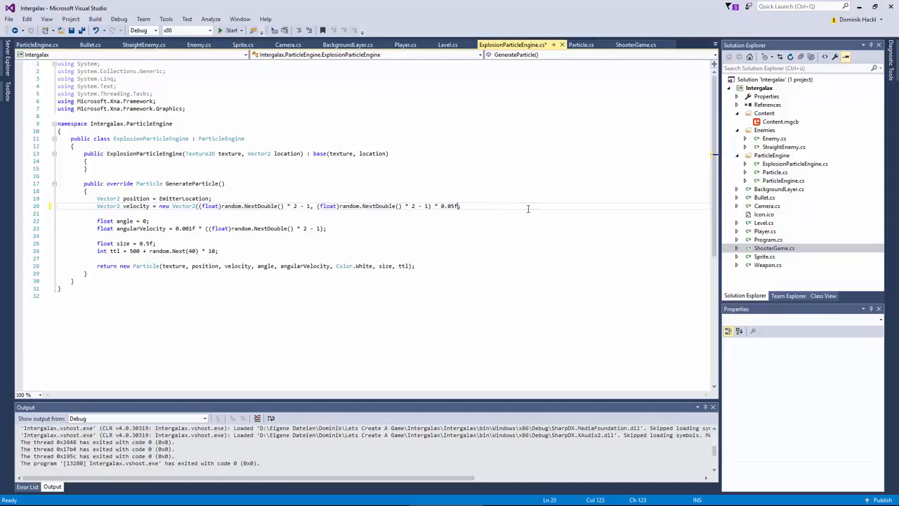
left_click(636, 44)
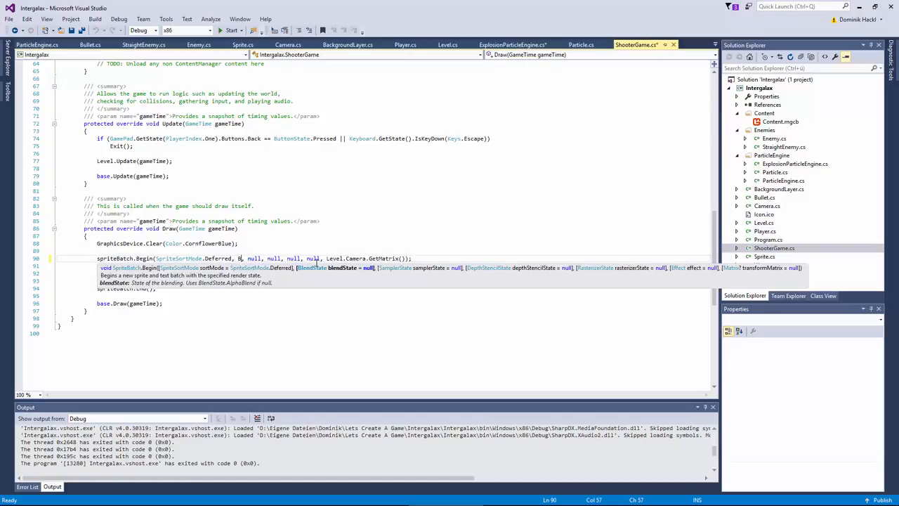
Try a BlendState argument in ShooterGame's spriteBatch.Begin, then revert it to null
type("BlendSt")
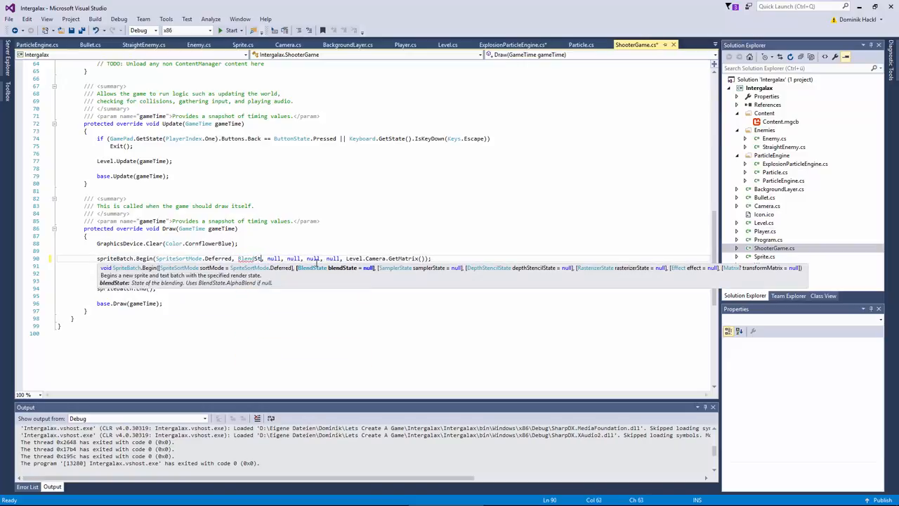
type(".")
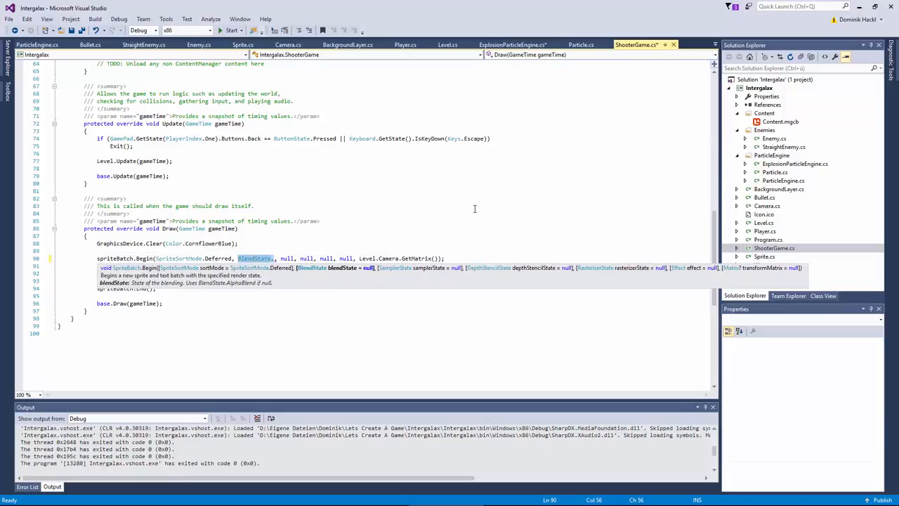
type("null")
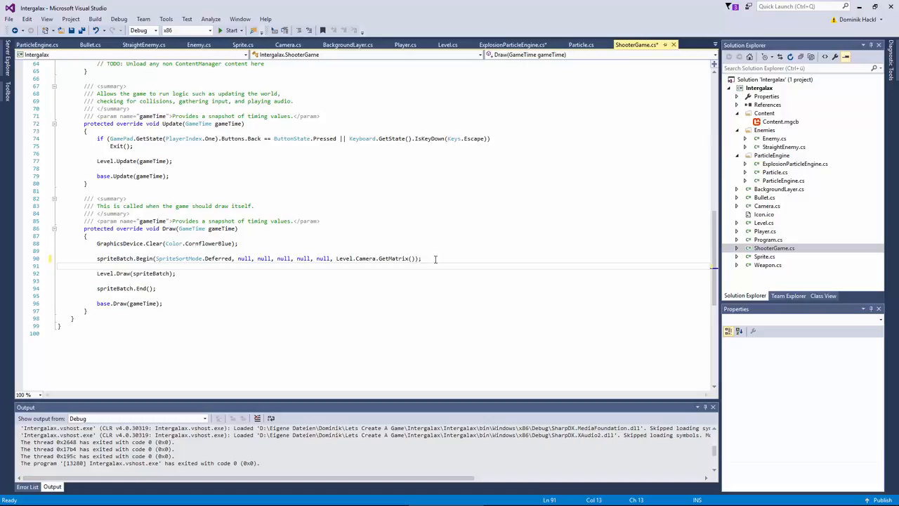
mouse_move(424, 277)
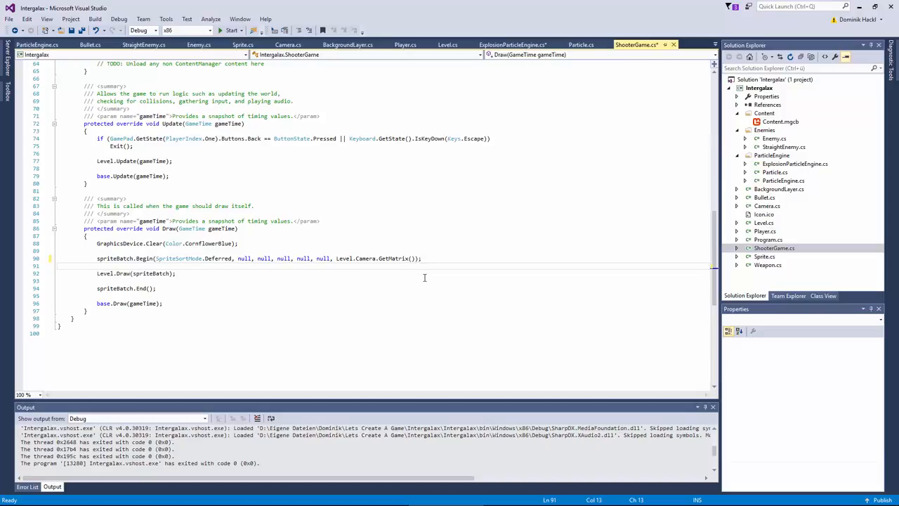
mouse_move(277, 281)
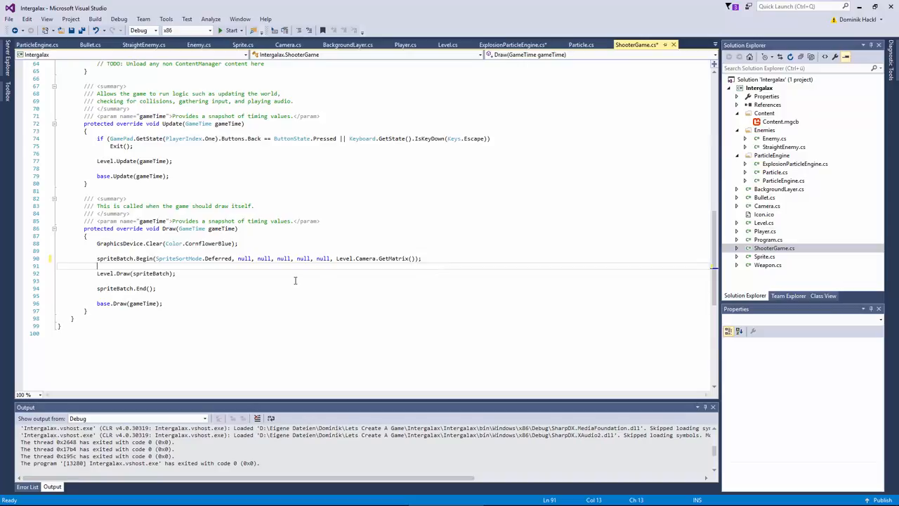
mouse_move(295, 278)
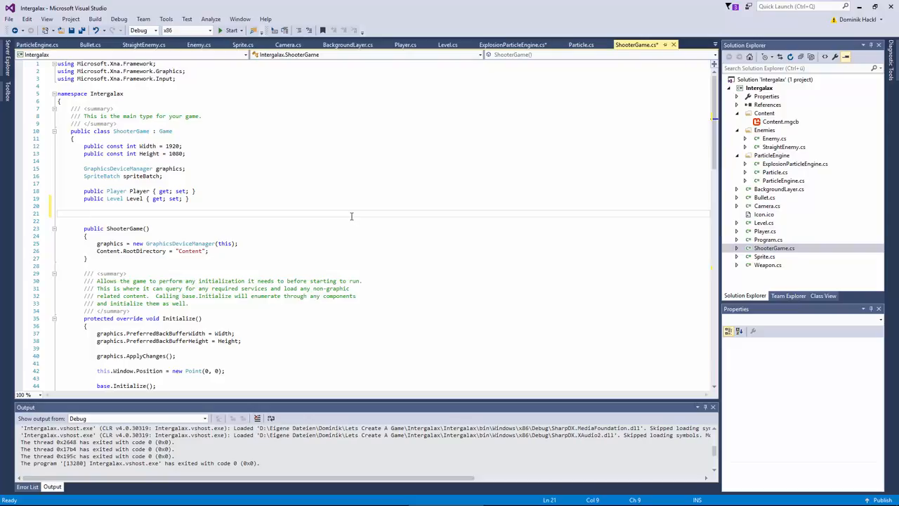
Add RenderTarget2D fields and rewrite Draw to render level and particle passes into render targets
type("p")
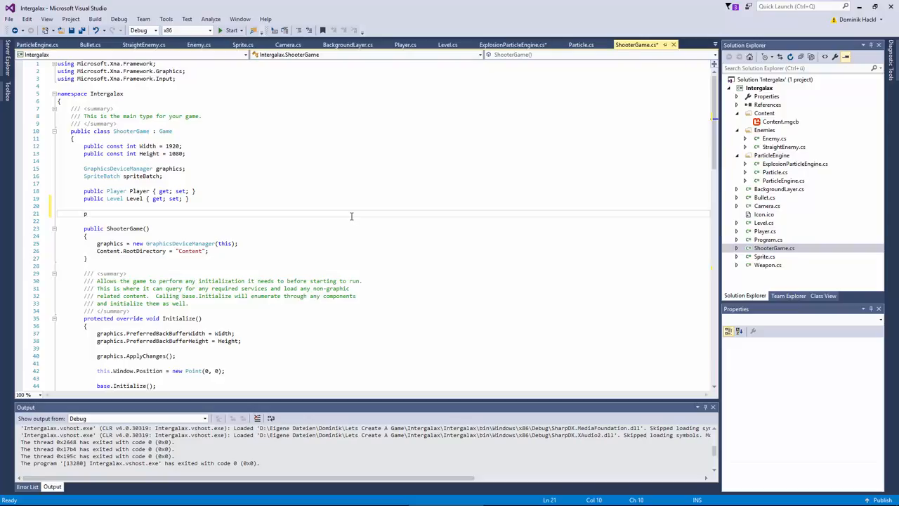
type("rivate RenderTarget2D renderTarget;")
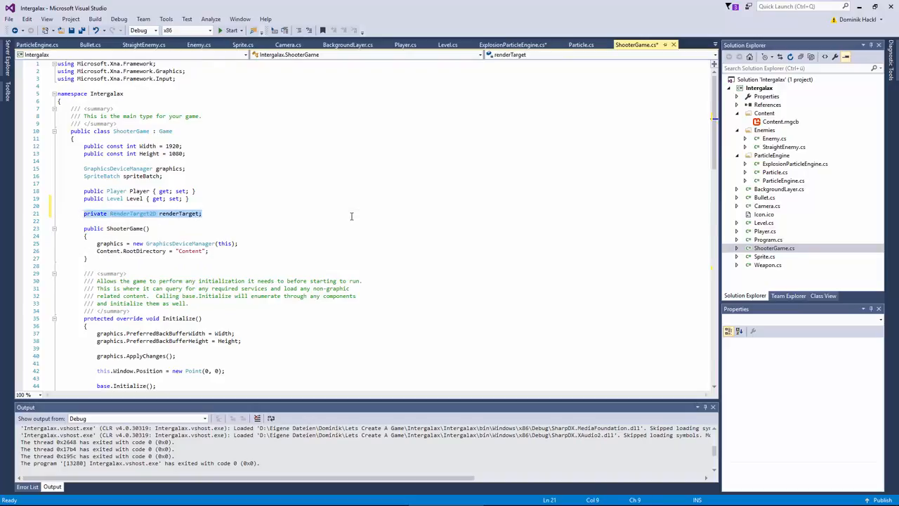
scroll("down", 3)
type("GraphicsDevice.Clear(Color.Transparent);")
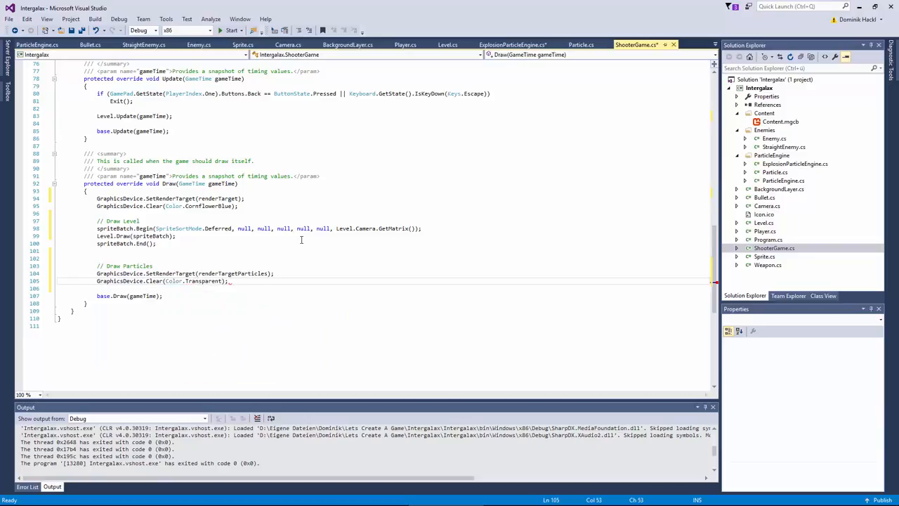
type("spriteBatch.Begin(SpriteSortMode.deff)")
type("spriteBatch.End")
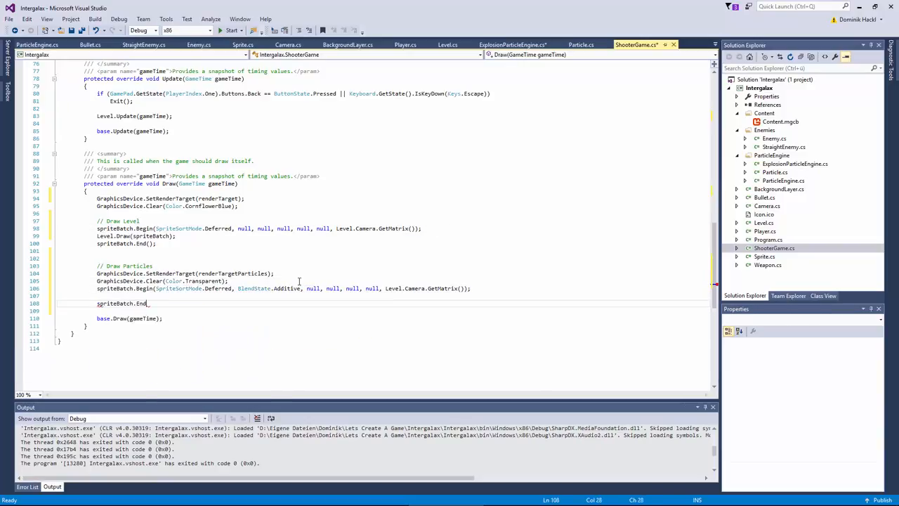
type("GraphicsDevice.")
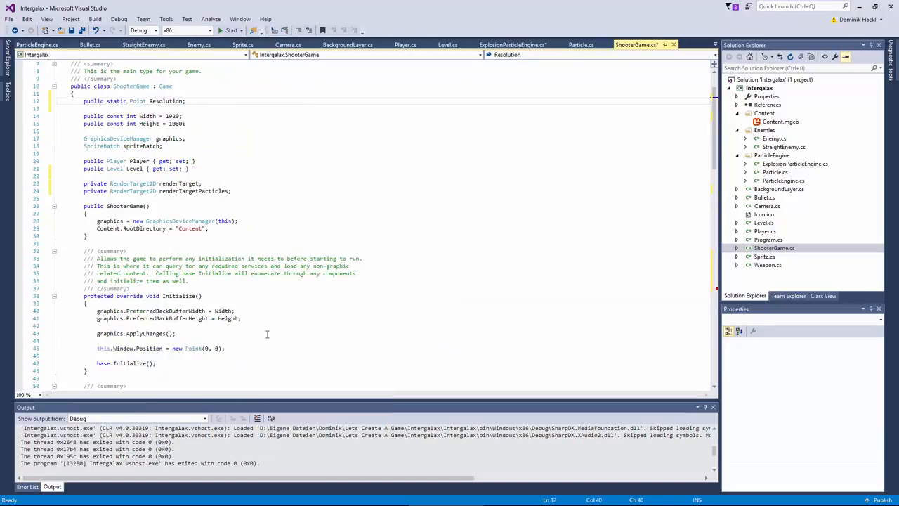
scroll("down", 3)
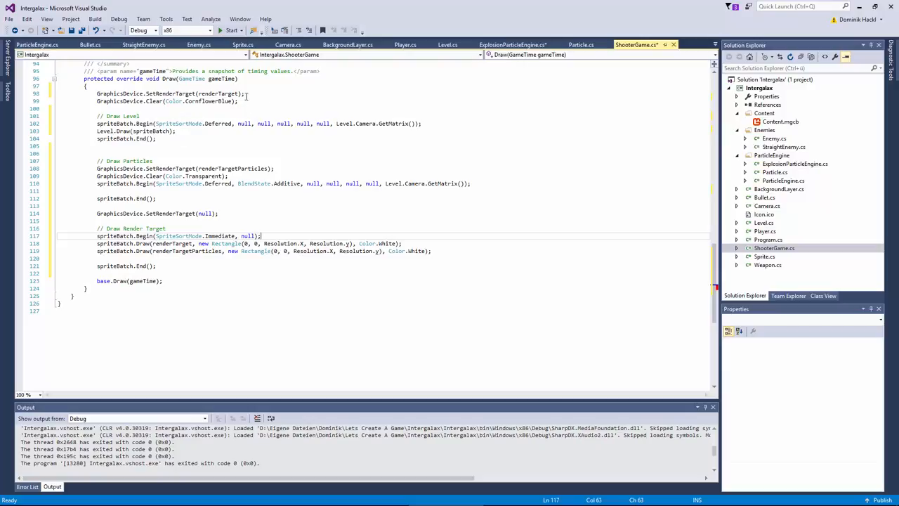
mouse_move(220, 93)
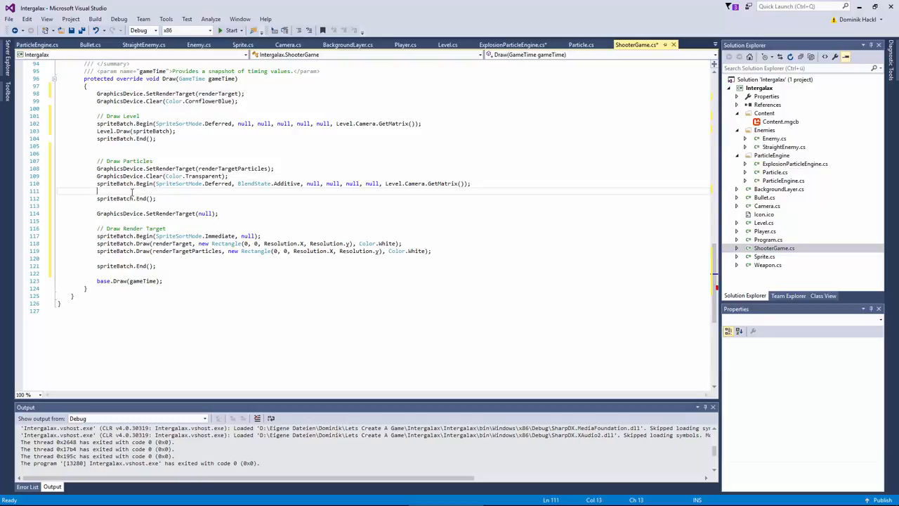
mouse_move(143, 198)
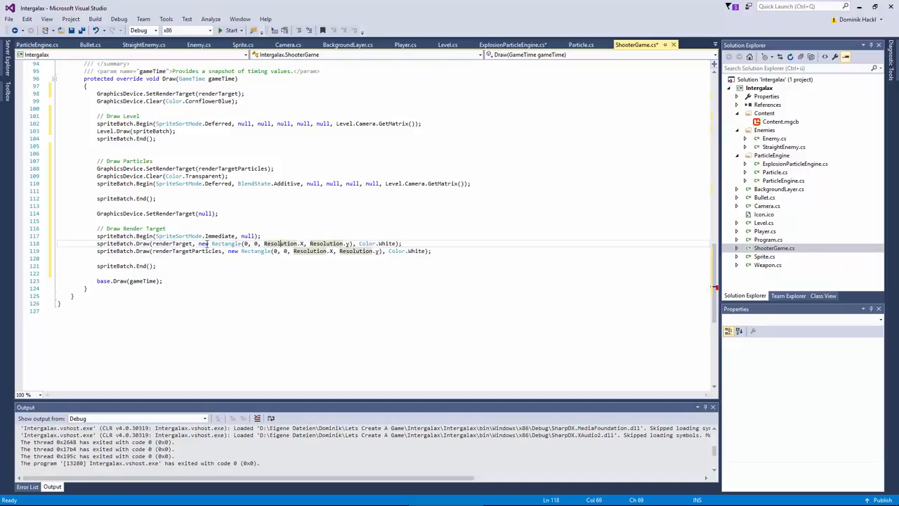
mouse_move(295, 251)
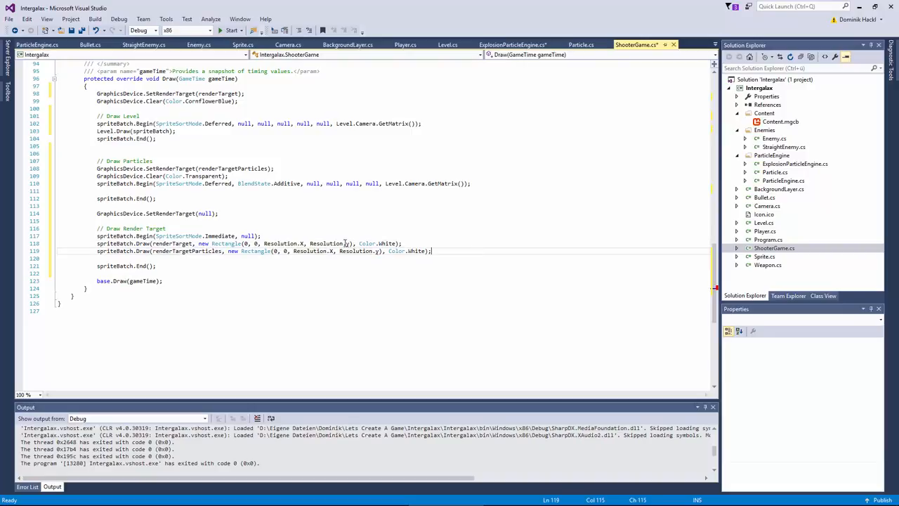
Add Level.DrawParticles(SpriteBatch spriteBatch) and call it in the additive particle pass
type(".")
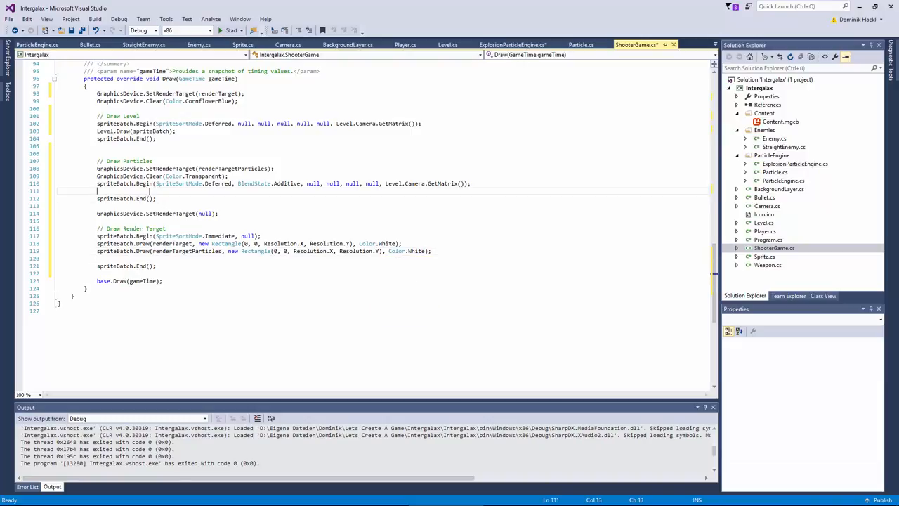
mouse_move(500, 89)
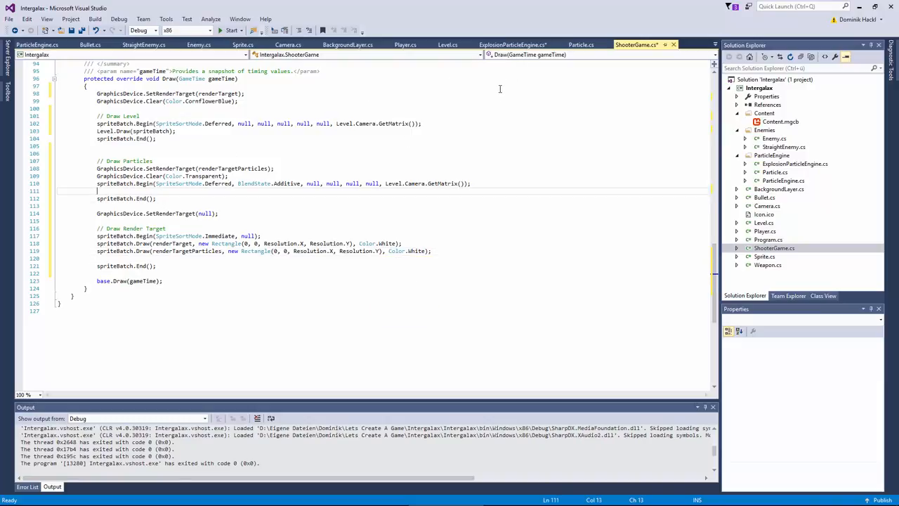
mouse_move(447, 44)
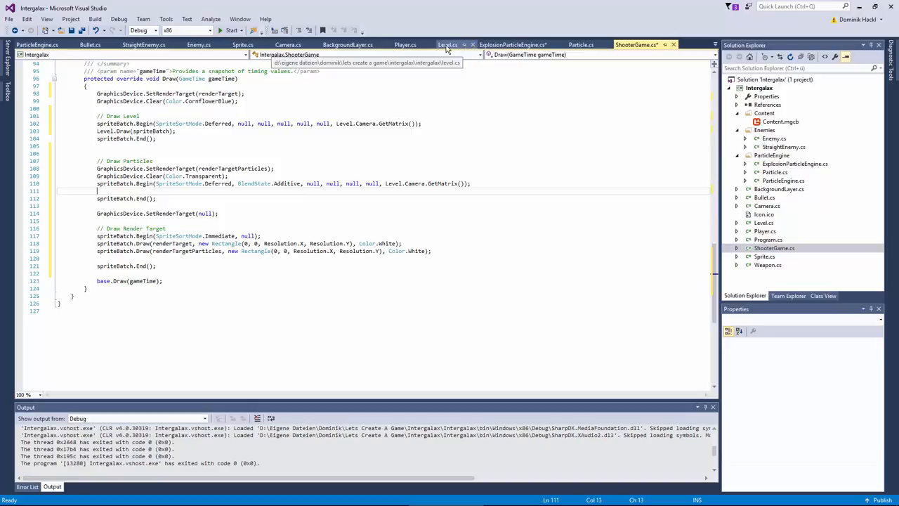
left_click(447, 44)
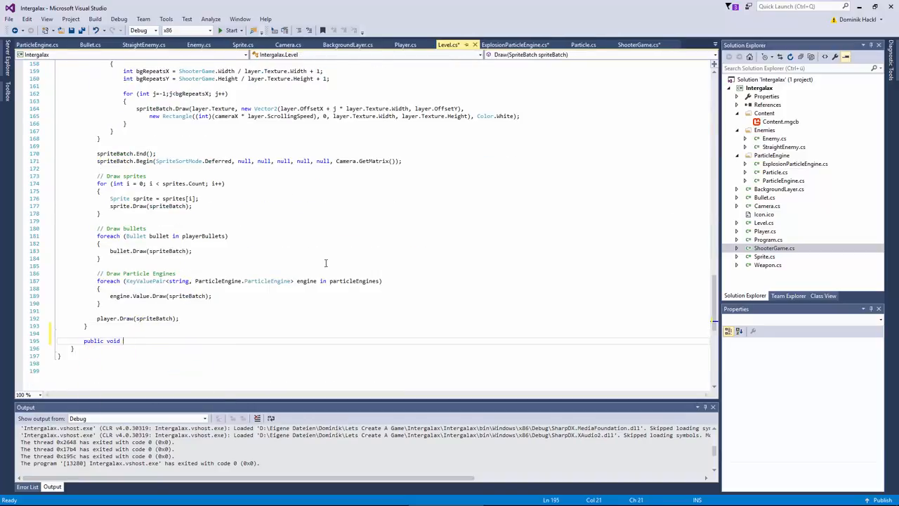
type("DrawParticles(SpriteBatch spriteBatch)")
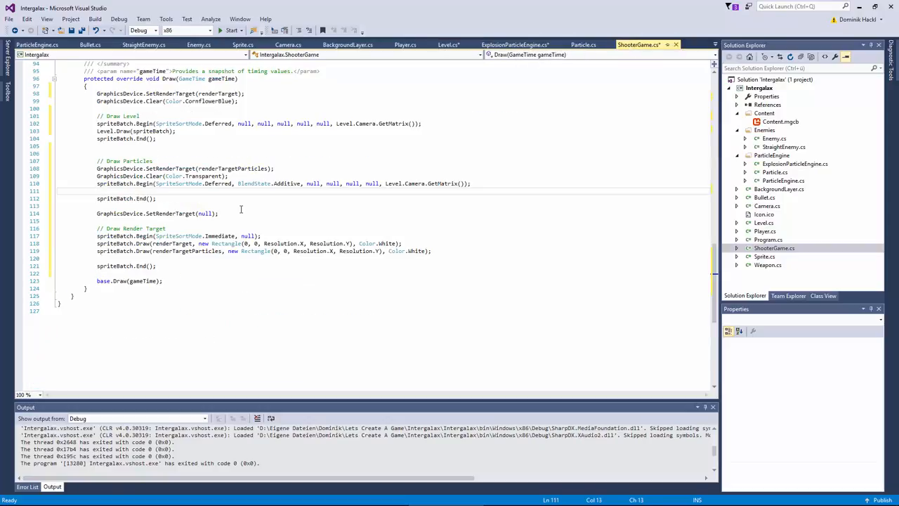
type("Level.drawParticles(spriteBatch);")
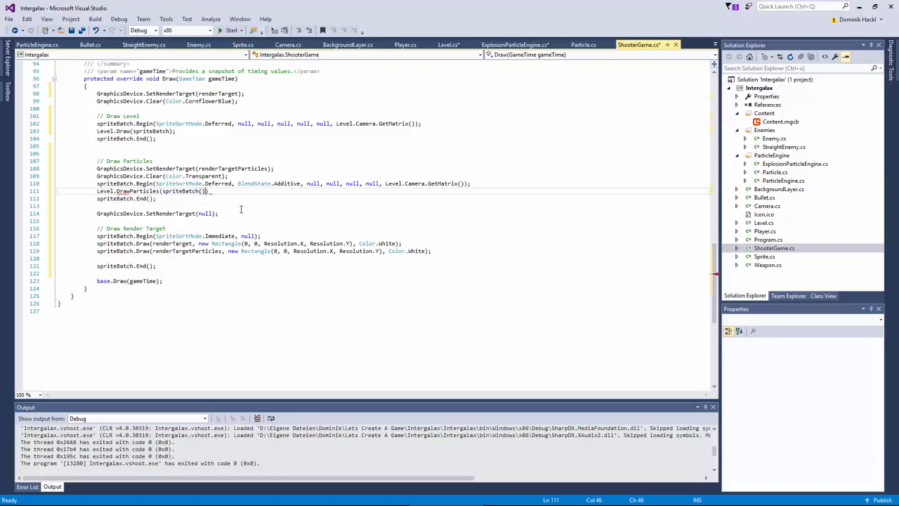
key("Backspace")
type(";")
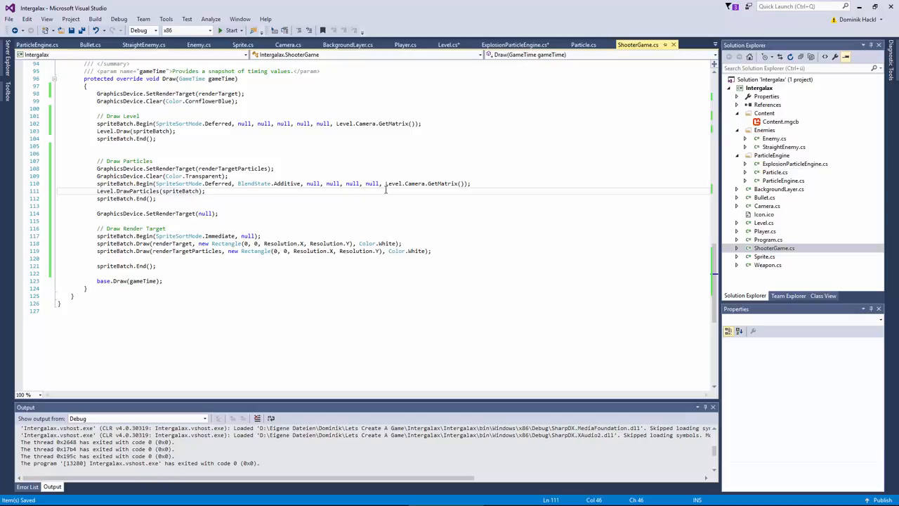
mouse_move(304, 208)
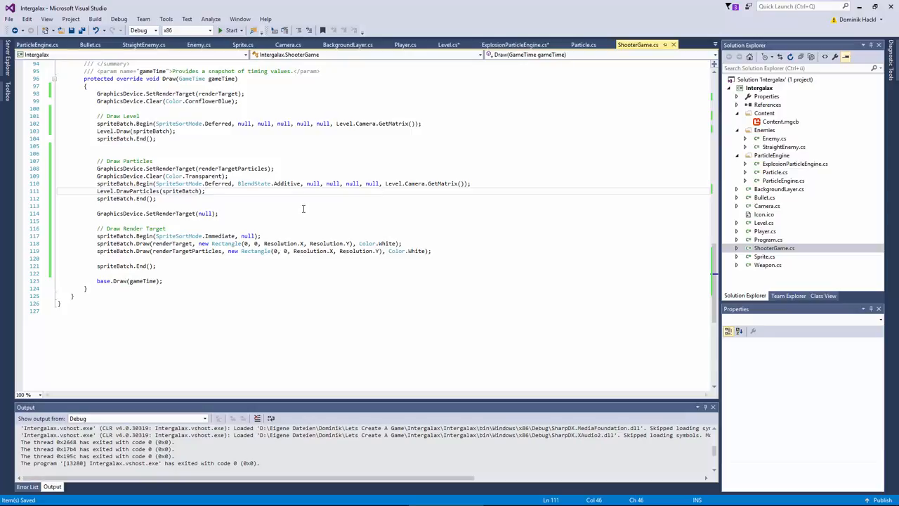
Run the game to watch the render-target particle drawing, then close it
left_click(230, 30)
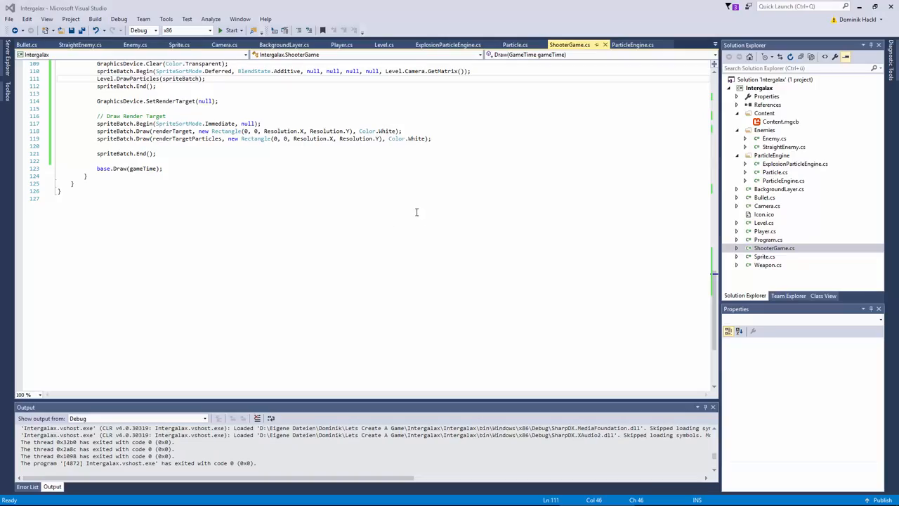
mouse_move(473, 162)
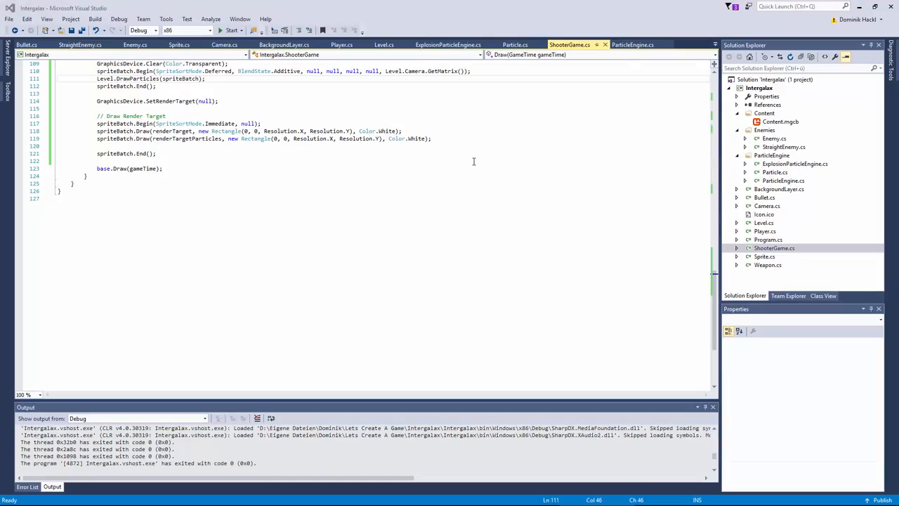
Give ParticleEngine Start(particlesPerRound, spawnInterval), Stop(), and a running check in Update; save
left_click(475, 161)
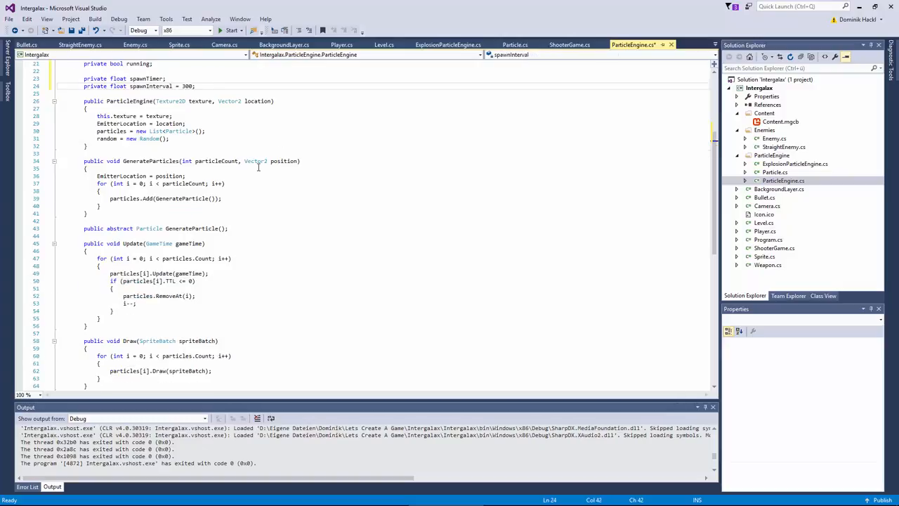
type("if (running)")
type("for (int i=0;i<particlesPerRound")
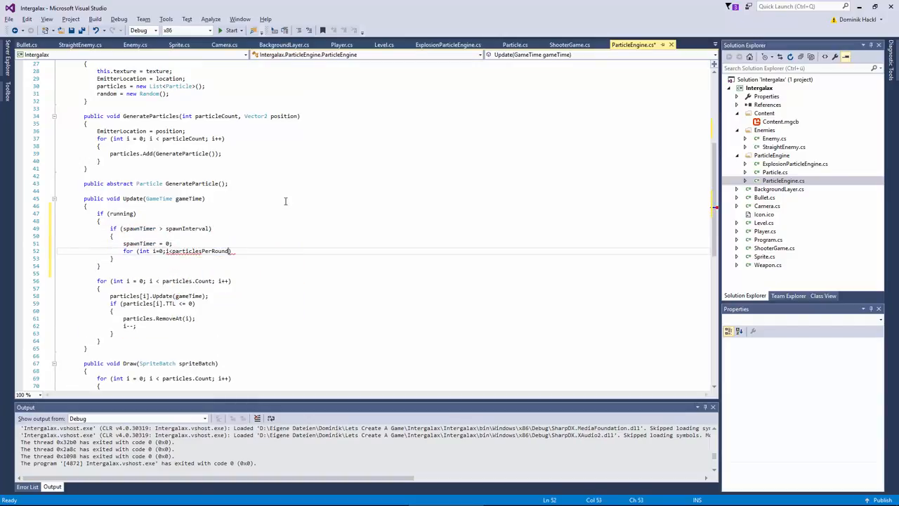
type("particles.Add(GenerateParticle());")
type("running =")
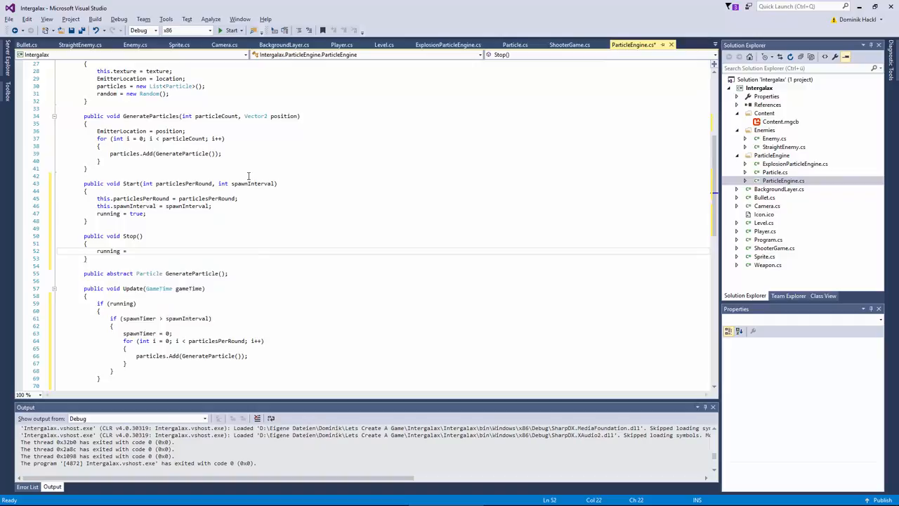
type("false;")
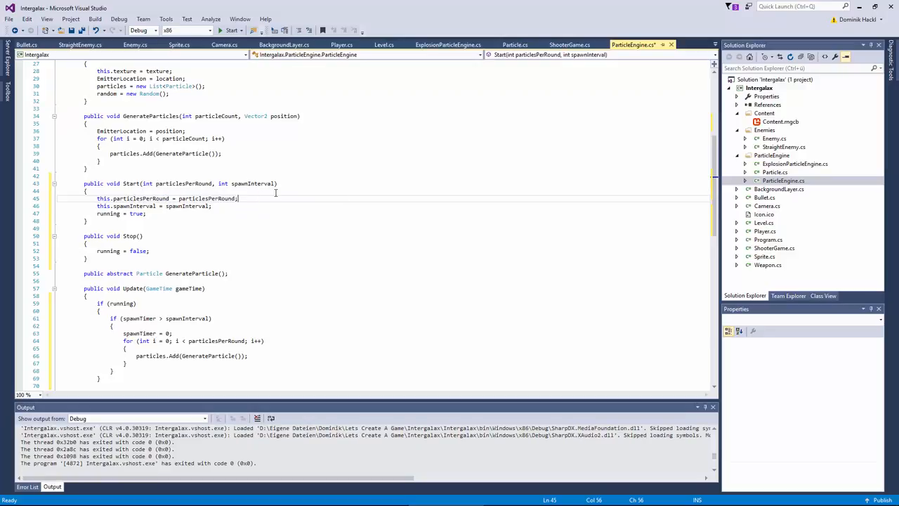
mouse_move(286, 203)
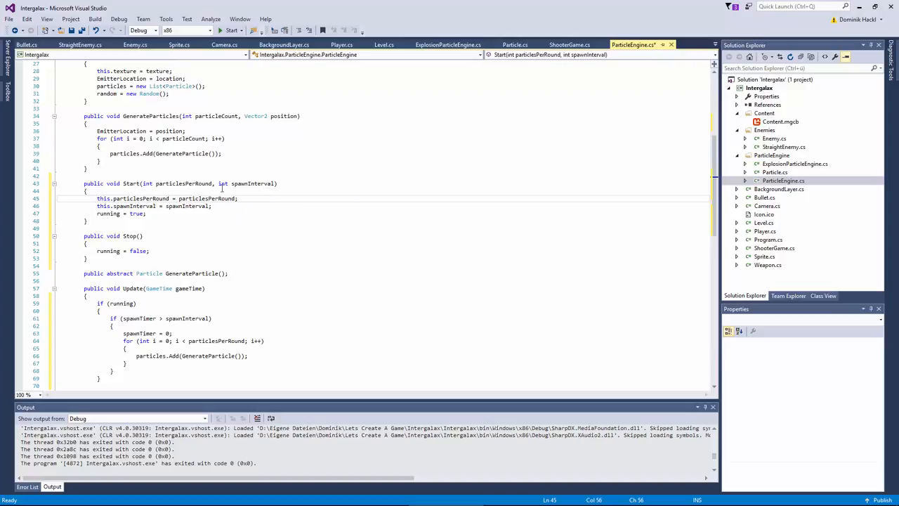
mouse_move(194, 198)
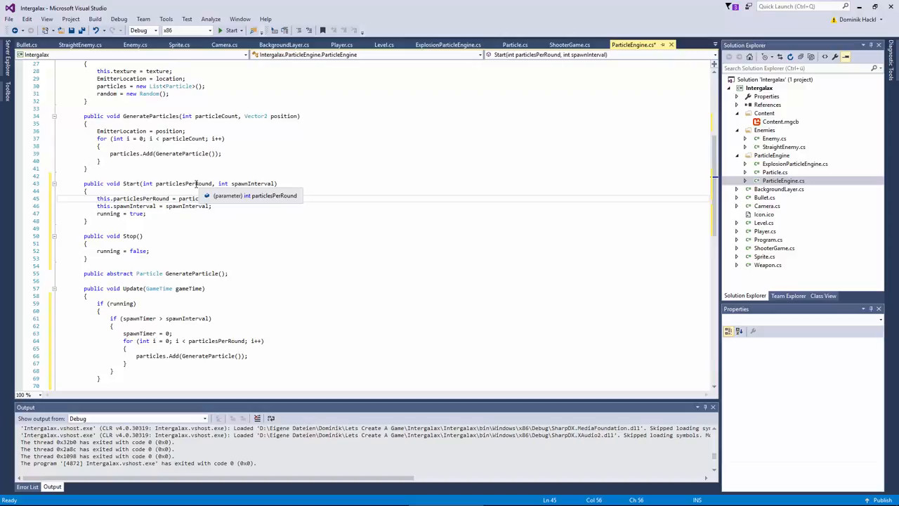
key("ctrl+s")
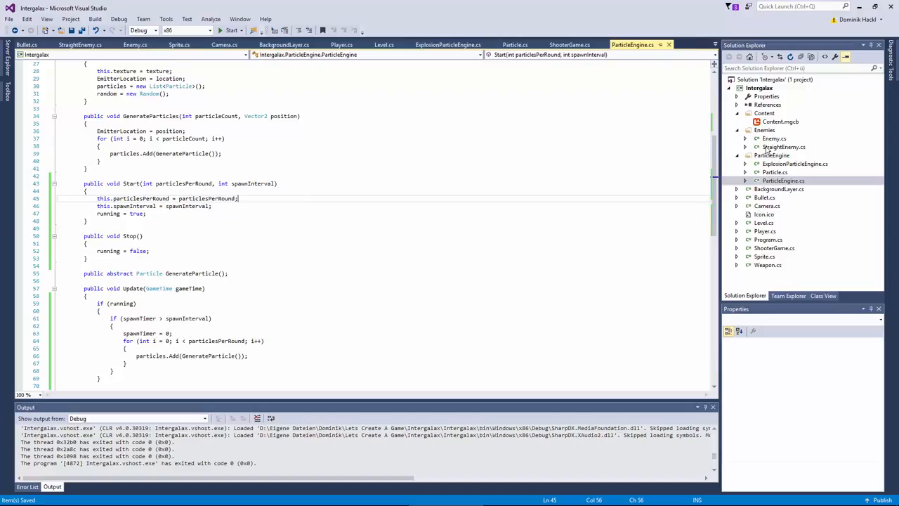
Add a FireTrailParticleEngine class in the ParticleEngine folder with leftward-moving particles
right_click(772, 156)
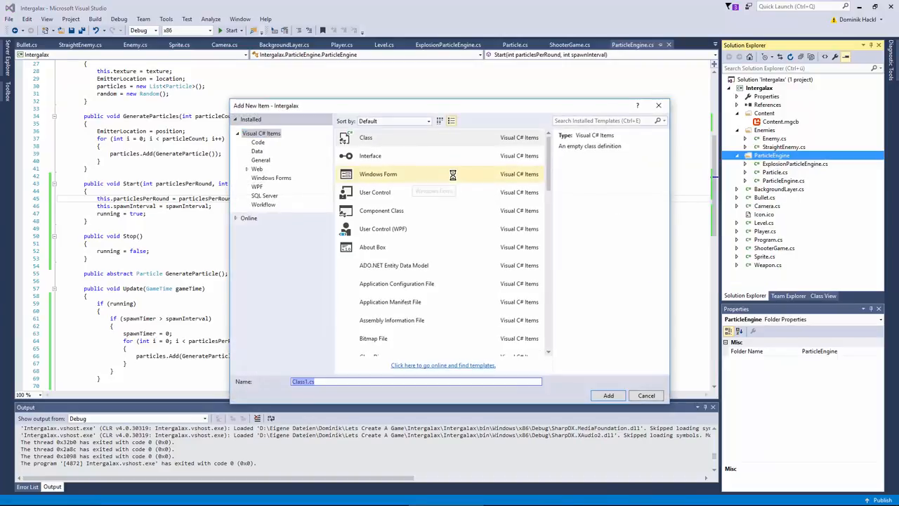
left_click(607, 395)
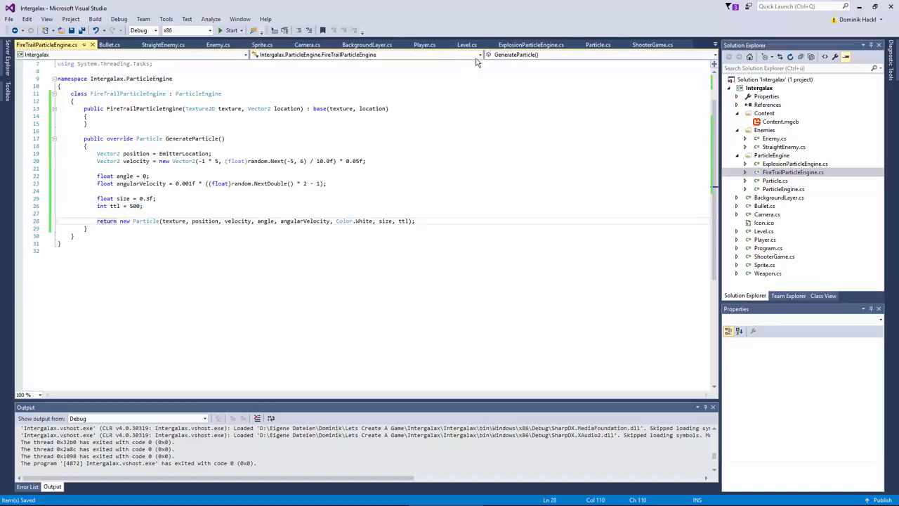
Register a fire_trail engine in Level and add Player.Init() calling Start(5, 5)
left_click(467, 45)
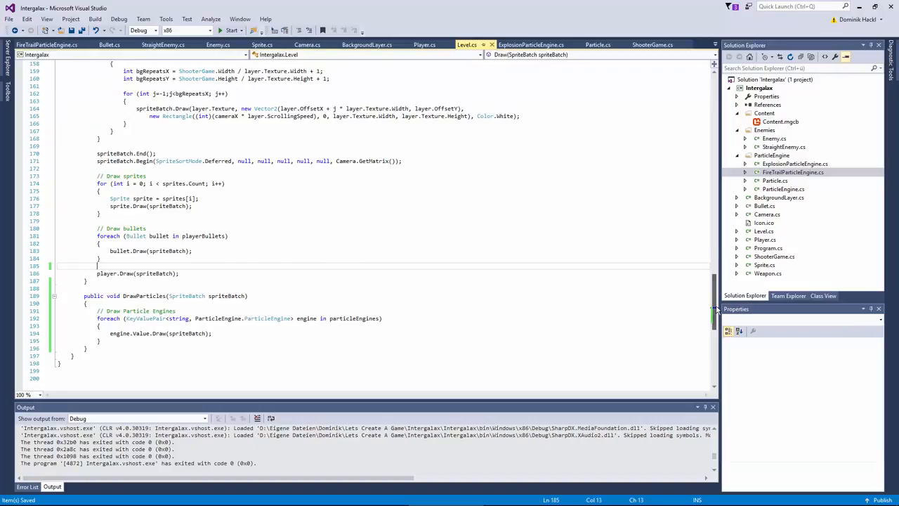
scroll("up", 3)
type("particleEngines.Add(\"fire_trail\", new ExplosionParticleEngine(LoadTexture(\"fire01\"), Vector2.Zero));")
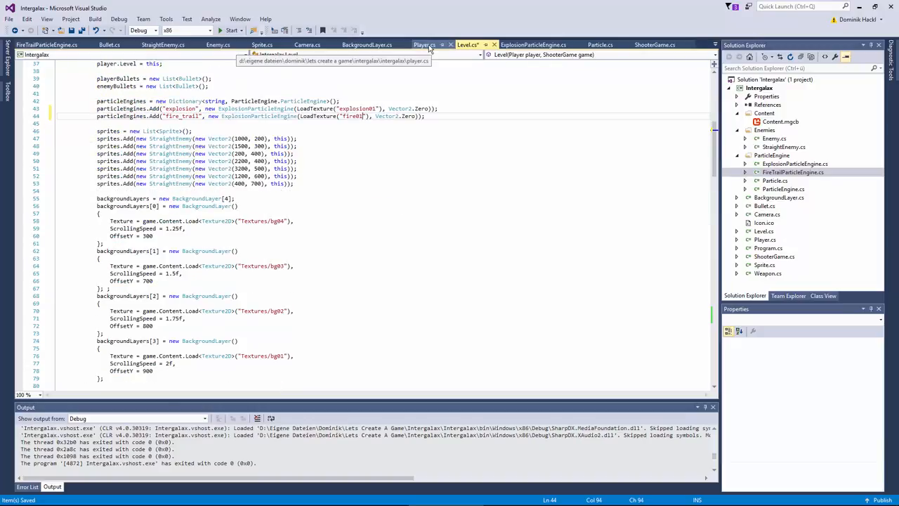
left_click(424, 45)
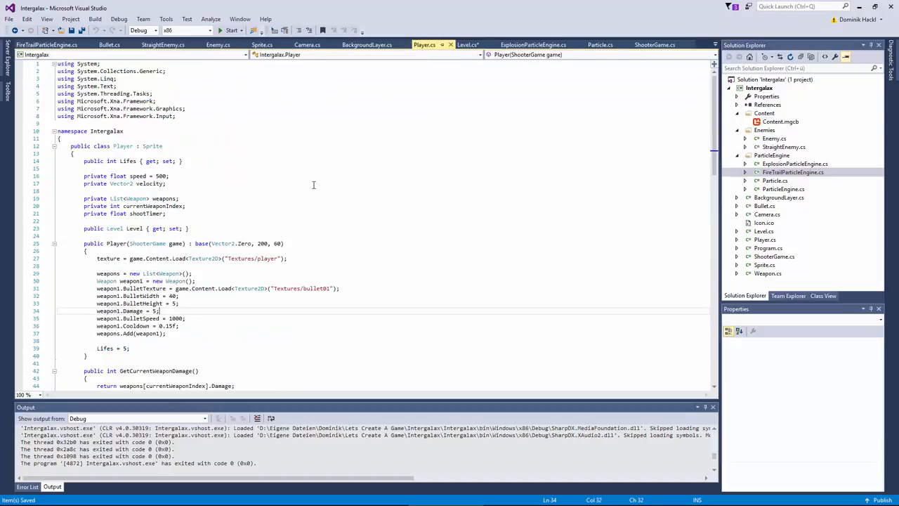
scroll("down", 3)
type("public")
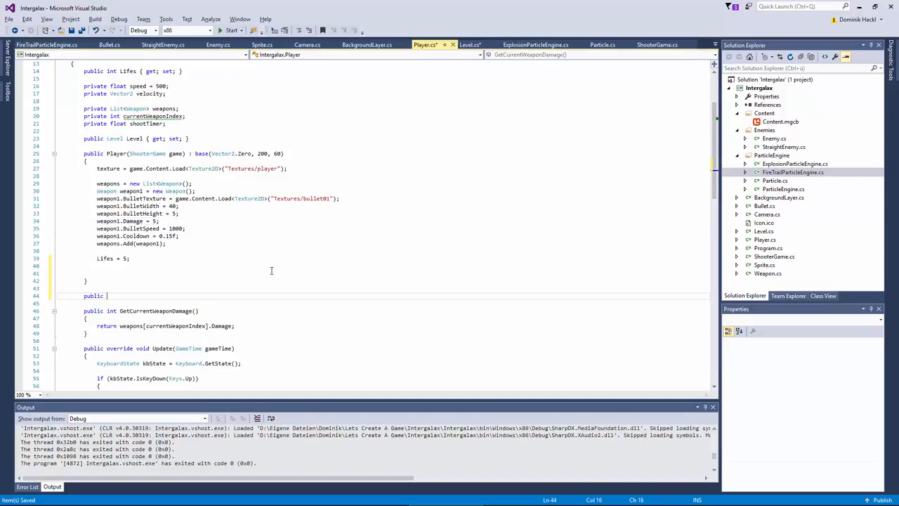
type("void I")
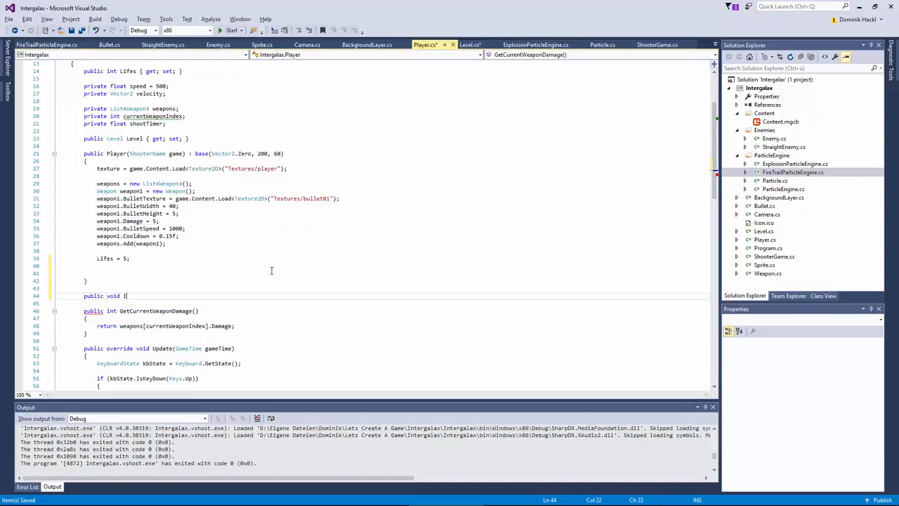
type("nit()")
type("Level.particleEngines[\"fire_trail\"].Start()")
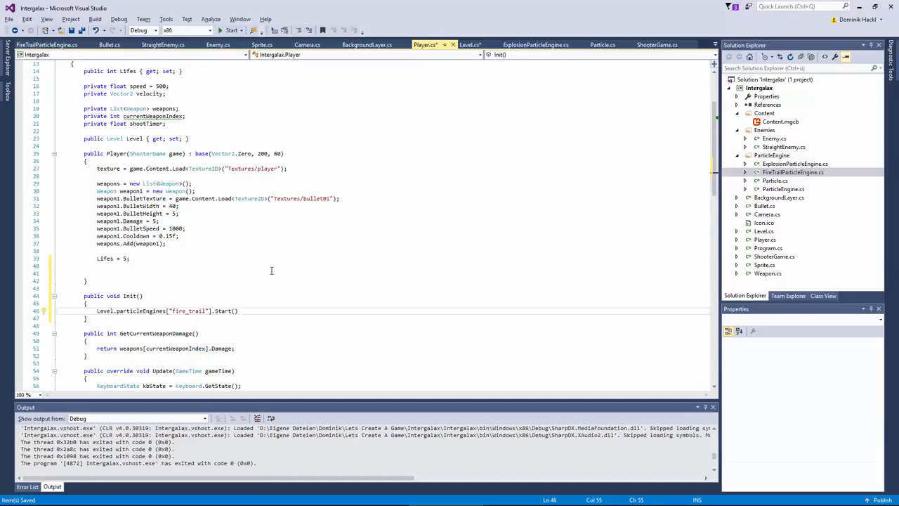
scroll("down", 3)
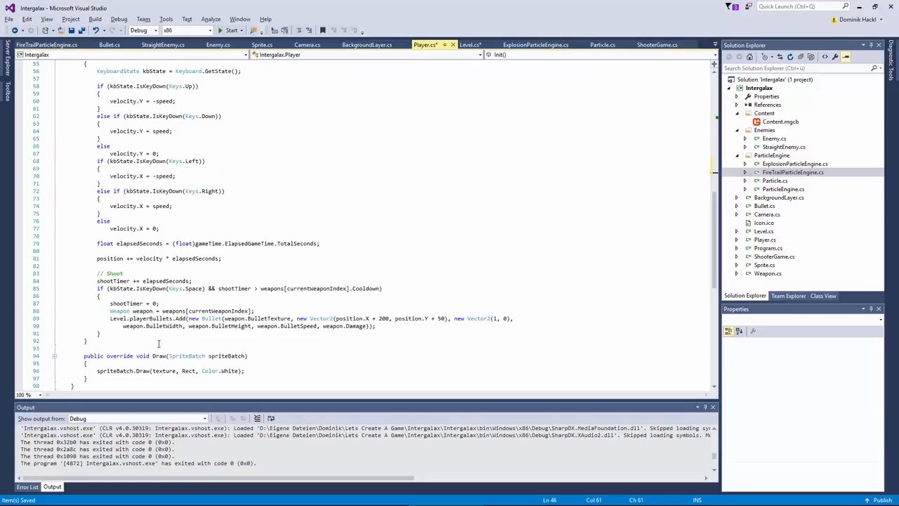
scroll("up", 3)
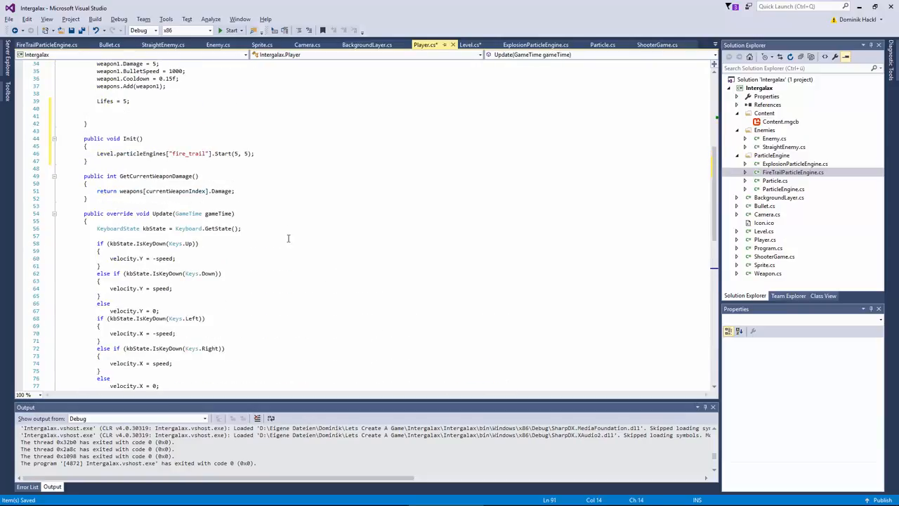
scroll("down", 3)
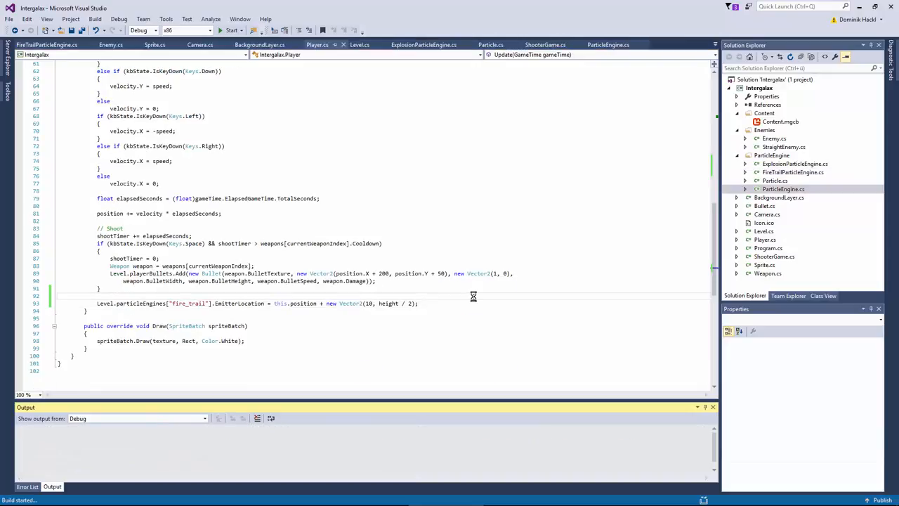
After a test run, add an else branch advancing spawnTimer in ParticleEngine's Update
left_click(230, 31)
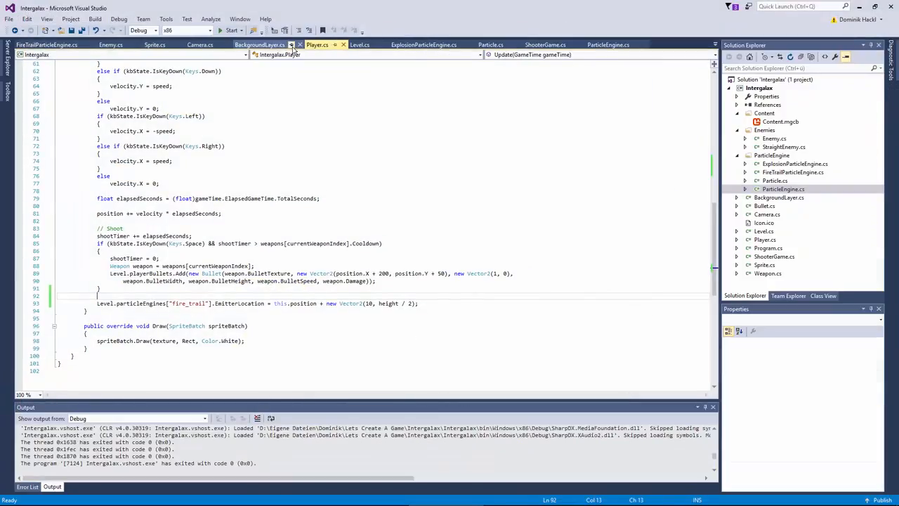
left_click(47, 44)
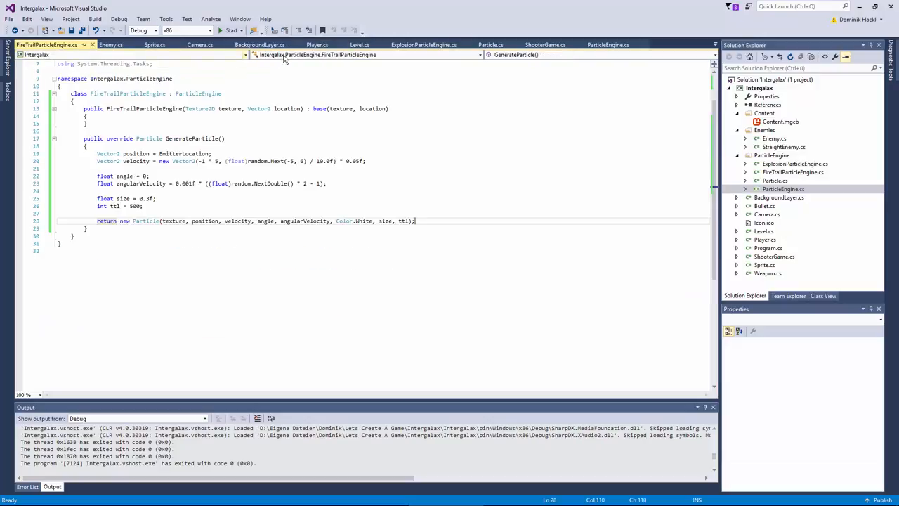
left_click(608, 44)
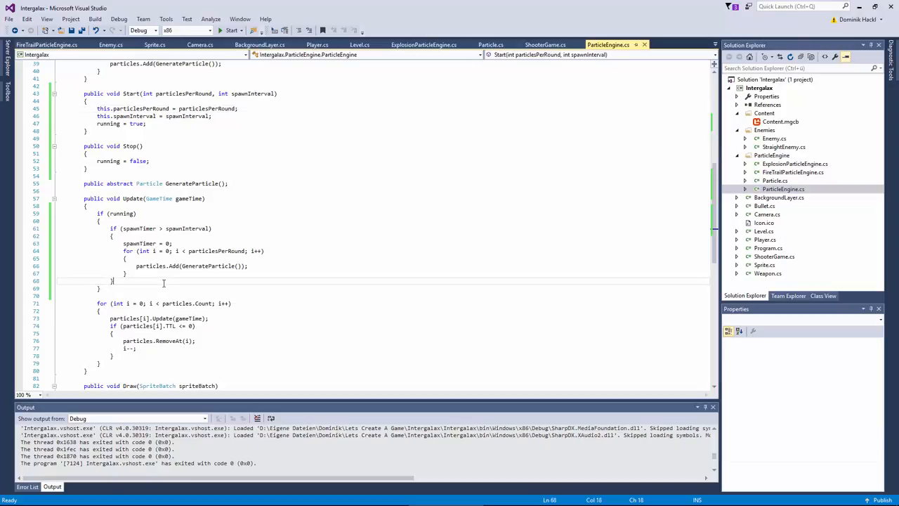
type("else")
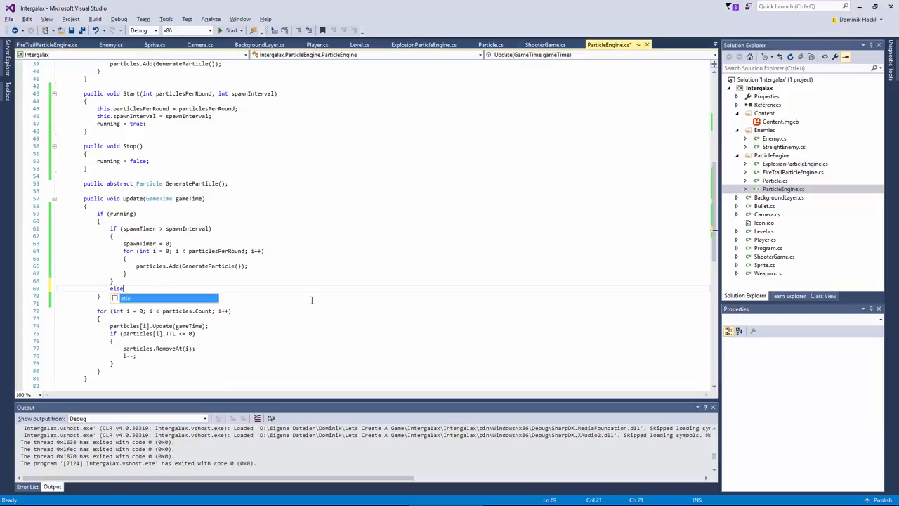
type("spaw")
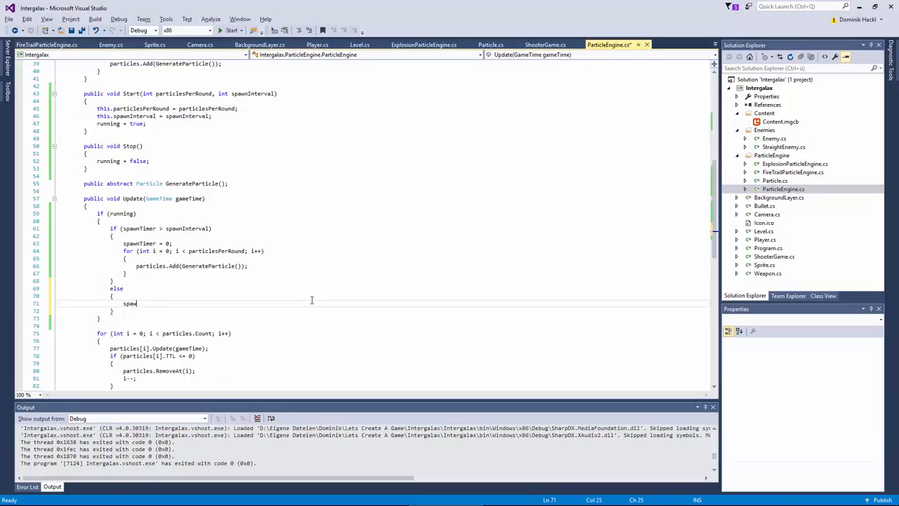
left_click(360, 44)
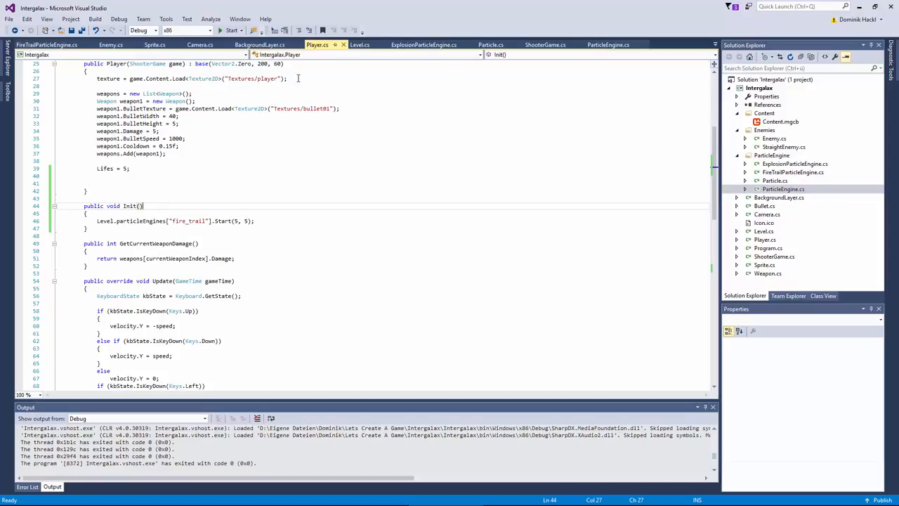
Call player.Init() in Level, set fire particle size 0.15f, offset emitter by height / 2 + 10, and run
left_click(359, 45)
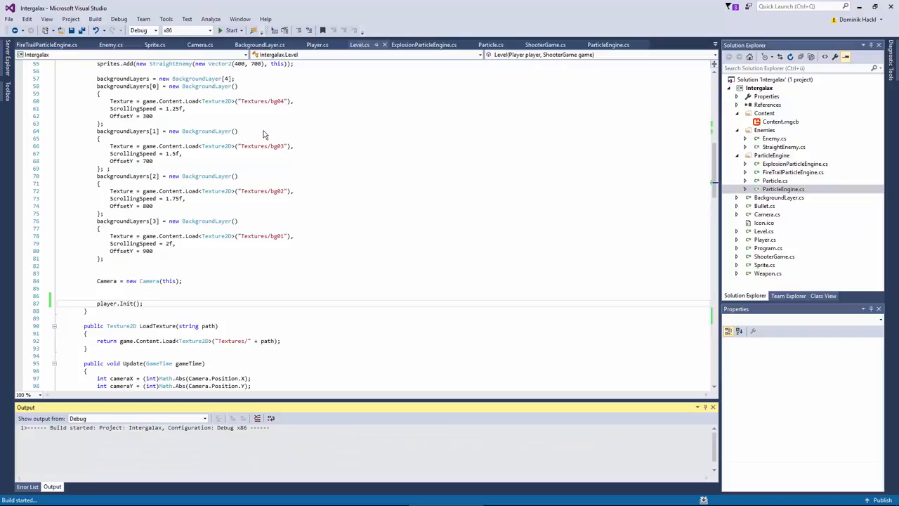
left_click(231, 30)
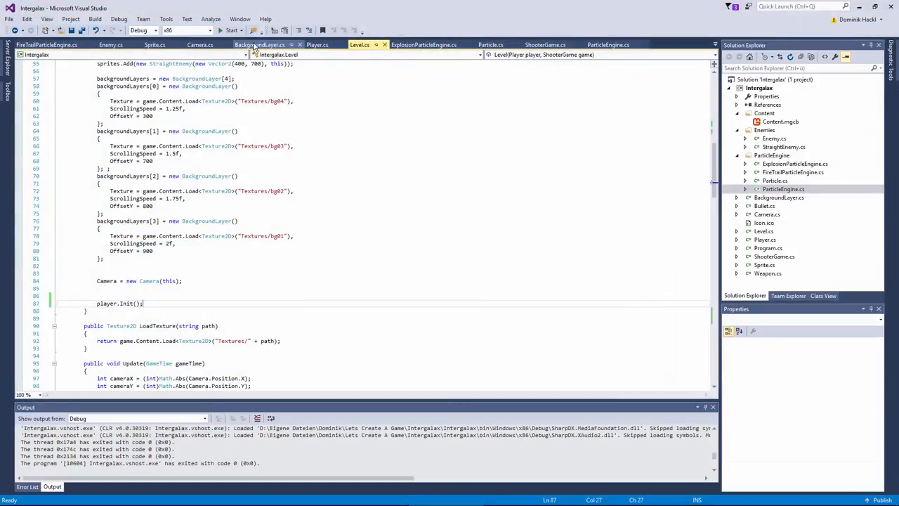
left_click(46, 44)
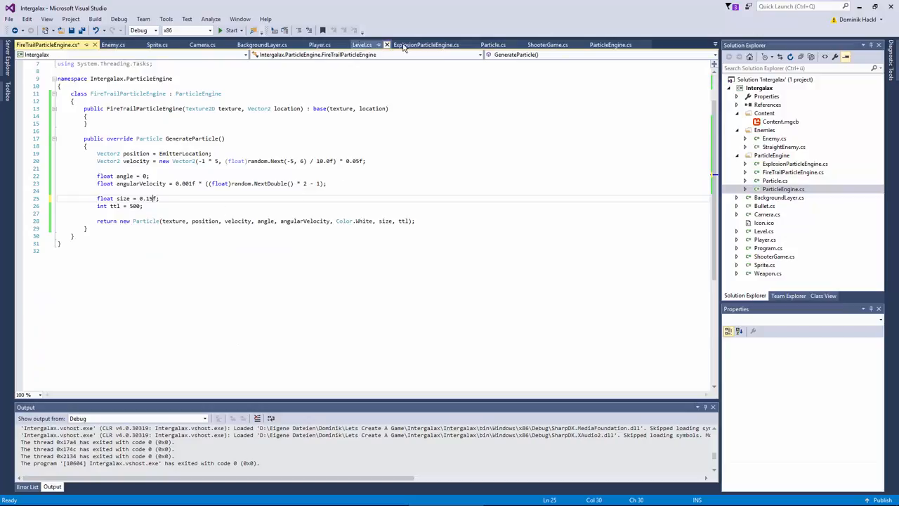
left_click(318, 44)
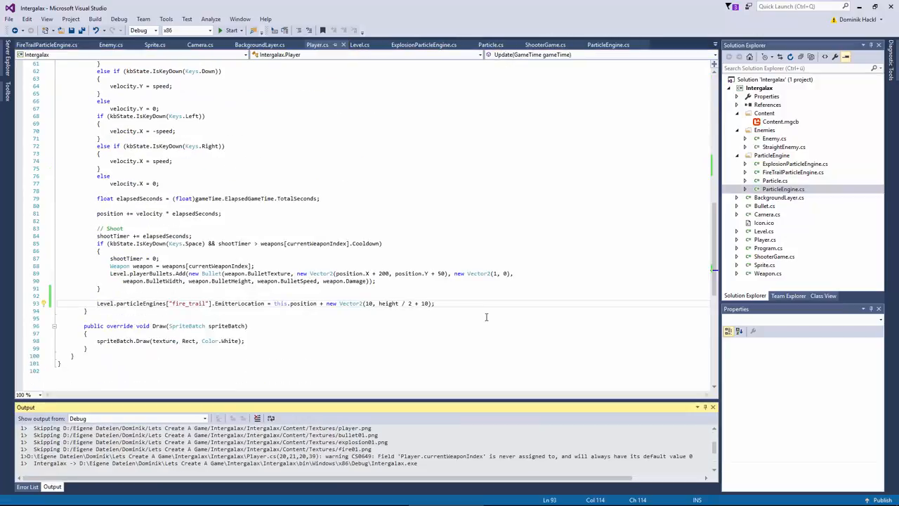
left_click(230, 30)
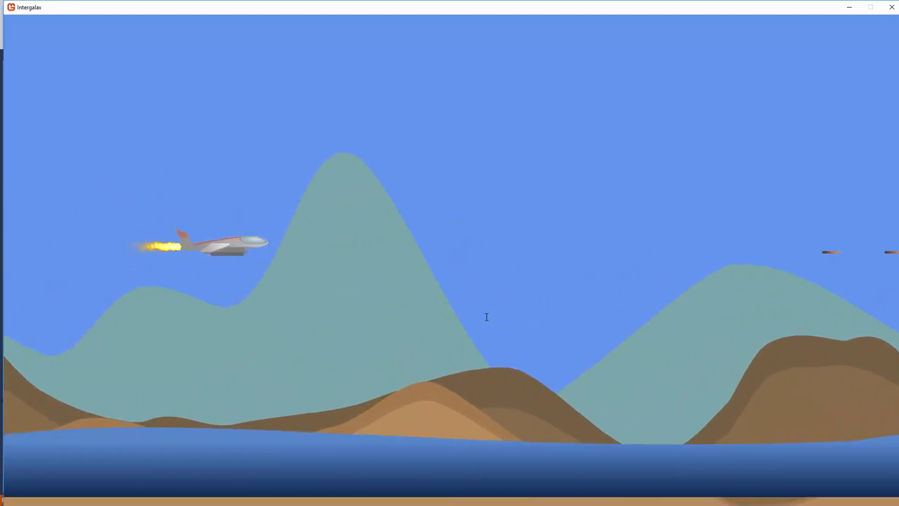
Run Intergalax and watch the flame trail stream behind the flying ship
left_click(870, 8)
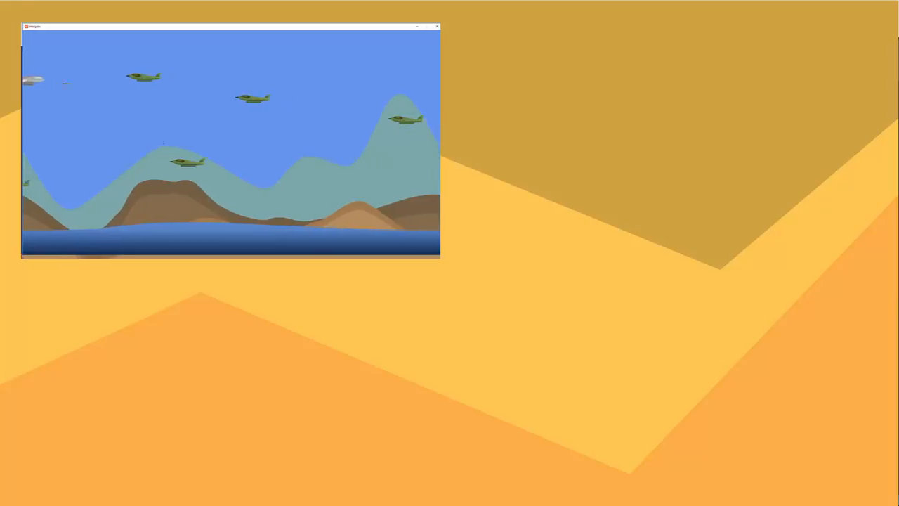